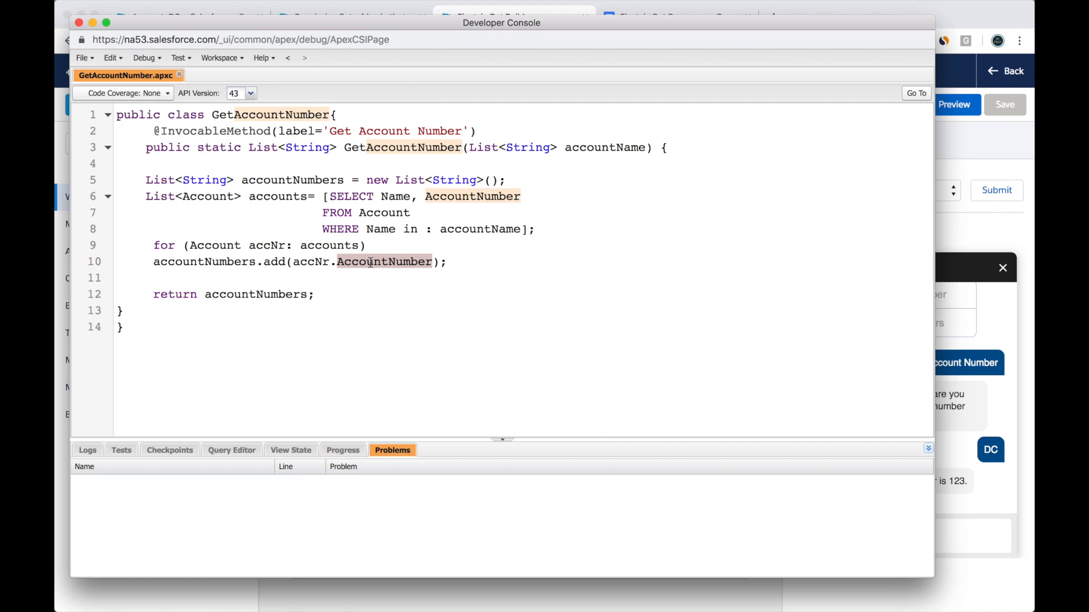
# Close the Developer Console and search Setup Quick Find for 'permiss' on the permission set page
pyautogui.click(514, 17)
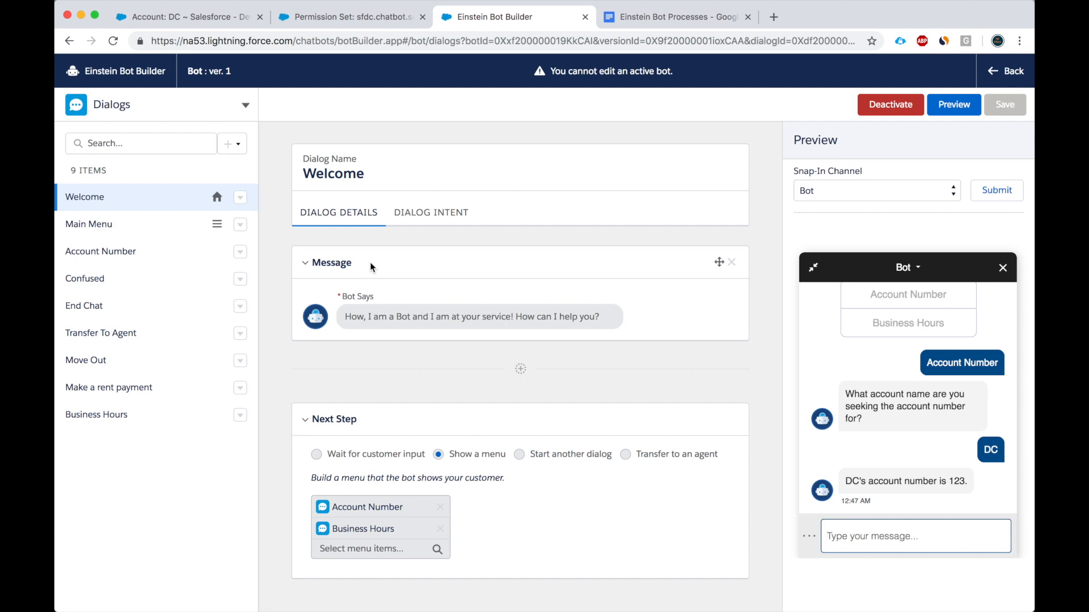
pyautogui.click(347, 16)
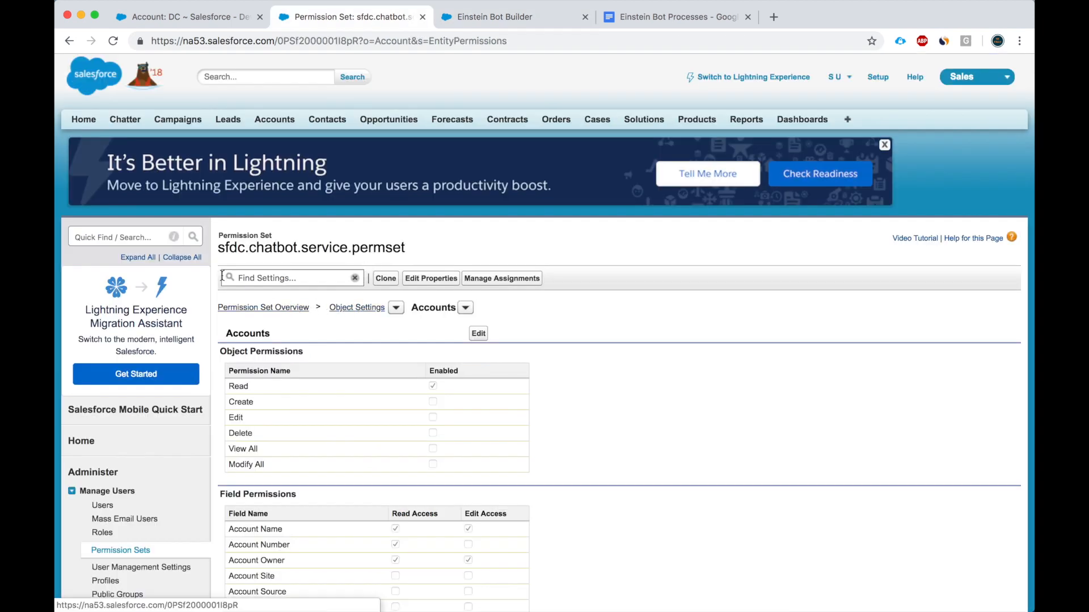
pyautogui.write('permiss')
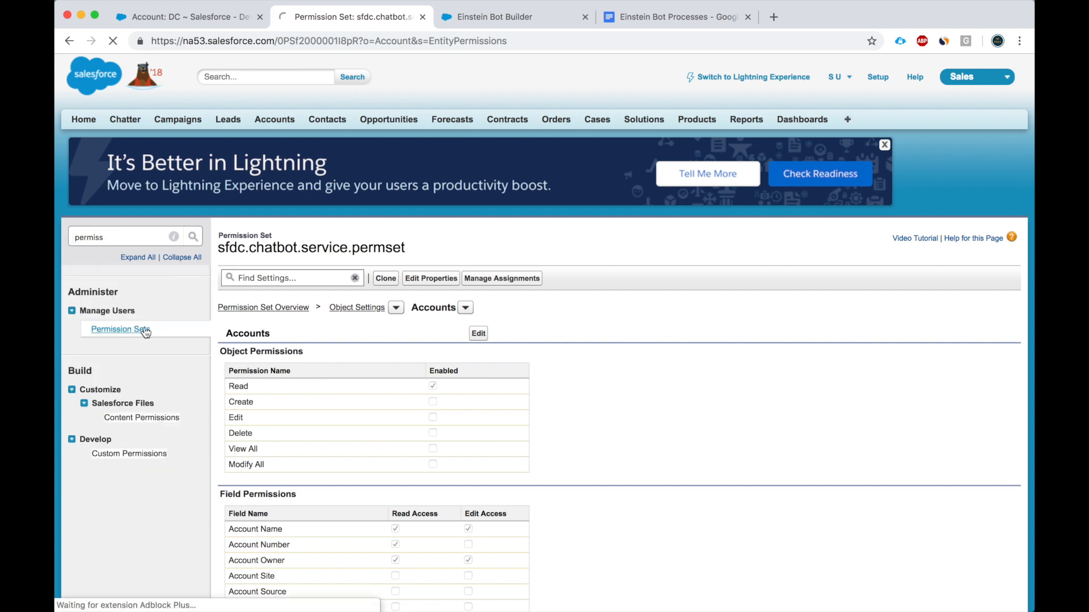
# Go to sfdc.chatbot.service.permset's Apex Class Access settings
pyautogui.click(120, 329)
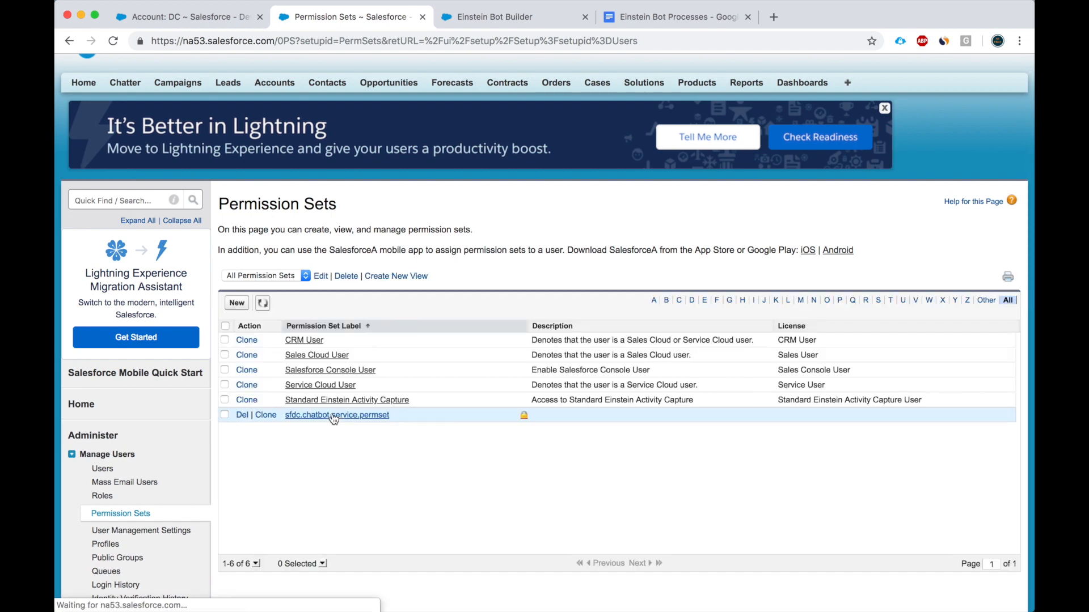
pyautogui.click(337, 415)
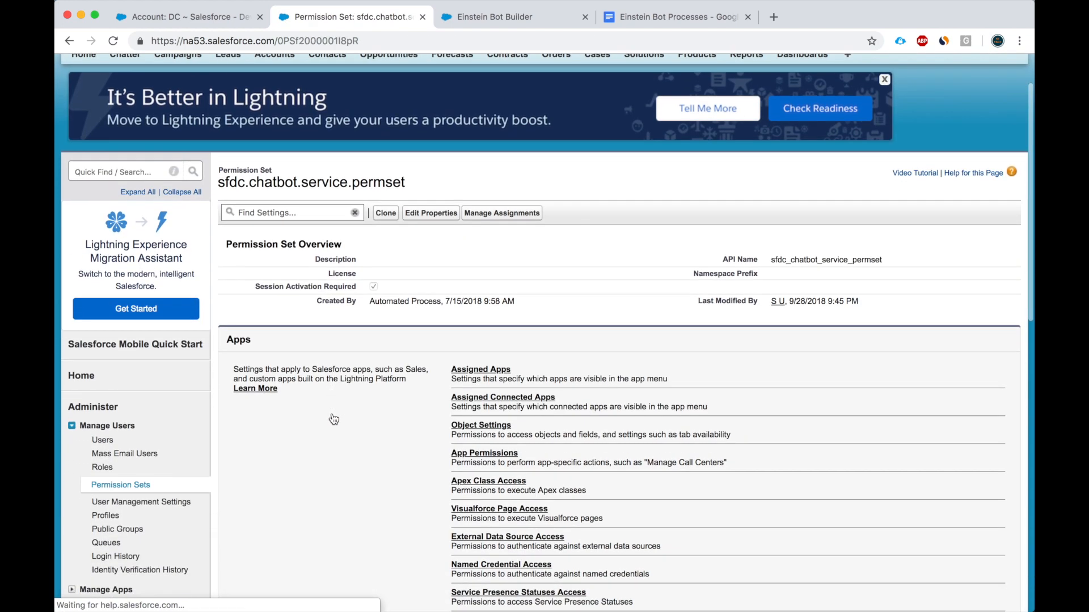
pyautogui.click(488, 481)
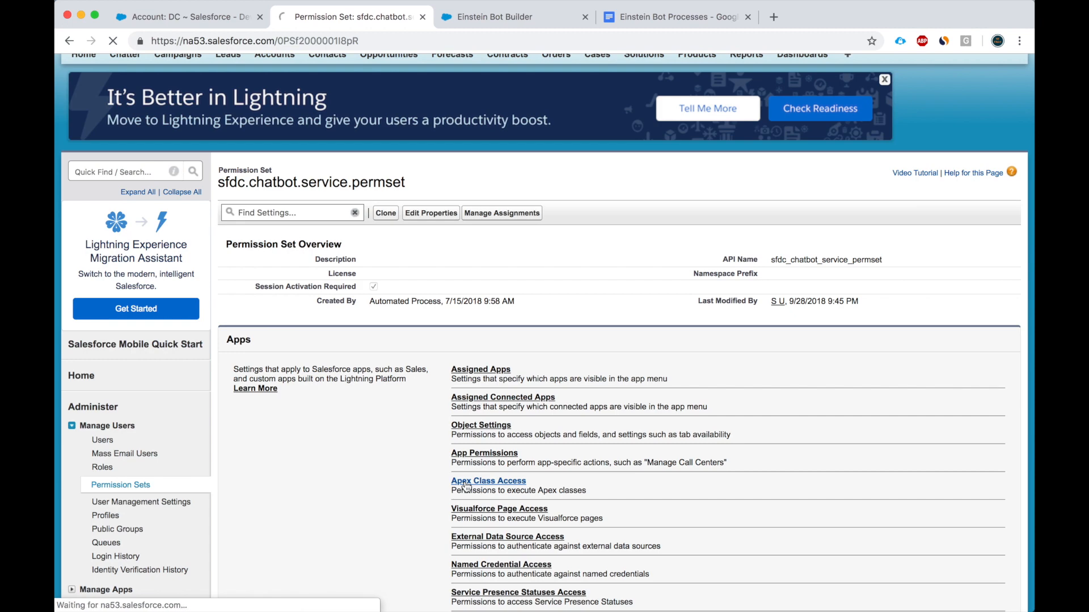
pyautogui.click(488, 480)
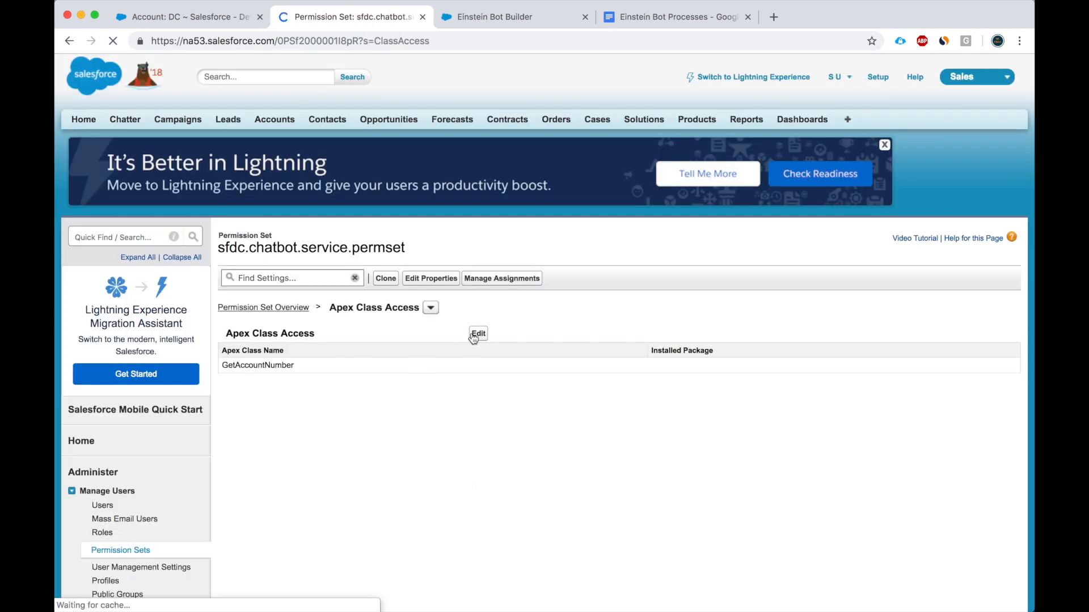
# Confirm GetAccountNumber is already an enabled class and cancel without changes
pyautogui.click(477, 333)
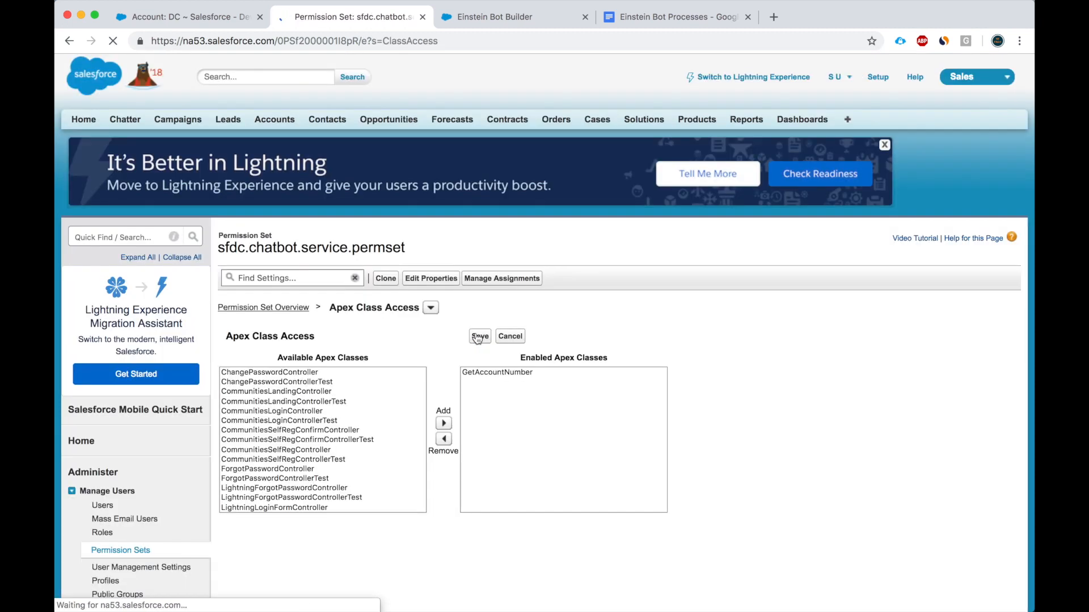
pyautogui.click(496, 372)
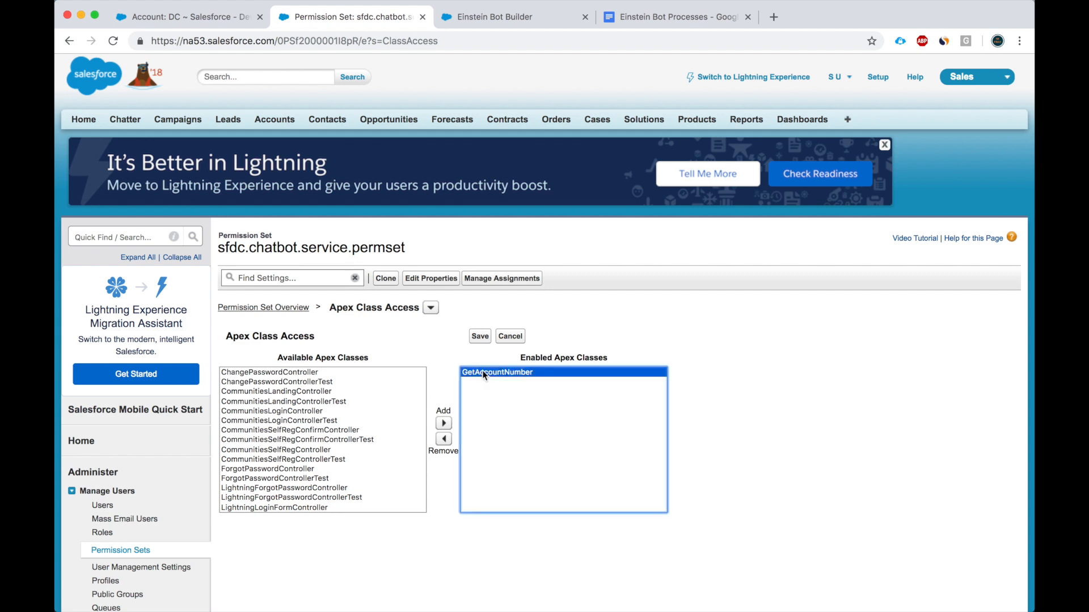
pyautogui.moveTo(479, 378)
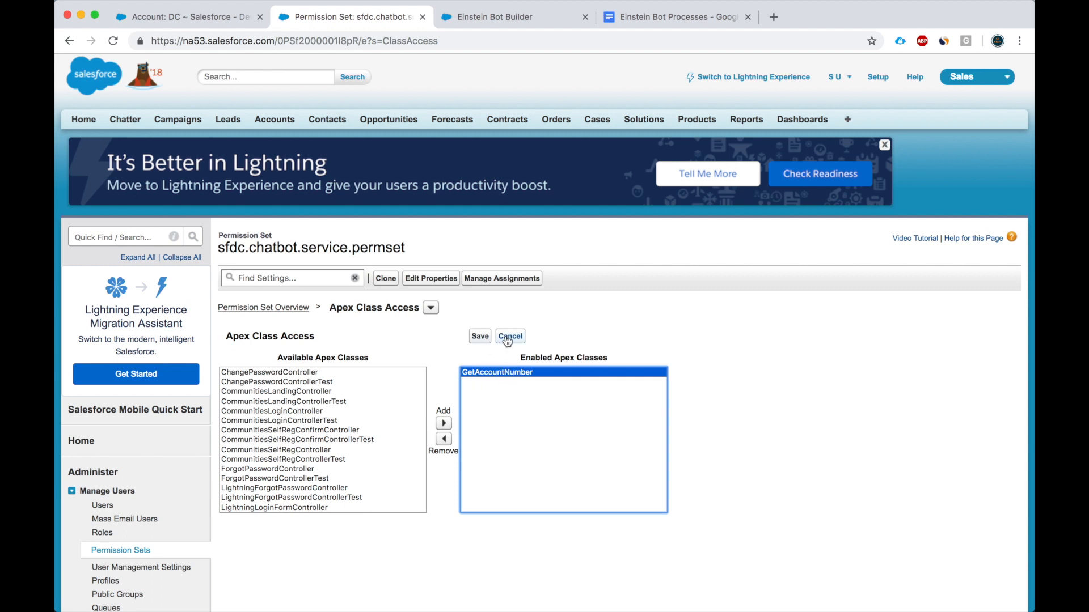
pyautogui.click(509, 336)
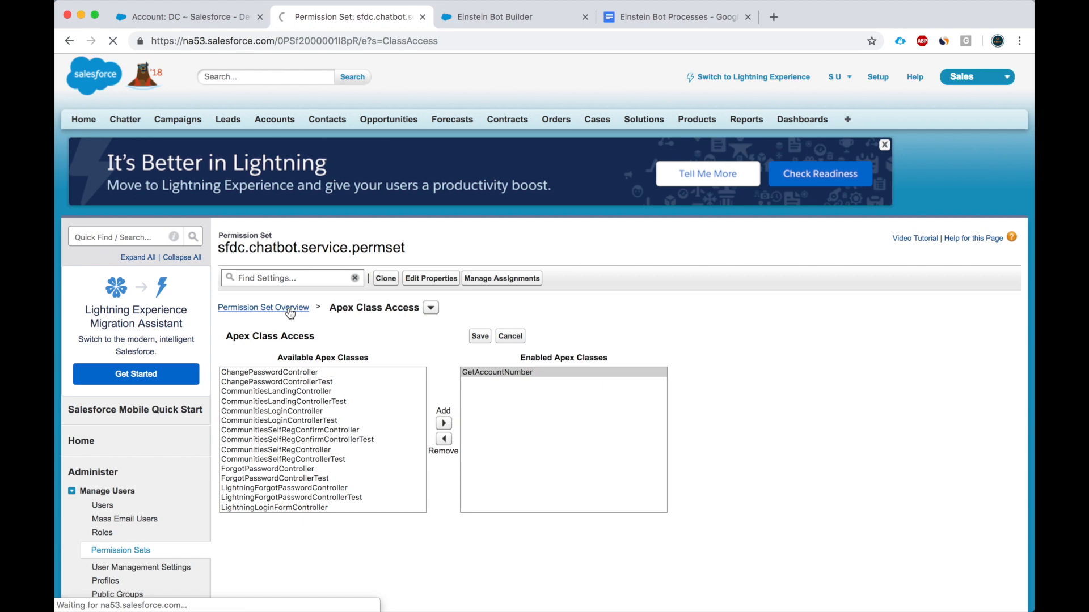
# Navigate to the permission set's Object Settings for Accounts
pyautogui.click(263, 307)
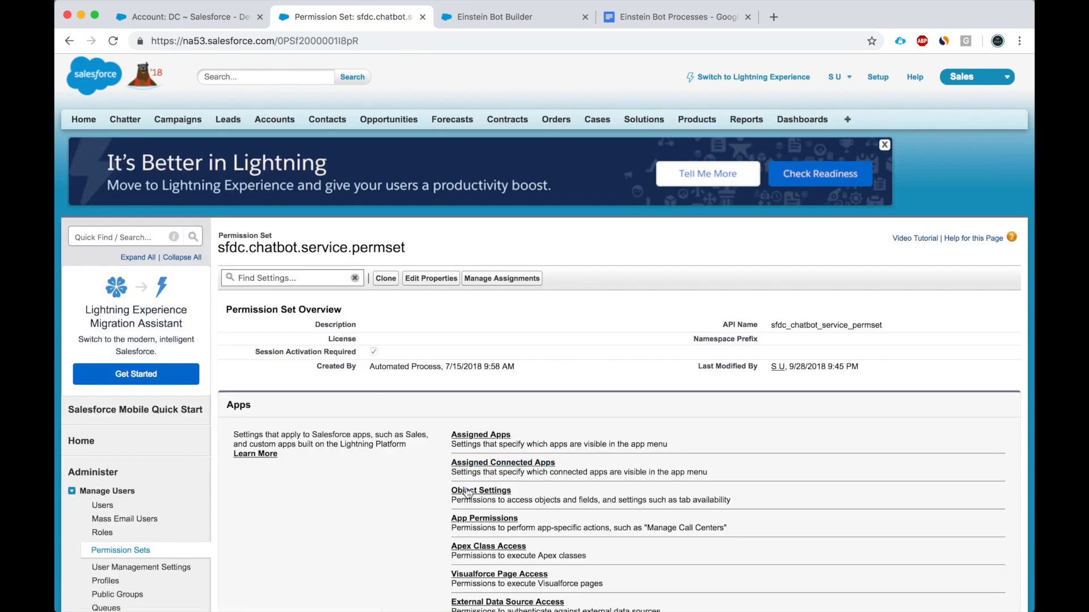
pyautogui.click(481, 490)
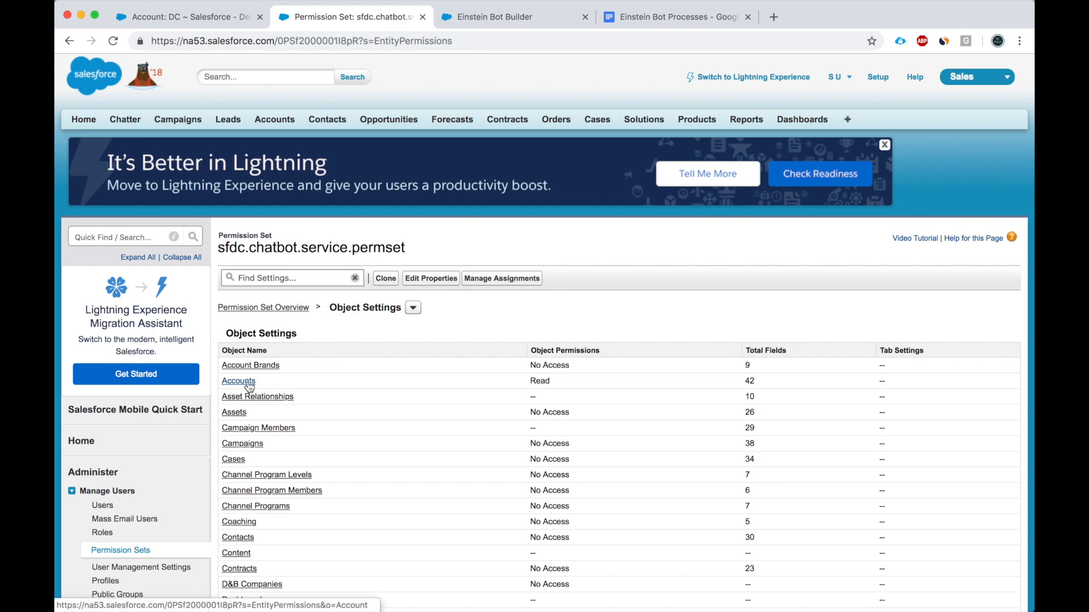
pyautogui.click(237, 381)
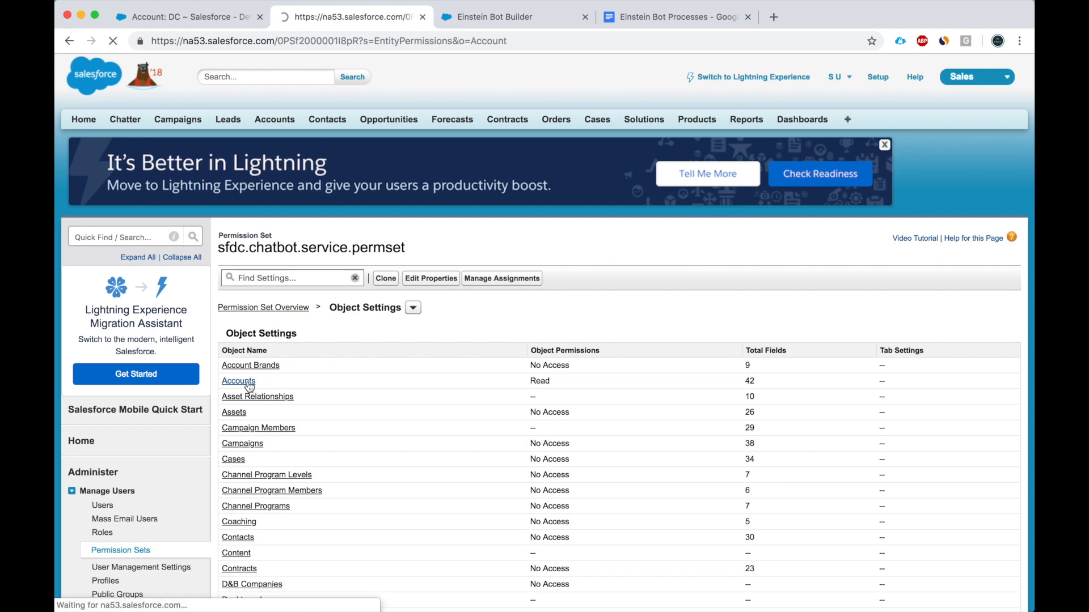
pyautogui.click(238, 381)
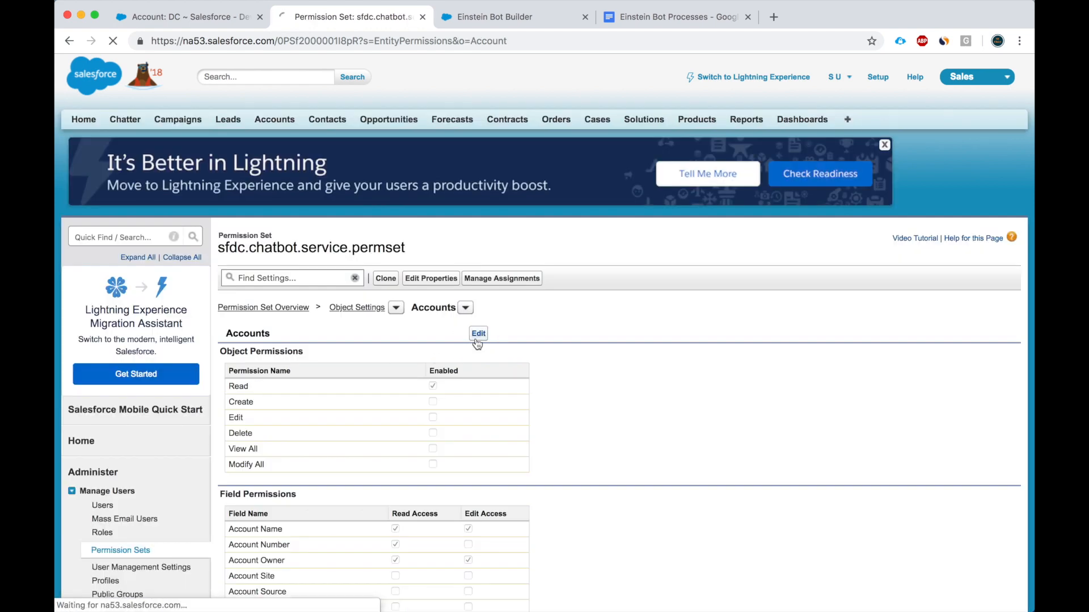
# Grant read access on the Account Number field and save the Accounts permissions
pyautogui.click(478, 333)
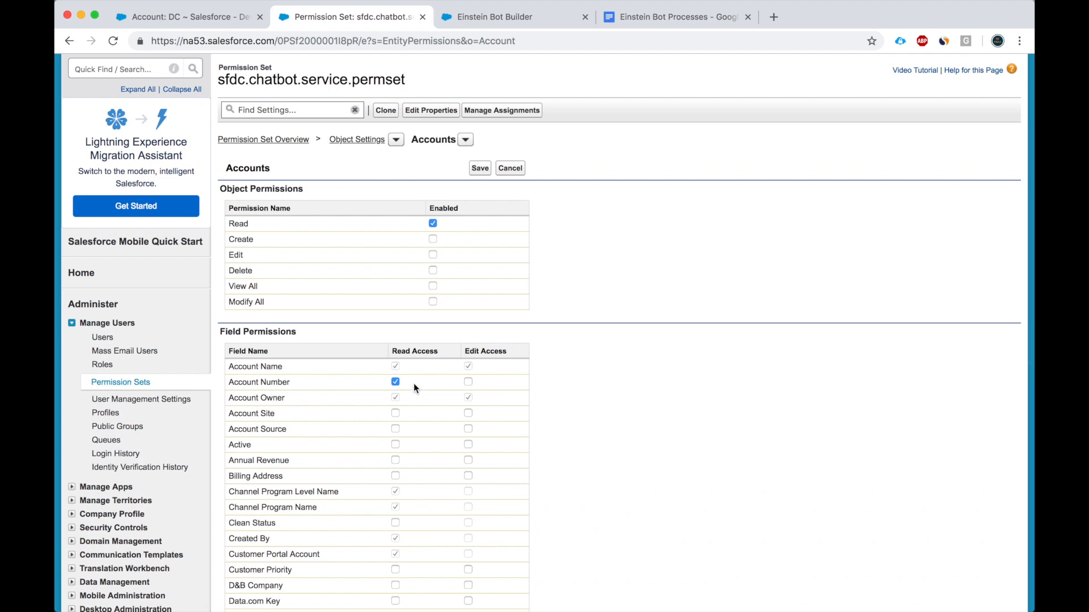
pyautogui.moveTo(405, 378)
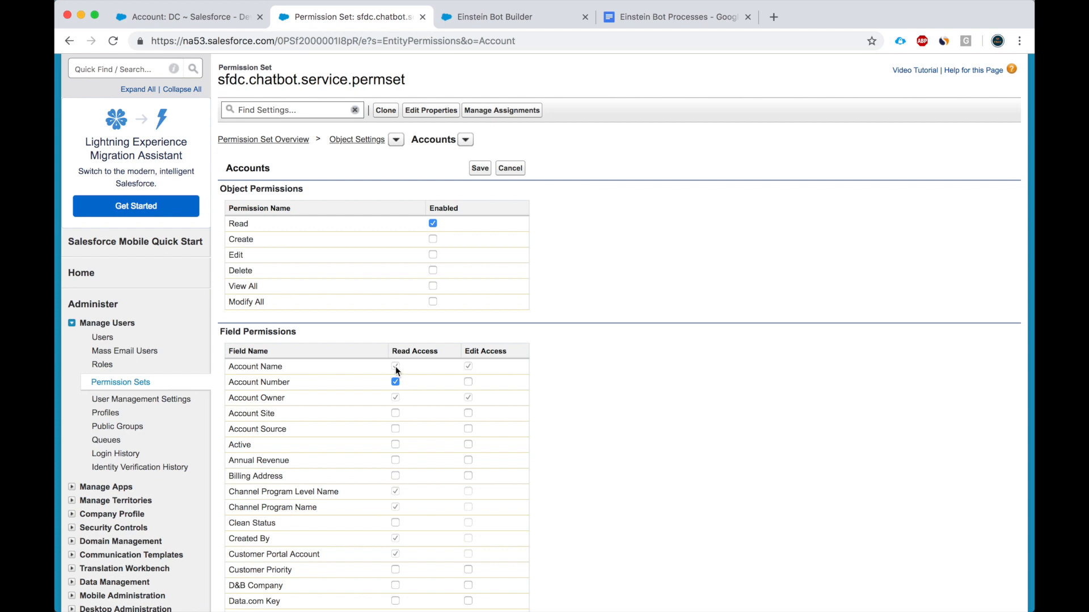
pyautogui.click(394, 366)
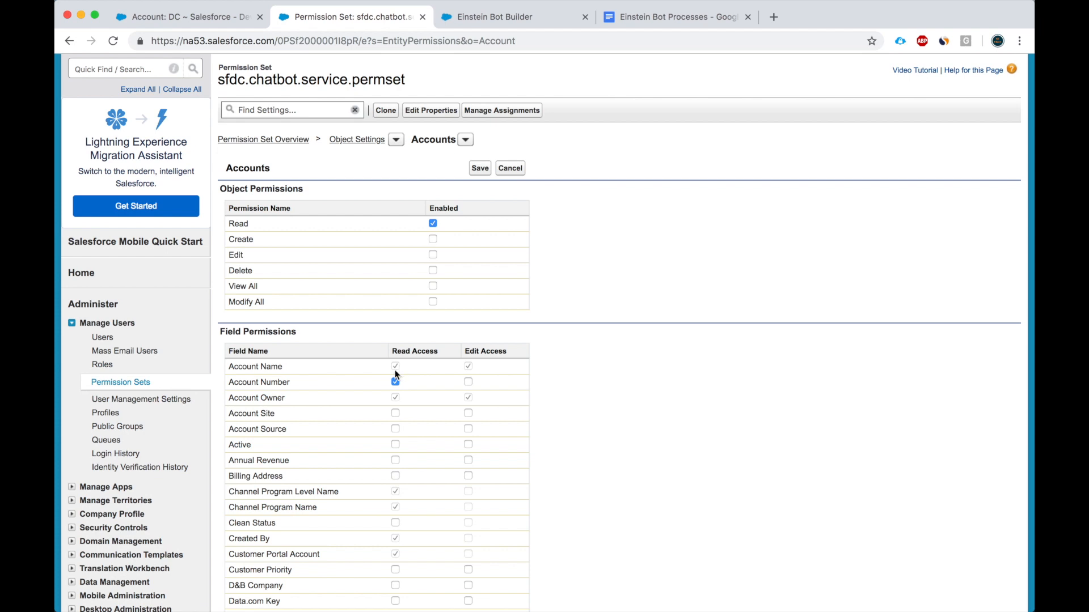
pyautogui.doubleClick(259, 382)
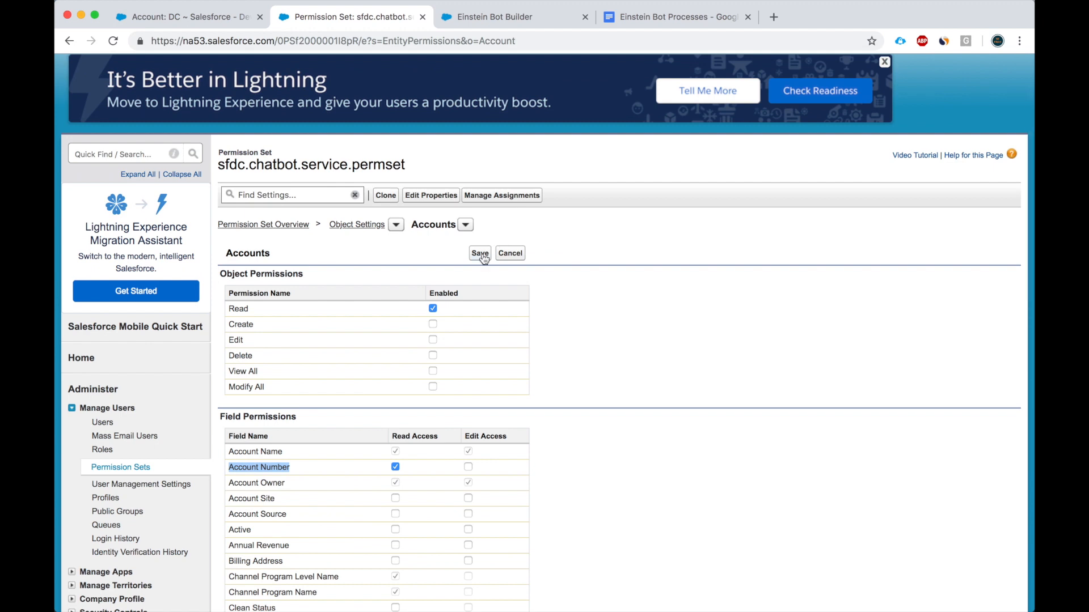
pyautogui.click(479, 253)
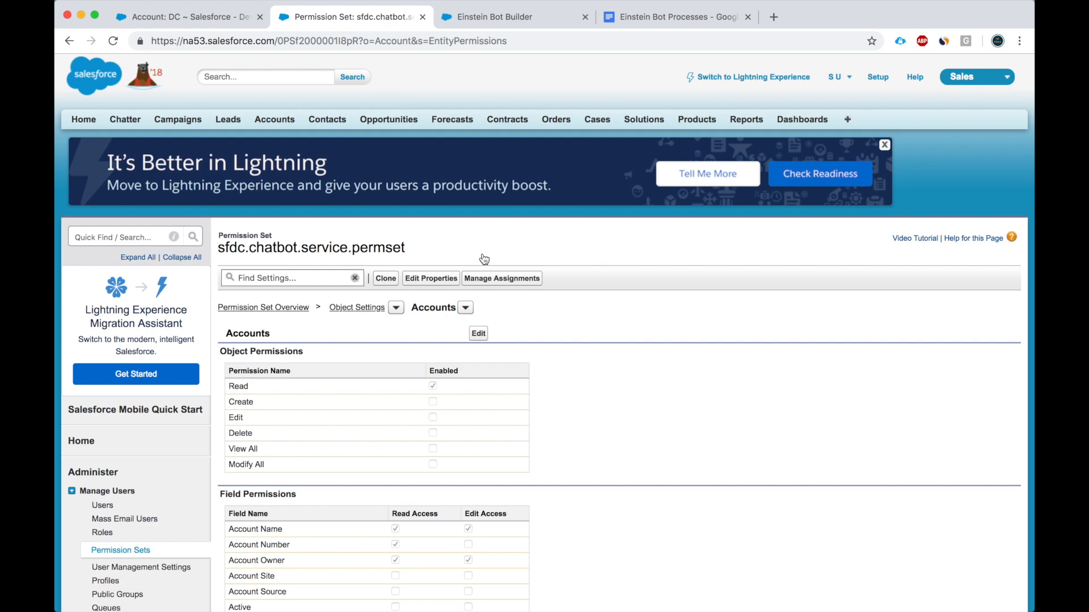
pyautogui.moveTo(499, 186)
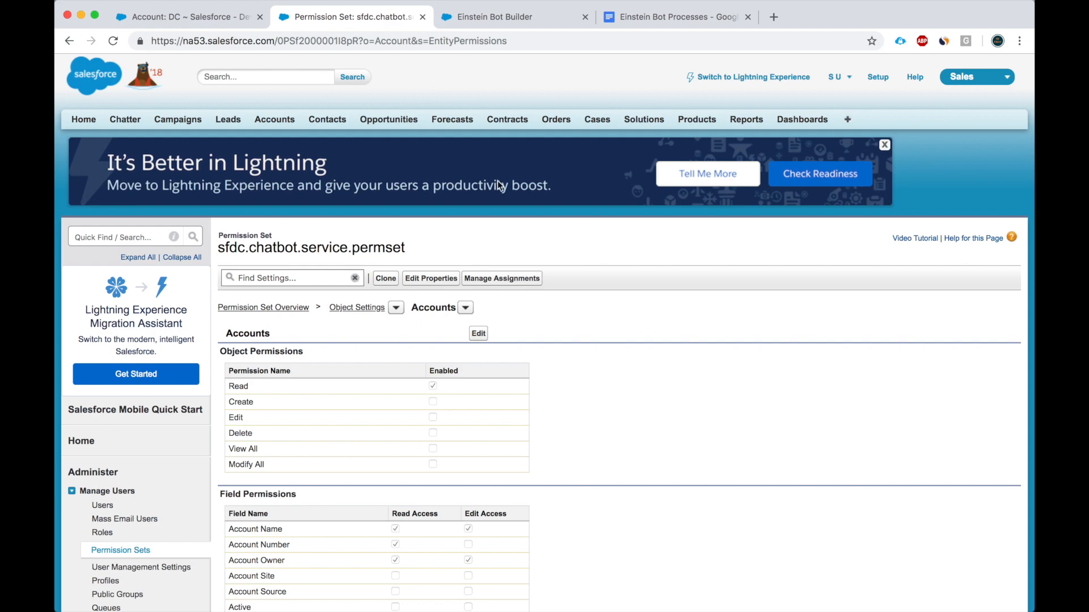
# Return to Bot Builder, select the Account Number dialog and close the preview chat
pyautogui.click(514, 16)
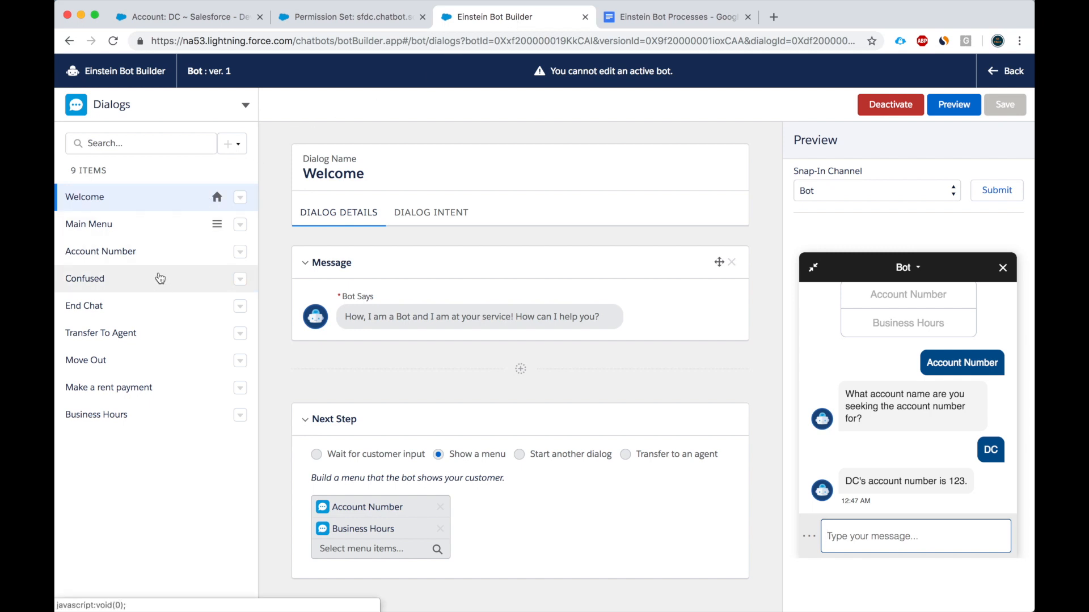
pyautogui.click(99, 251)
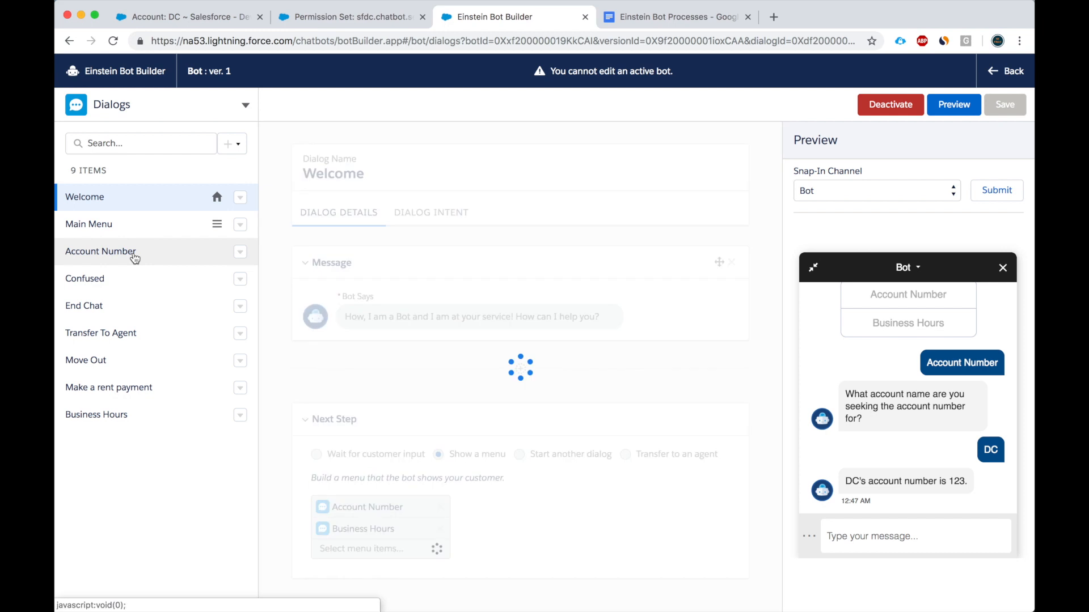
pyautogui.click(100, 251)
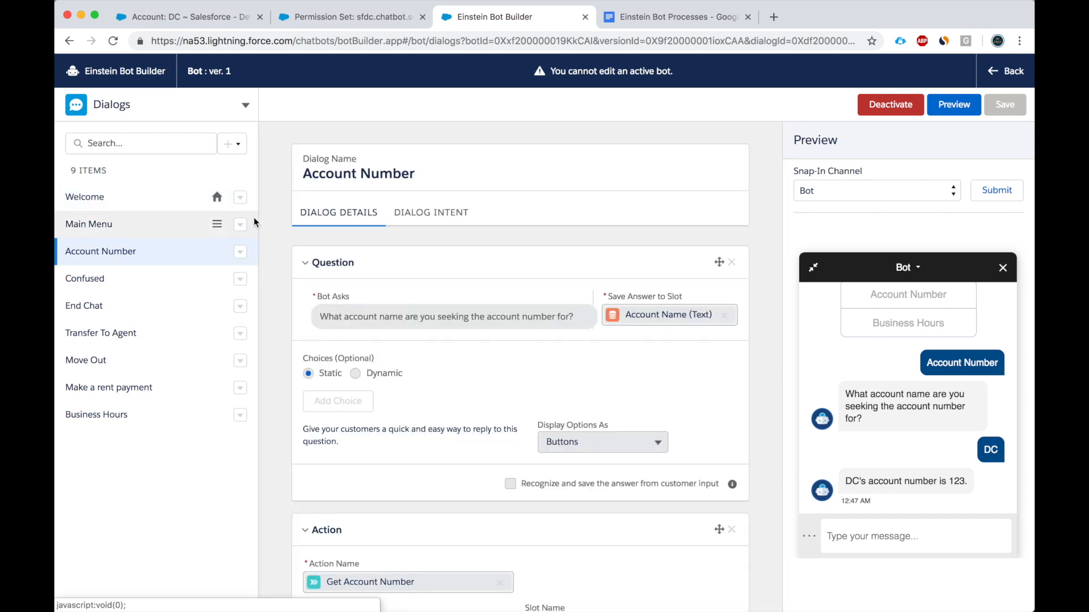
pyautogui.click(1001, 268)
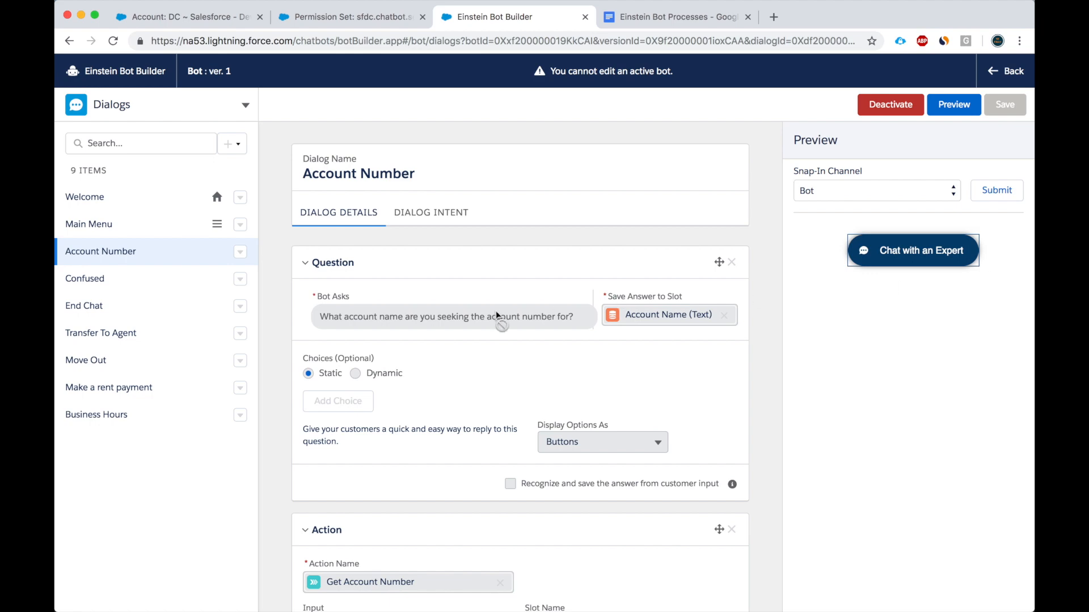
# Deactivate the bot so the dialog can be edited
pyautogui.click(889, 104)
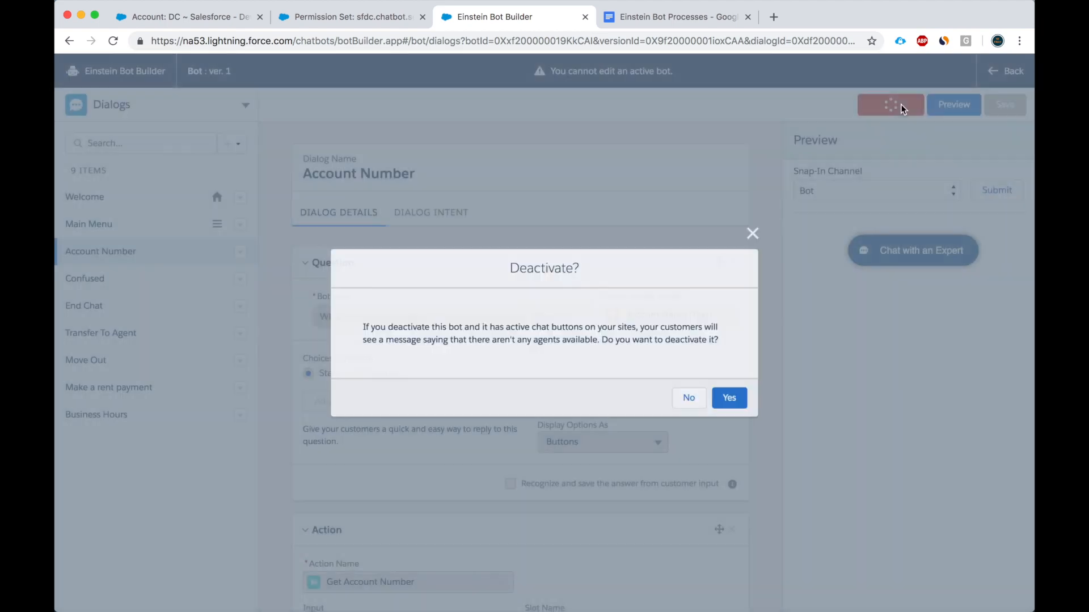
pyautogui.click(728, 398)
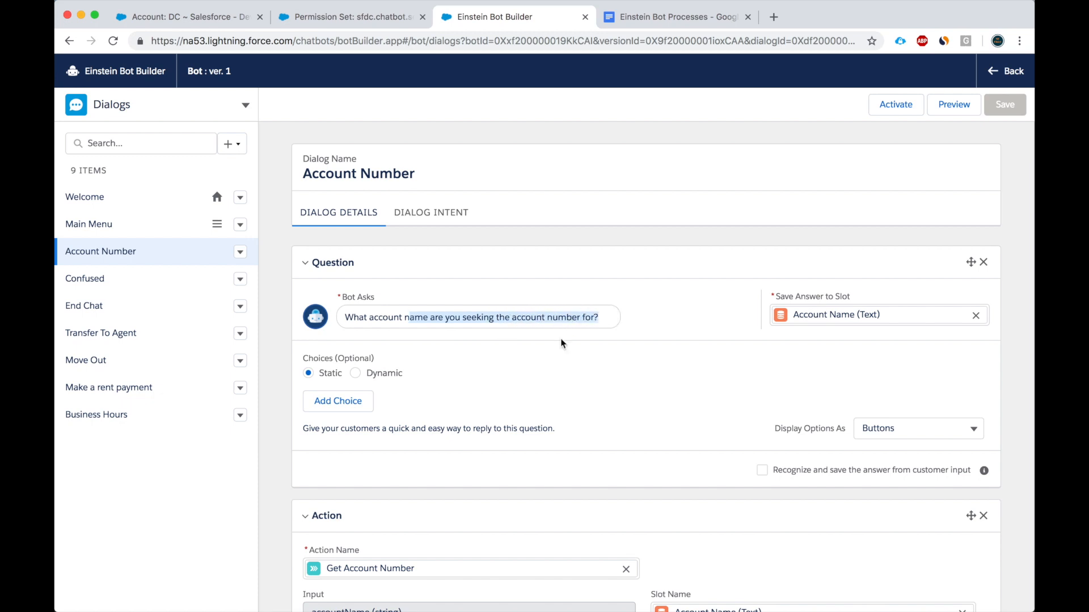
# Wire the Get Account Number action from Account Name to Account Number and add the merge field to the reply
pyautogui.scroll(-3)
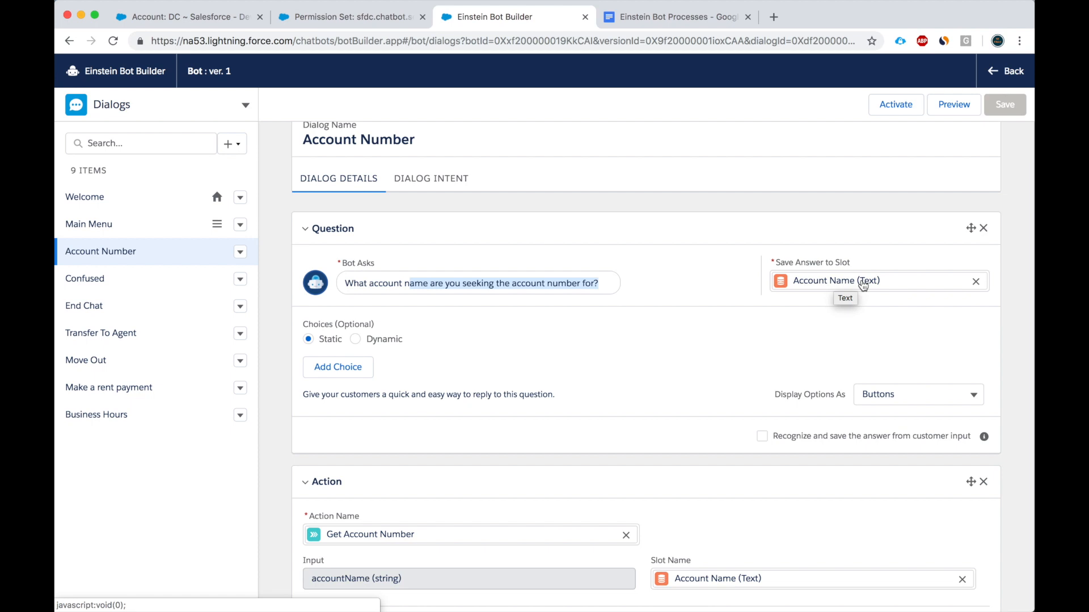
pyautogui.scroll(-3)
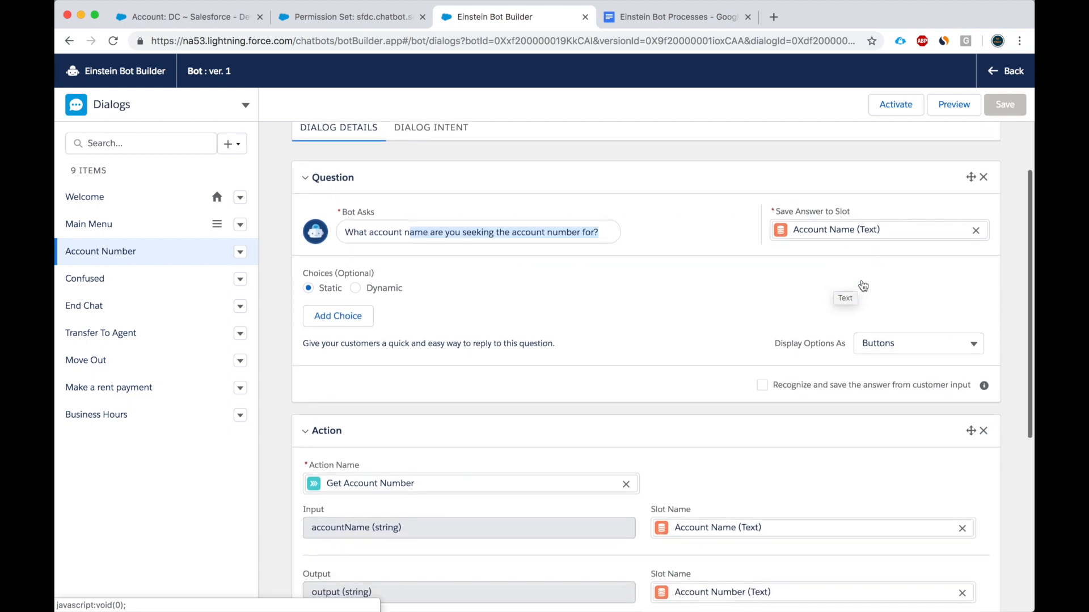
pyautogui.scroll(-3)
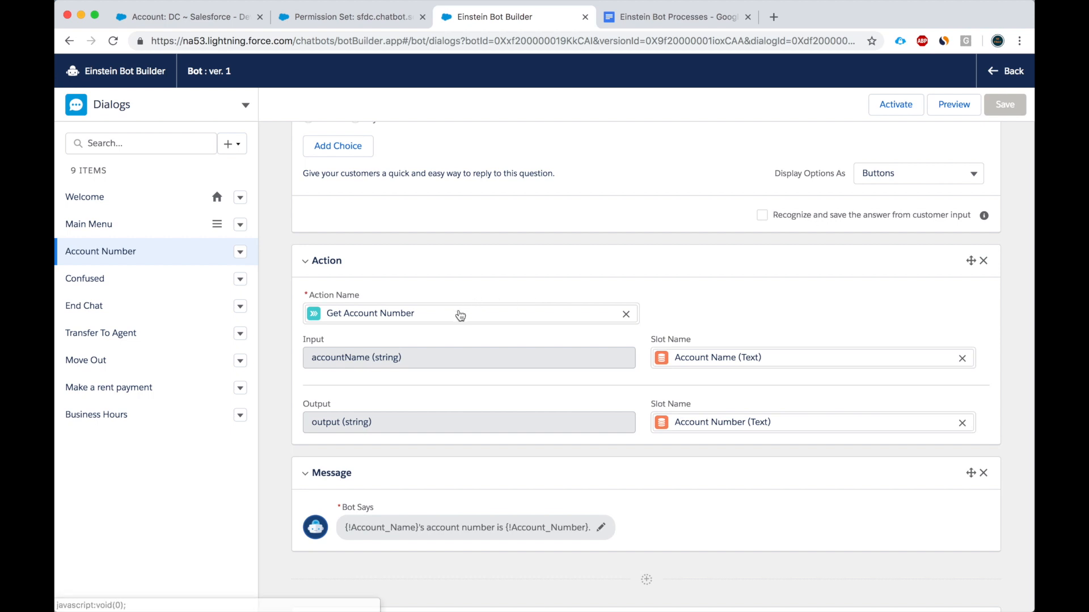
pyautogui.moveTo(443, 321)
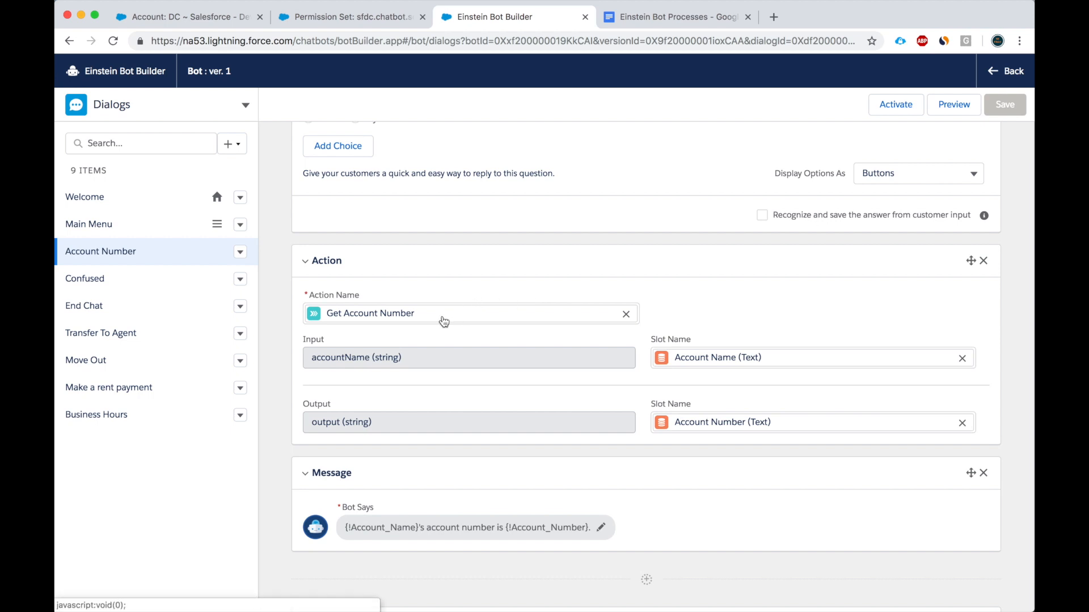
pyautogui.moveTo(381, 321)
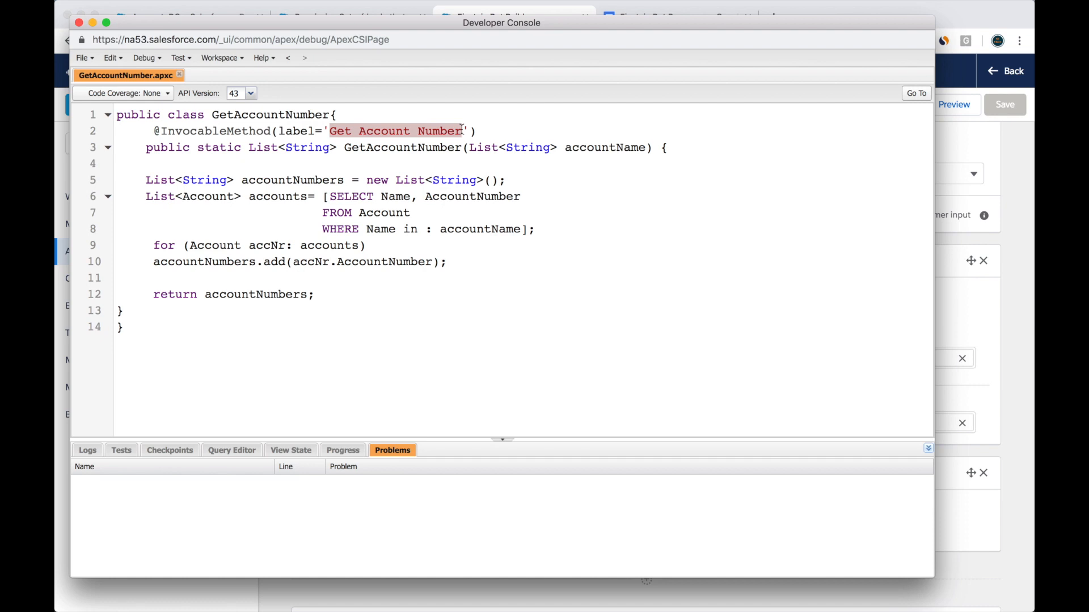
pyautogui.click(514, 17)
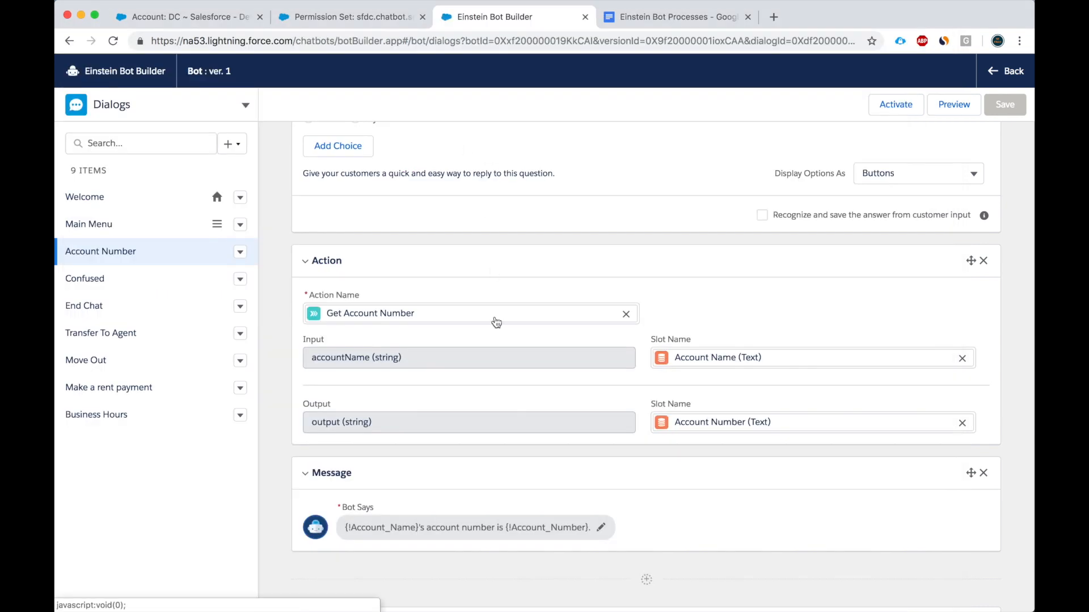
pyautogui.moveTo(703, 361)
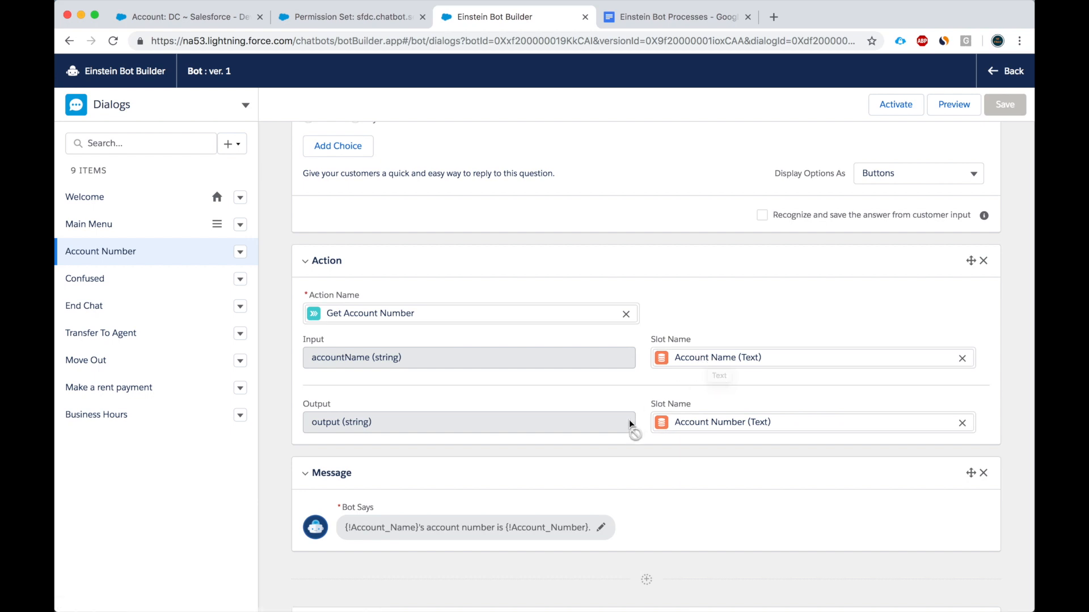
pyautogui.scroll(-3)
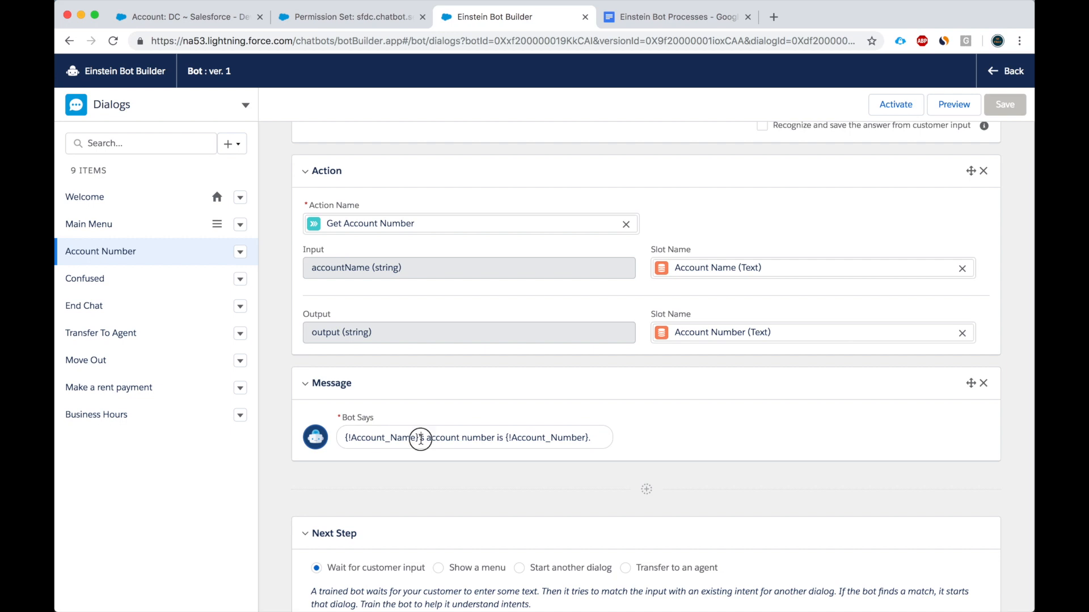
pyautogui.doubleClick(385, 437)
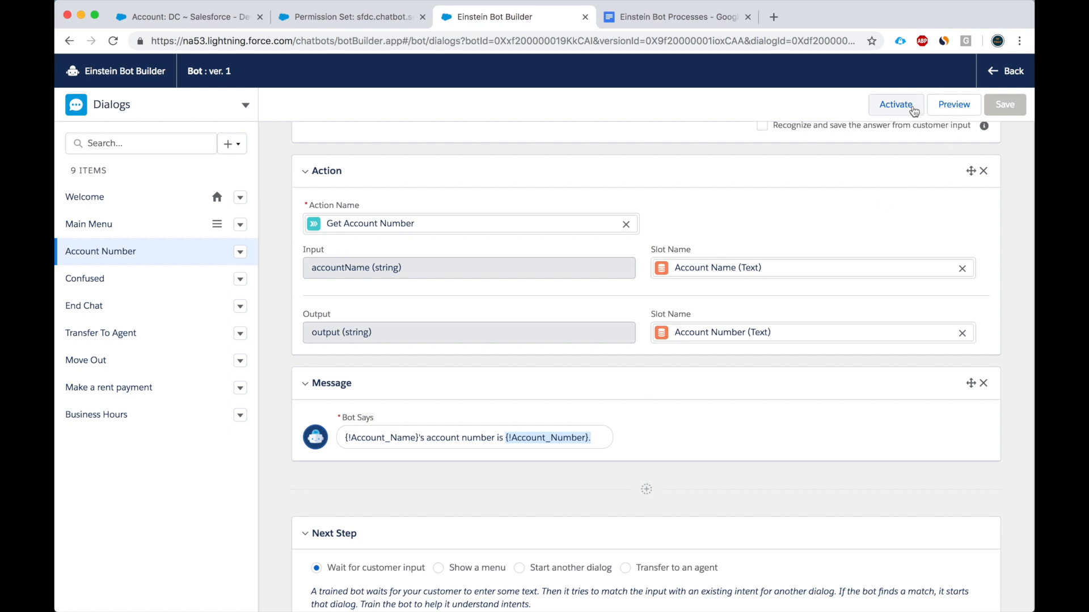
# Activate the bot, set the DC account's Account Number to 1234567 and save it
pyautogui.click(894, 104)
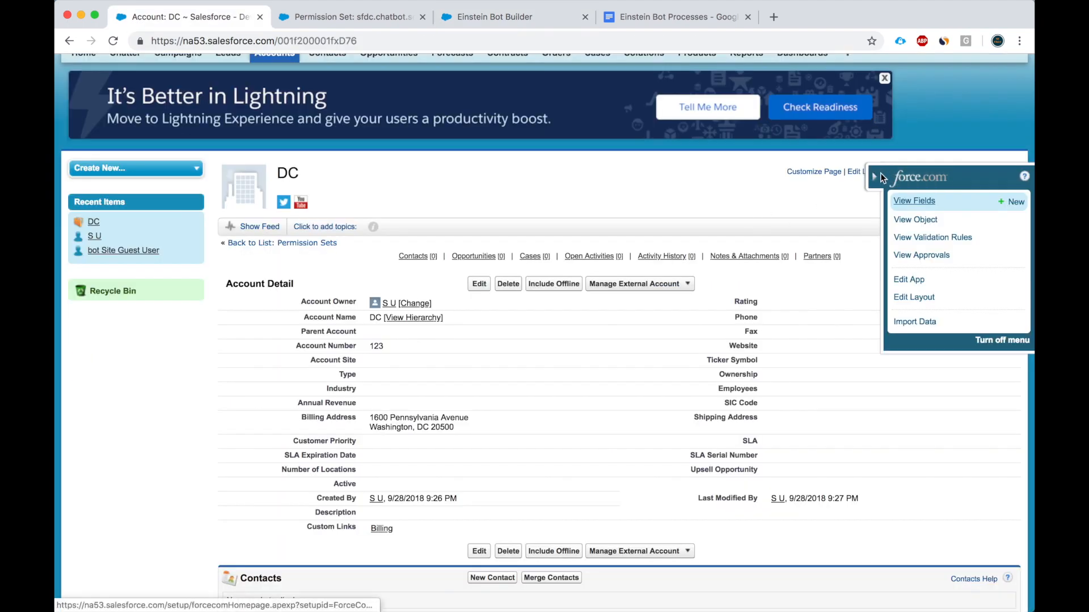
pyautogui.scroll(-3)
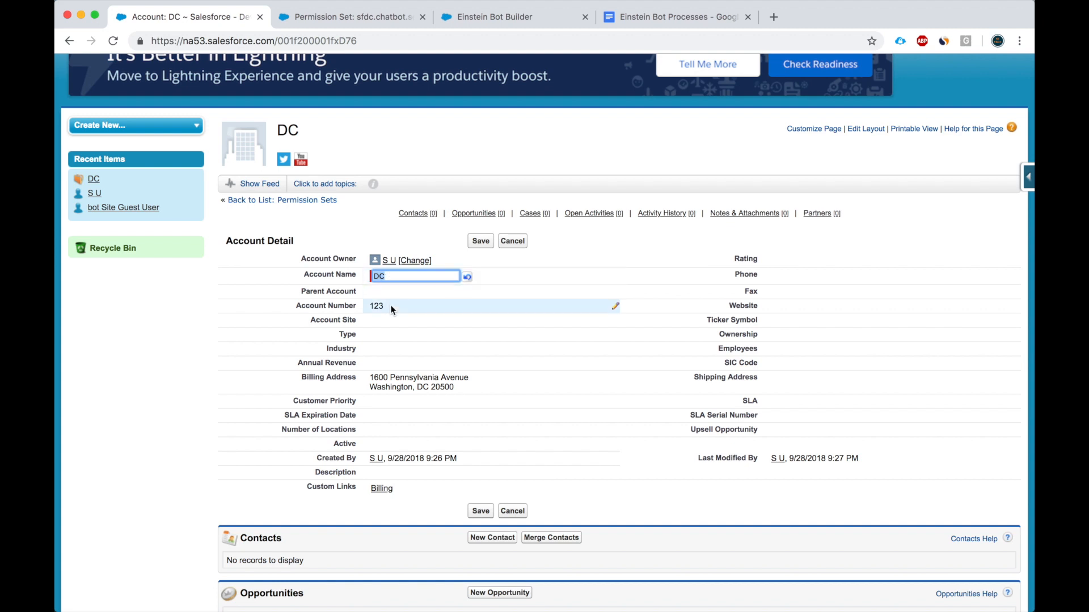
pyautogui.click(412, 304)
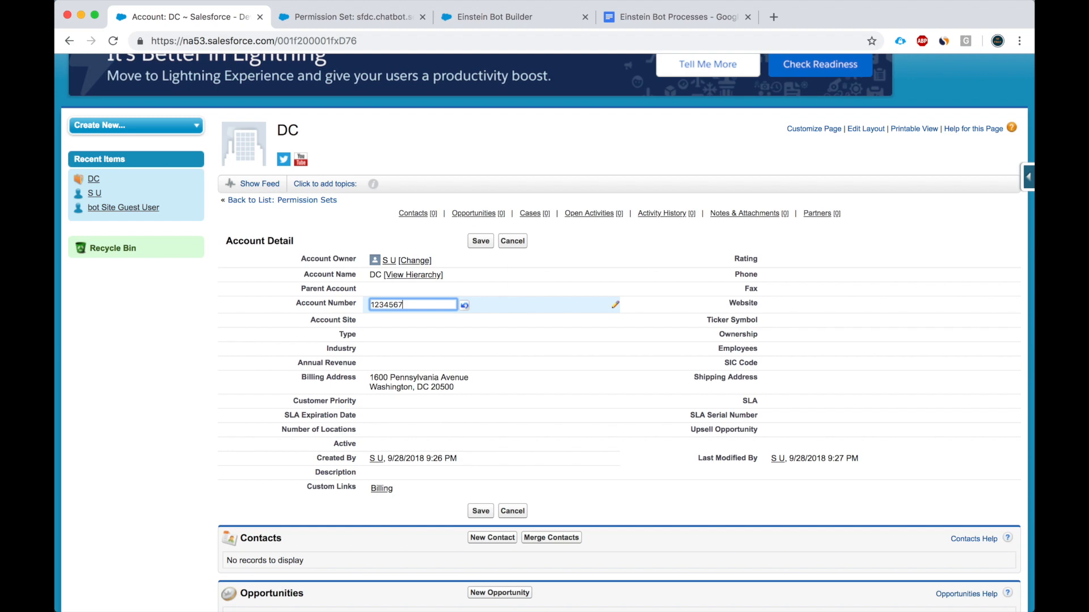
pyautogui.click(480, 241)
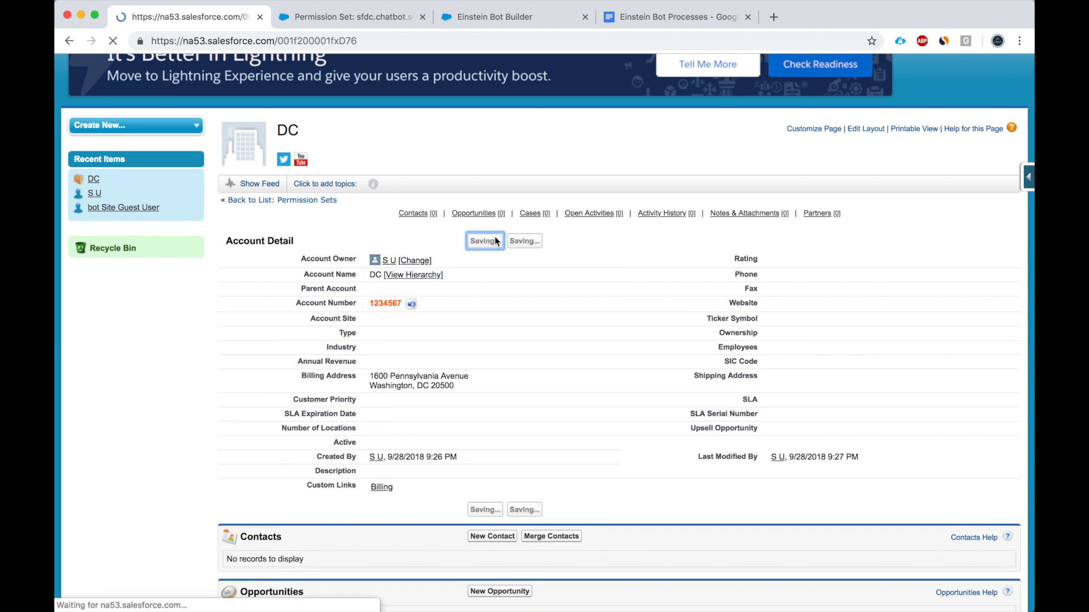
pyautogui.click(496, 16)
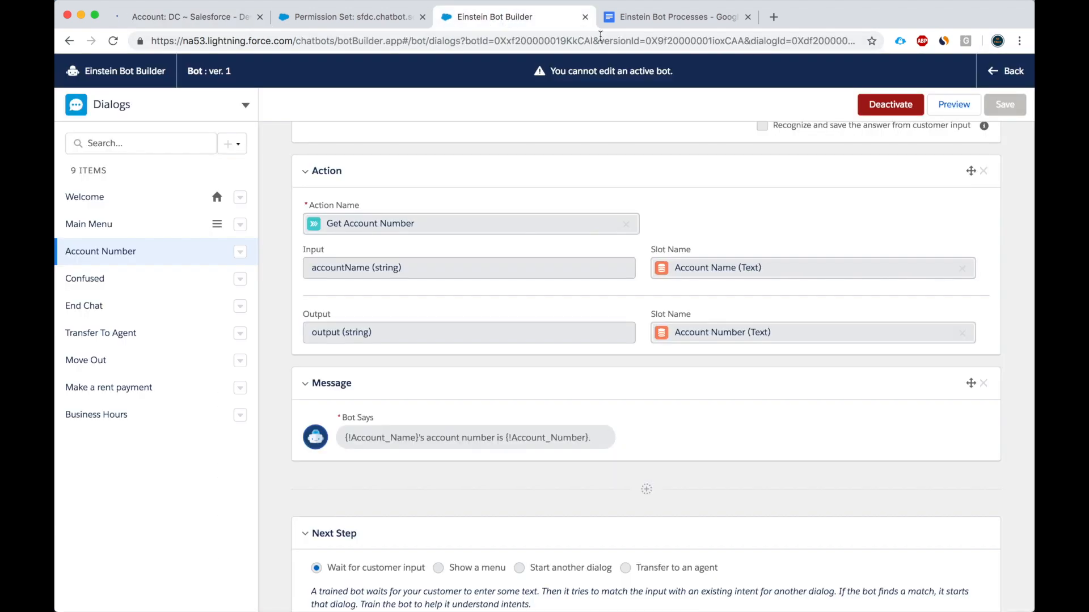
# Start a preview chat on the Bot channel and choose Account Number from the Welcome menu
pyautogui.click(953, 104)
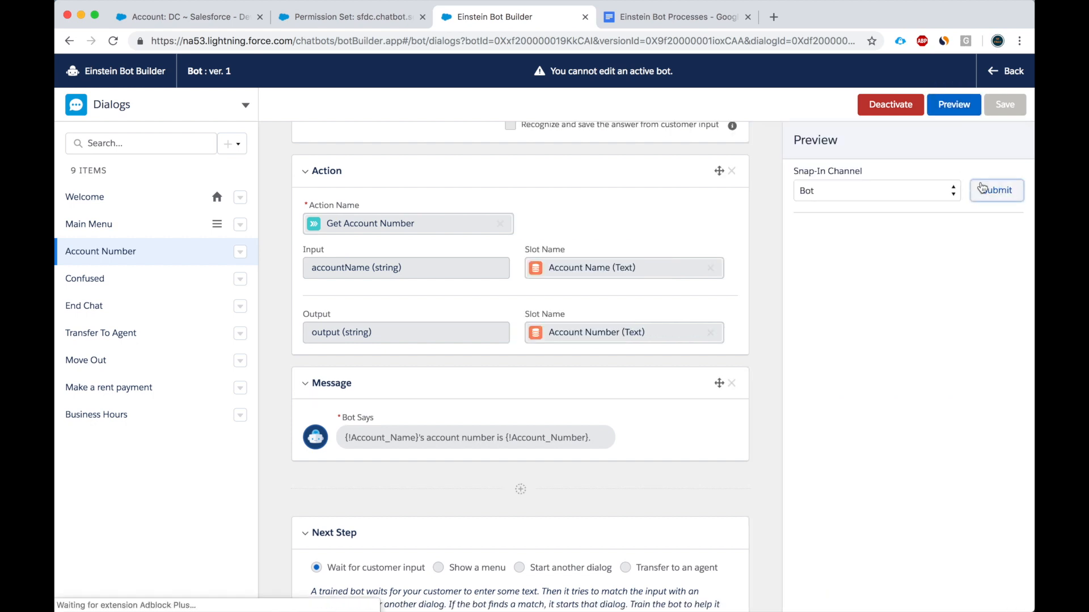
pyautogui.click(996, 189)
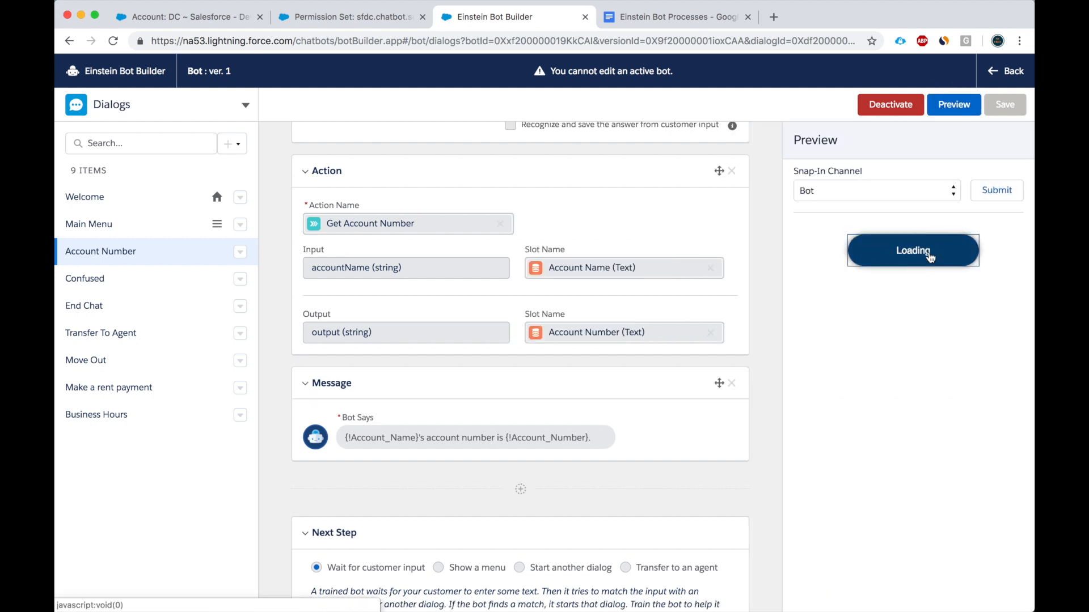
pyautogui.click(912, 251)
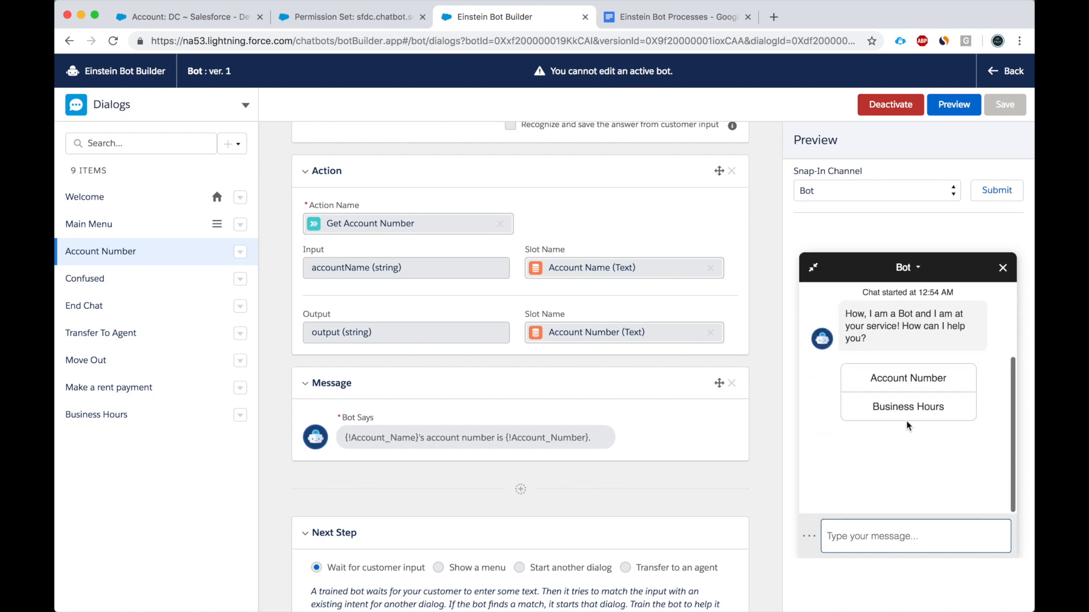
pyautogui.moveTo(908, 384)
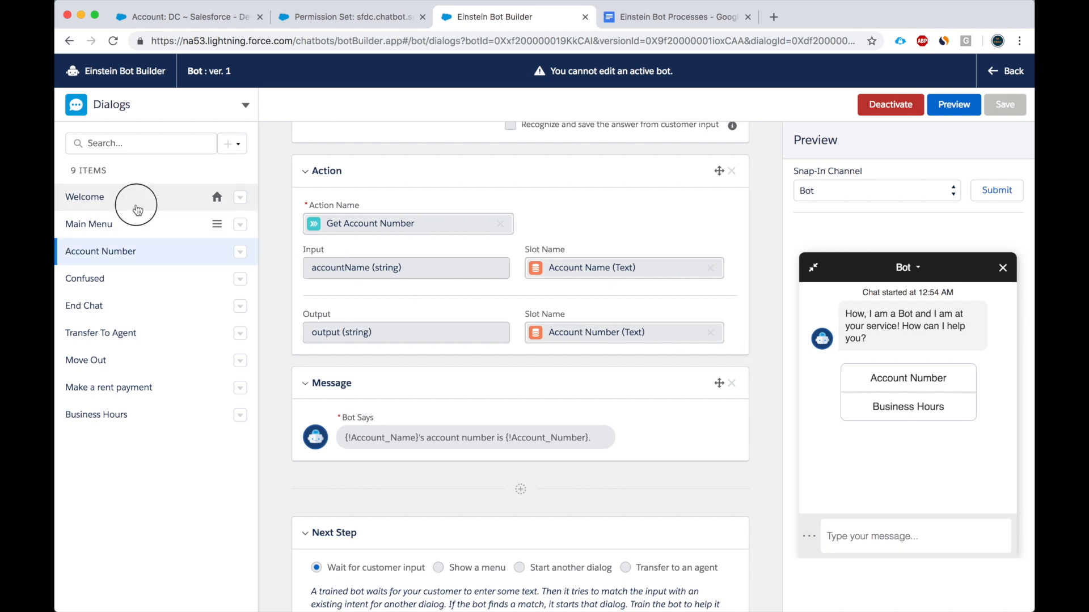
pyautogui.click(85, 196)
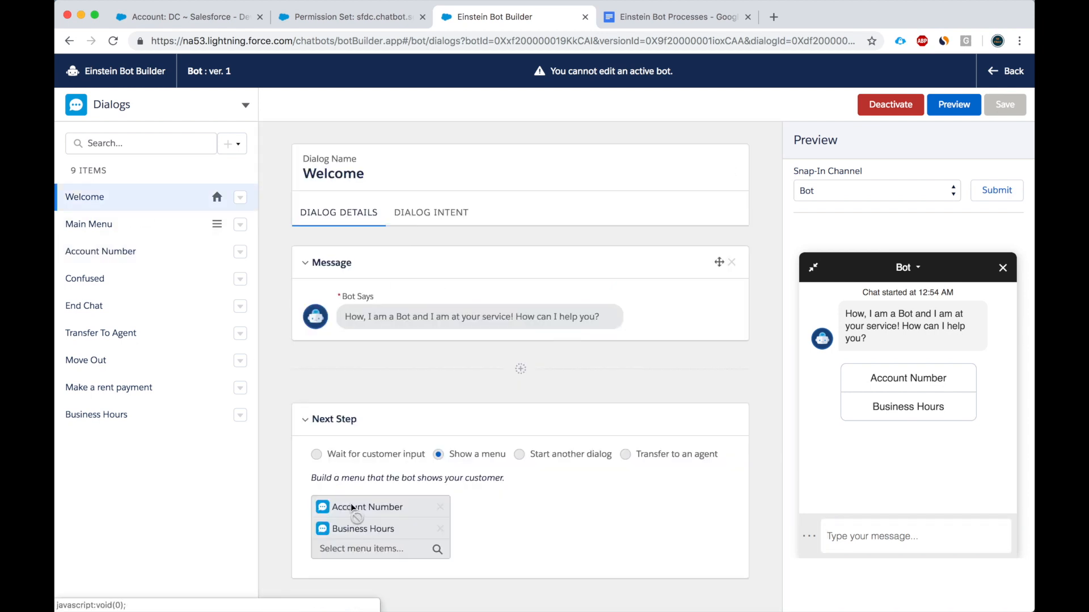
pyautogui.click(907, 377)
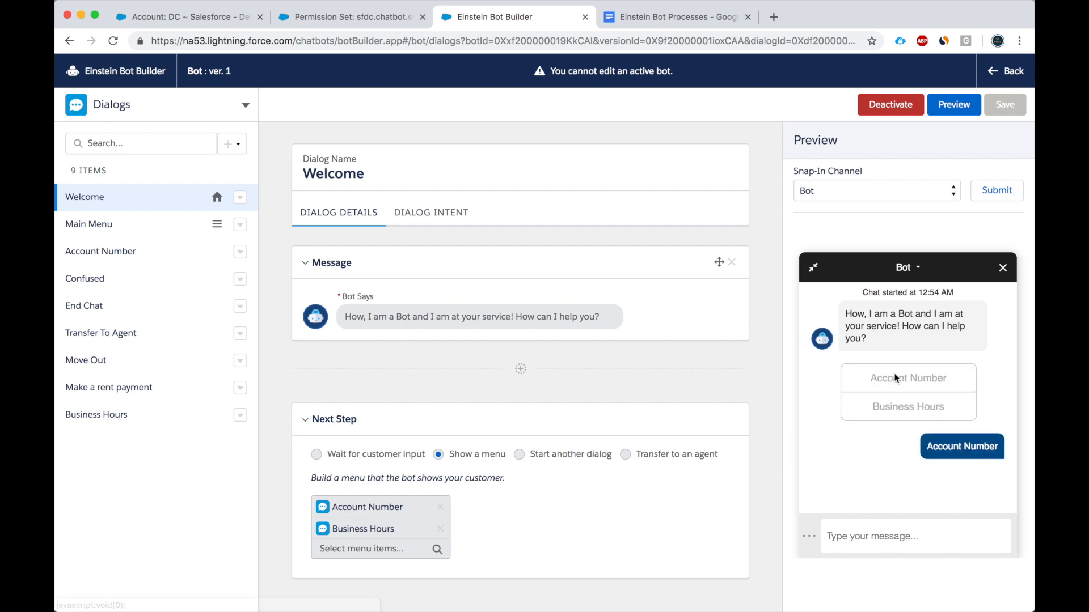
pyautogui.click(962, 447)
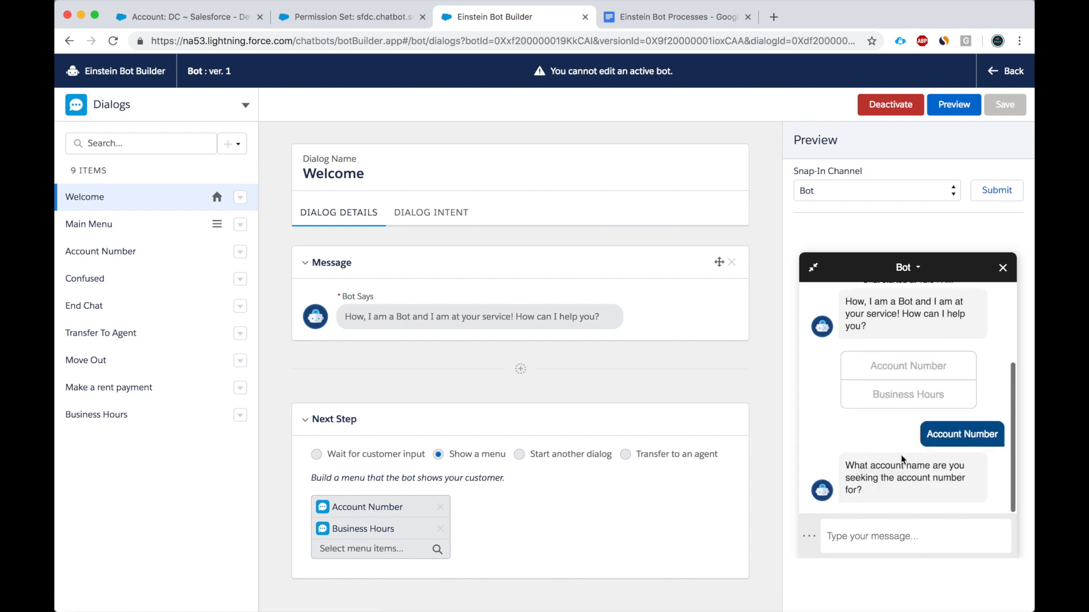
pyautogui.doubleClick(895, 464)
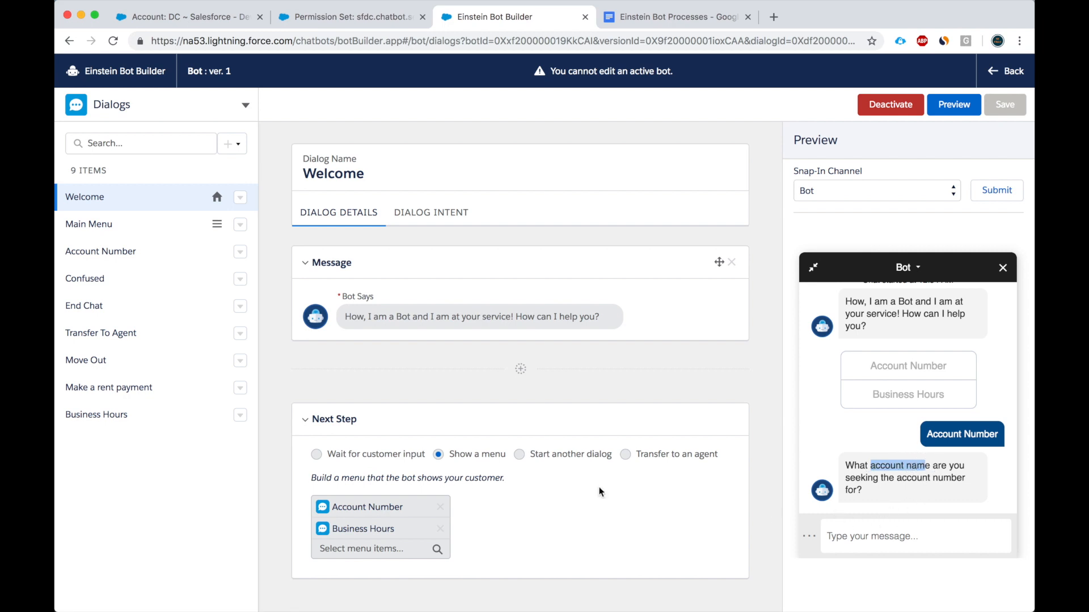
# Answer DC as the account name and get the reply with account number 1234567
pyautogui.click(100, 252)
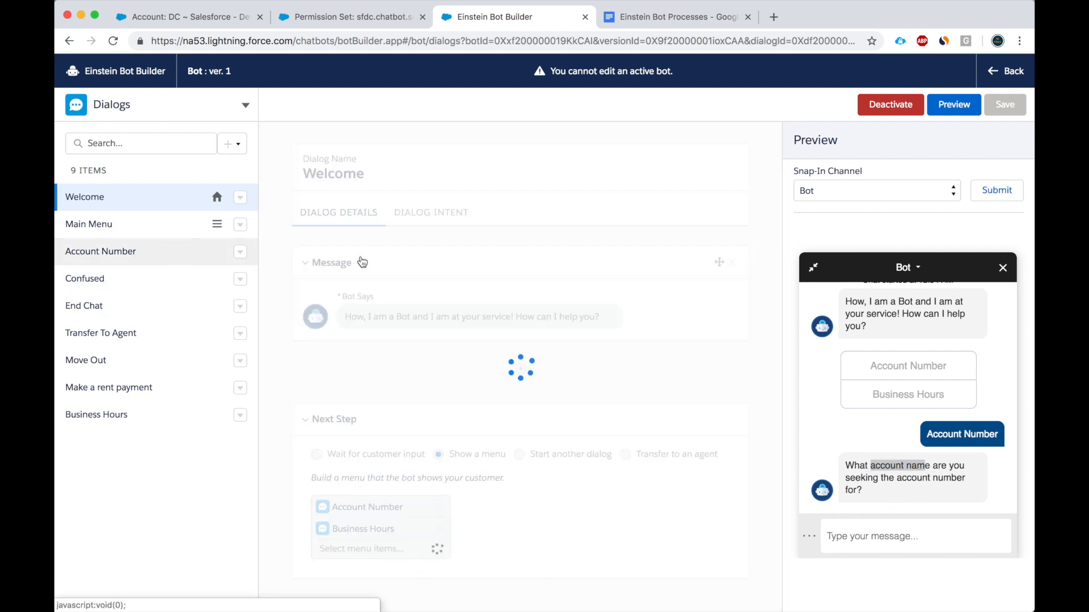
pyautogui.click(100, 252)
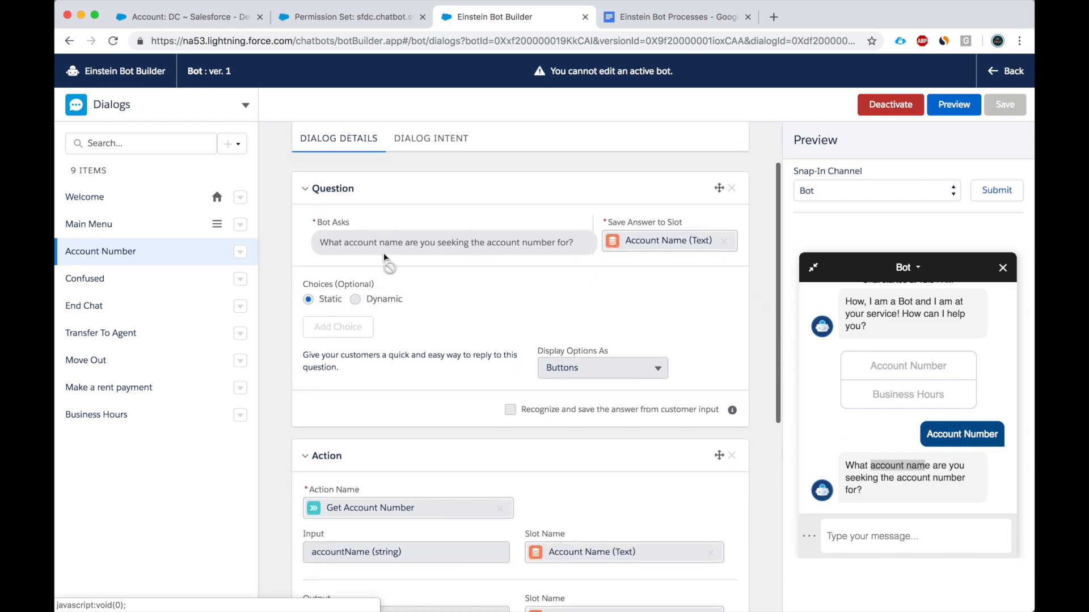
pyautogui.click(915, 536)
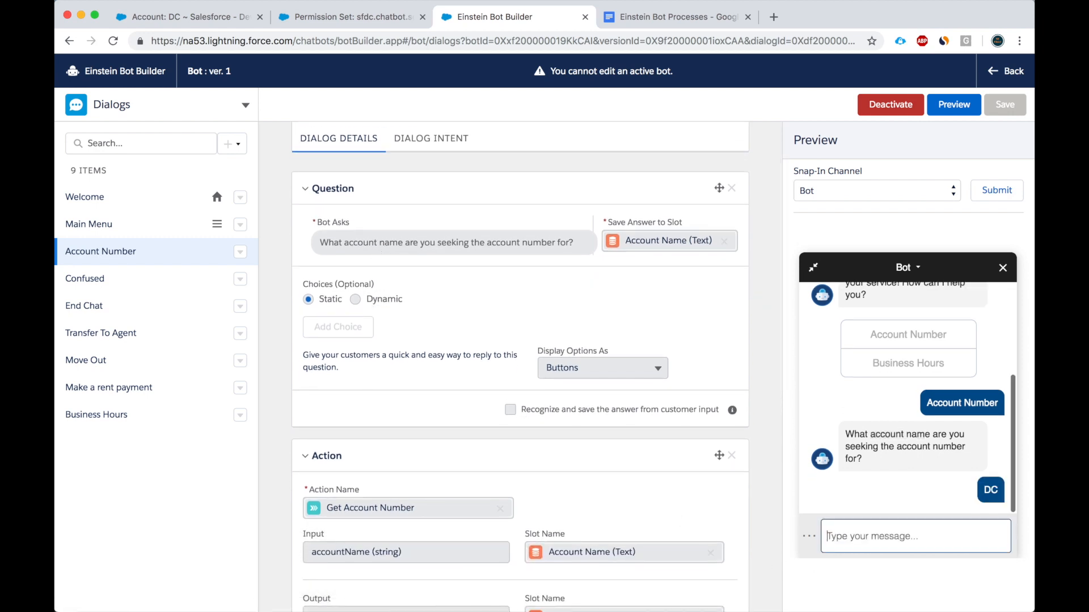
pyautogui.write('DC')
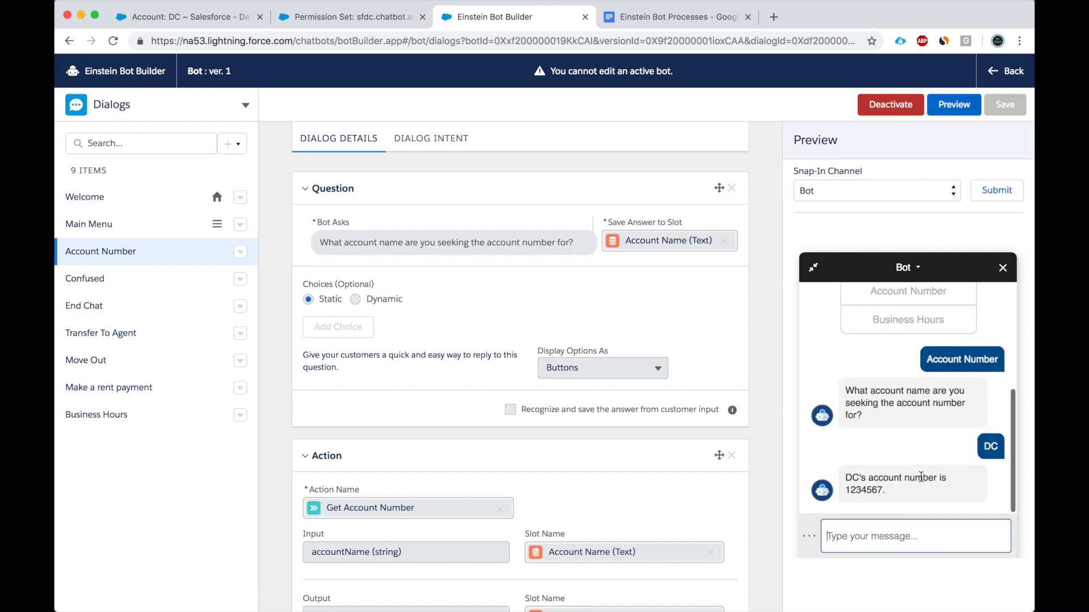
pyautogui.doubleClick(864, 490)
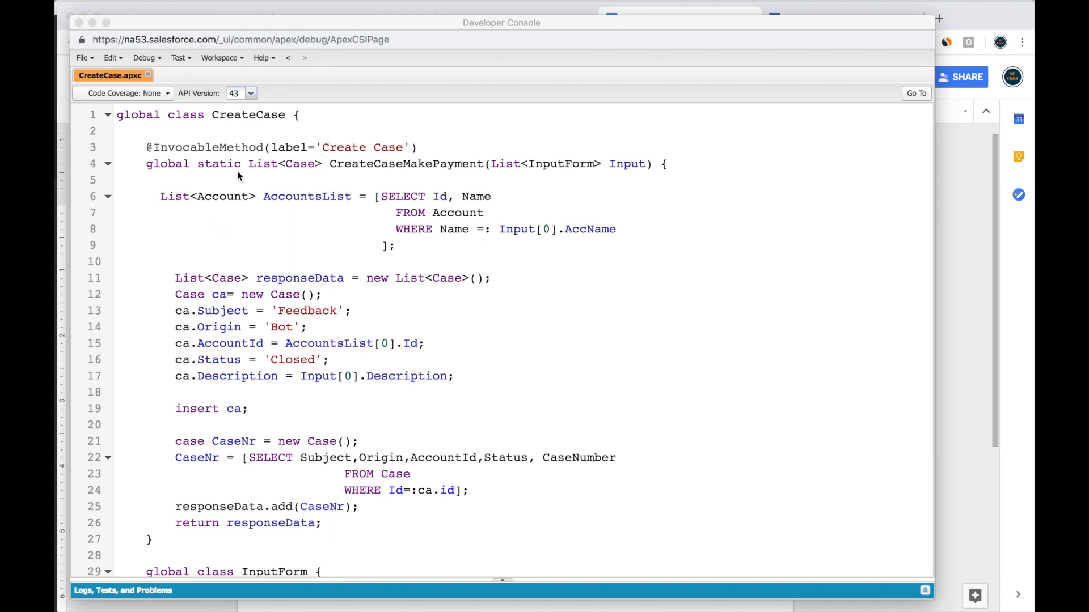
pyautogui.moveTo(233, 147)
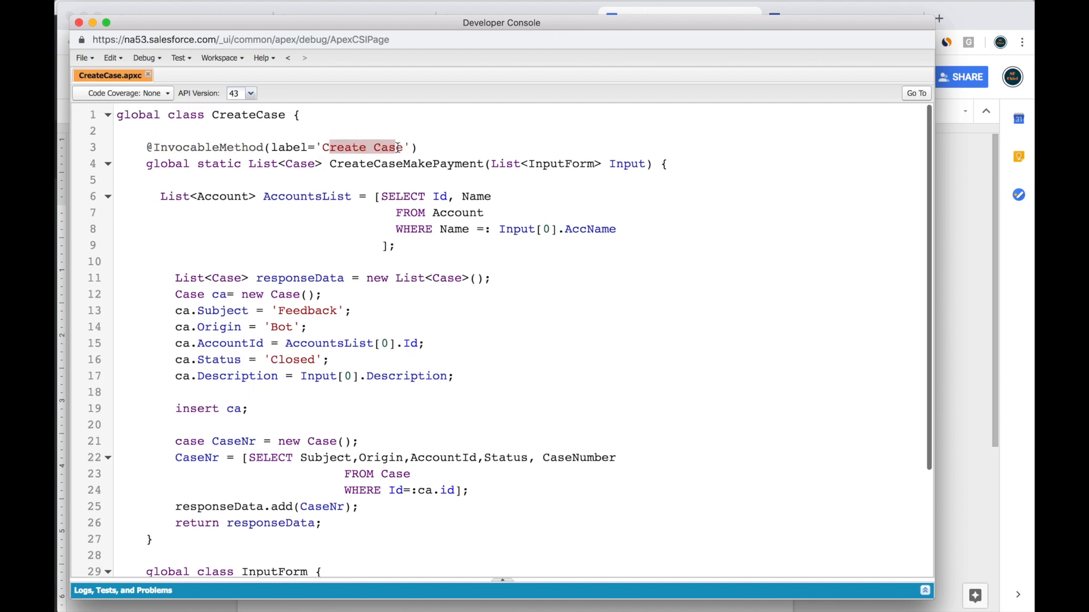
pyautogui.scroll(-3)
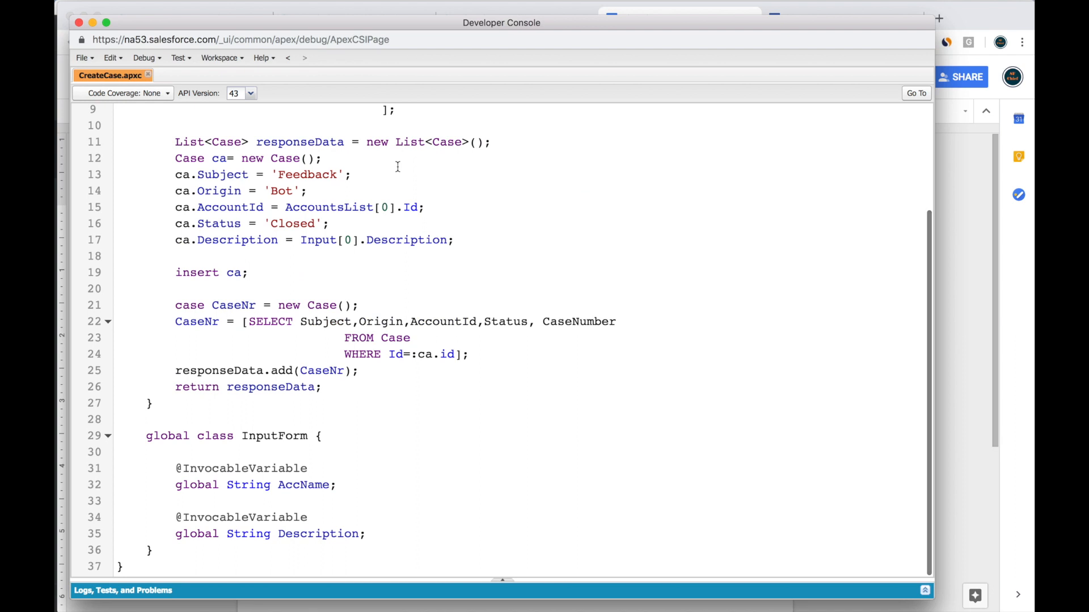
pyautogui.doubleClick(304, 484)
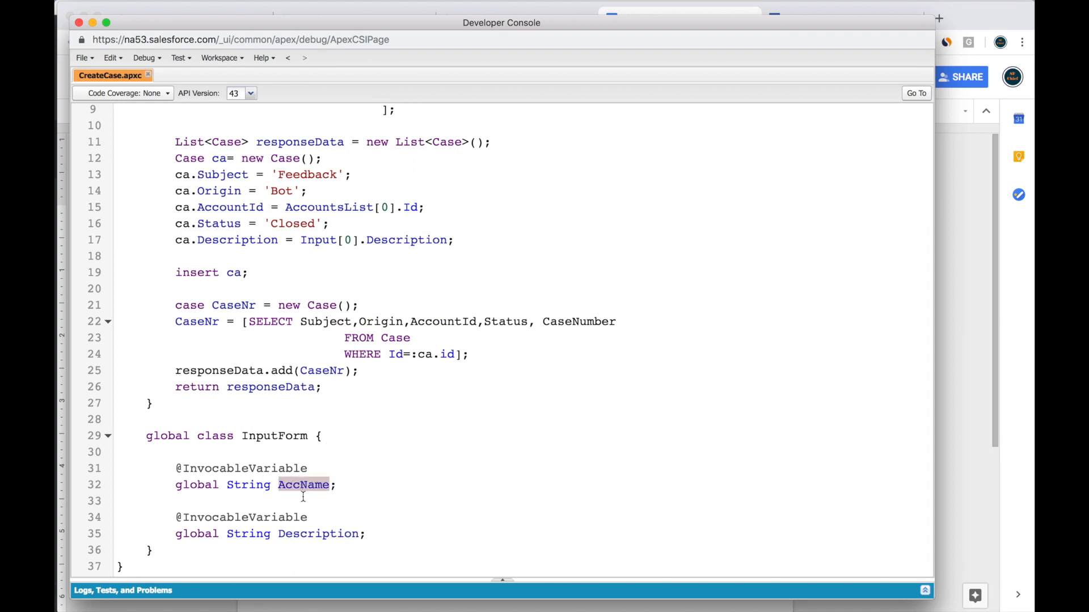
pyautogui.doubleClick(318, 533)
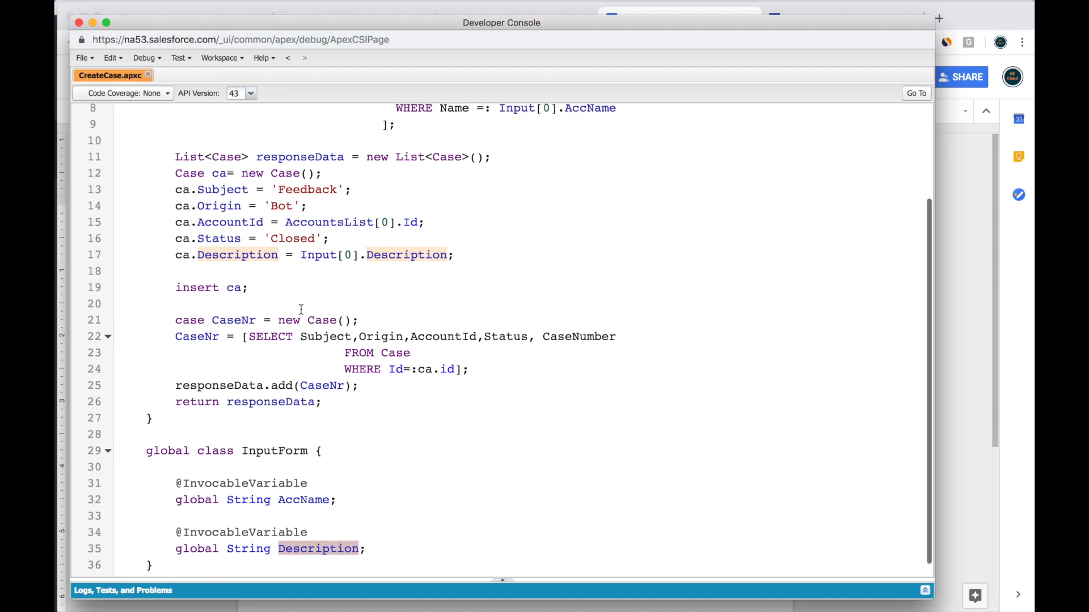
pyautogui.scroll(-3)
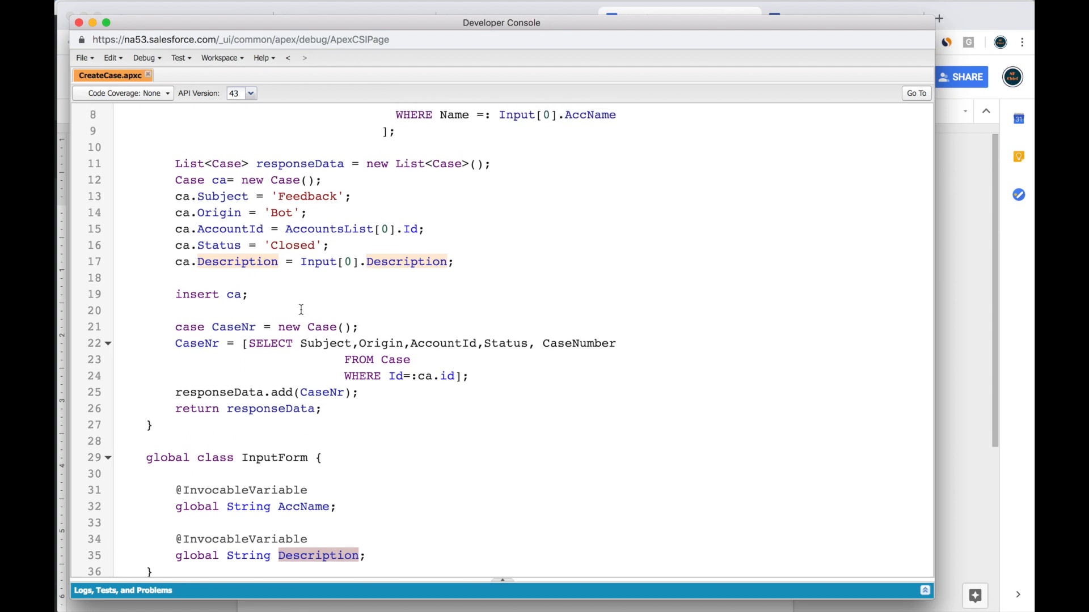
pyautogui.scroll(-3)
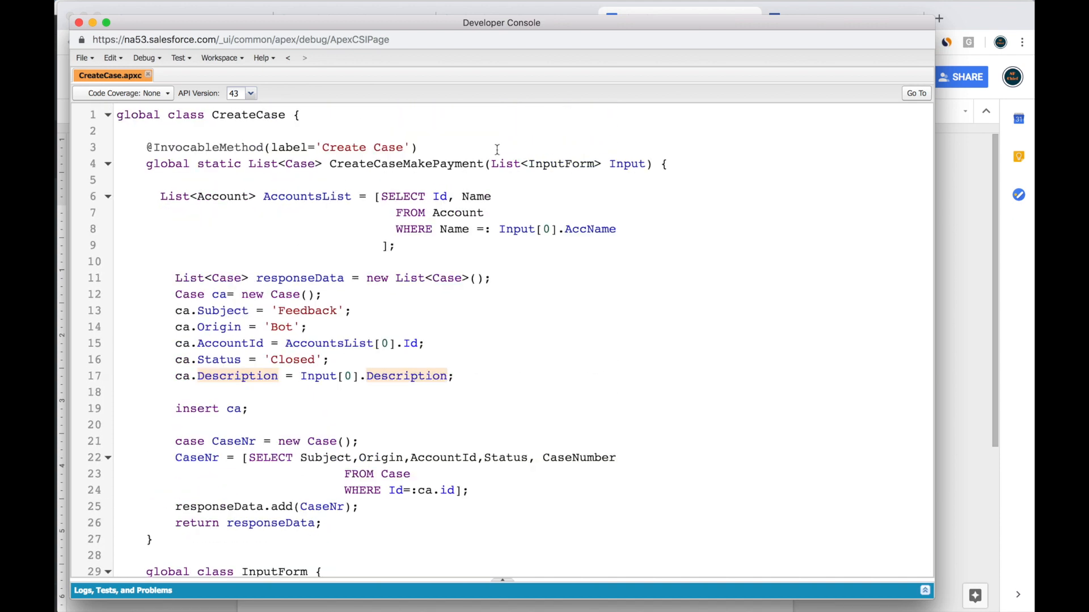
pyautogui.moveTo(497, 149); pyautogui.dragTo(627, 333)
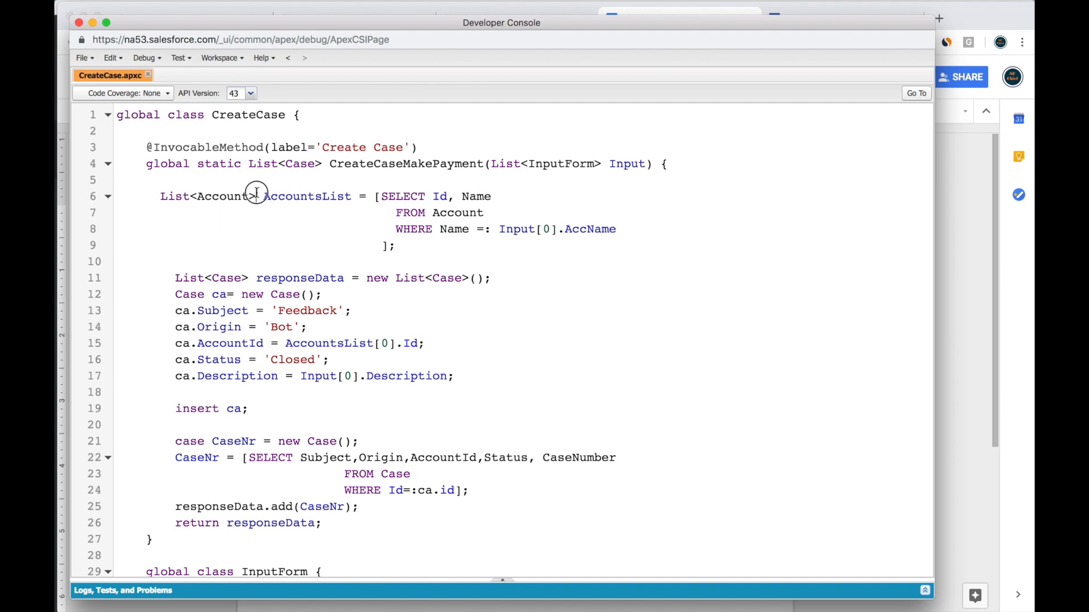
pyautogui.moveTo(258, 197); pyautogui.dragTo(488, 229)
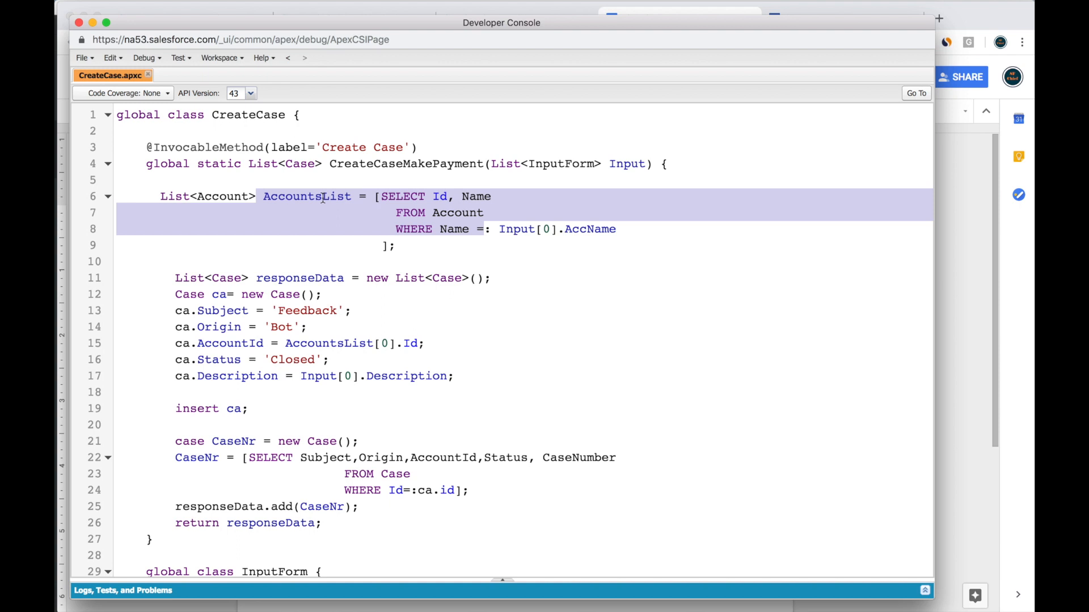
pyautogui.scroll(-3)
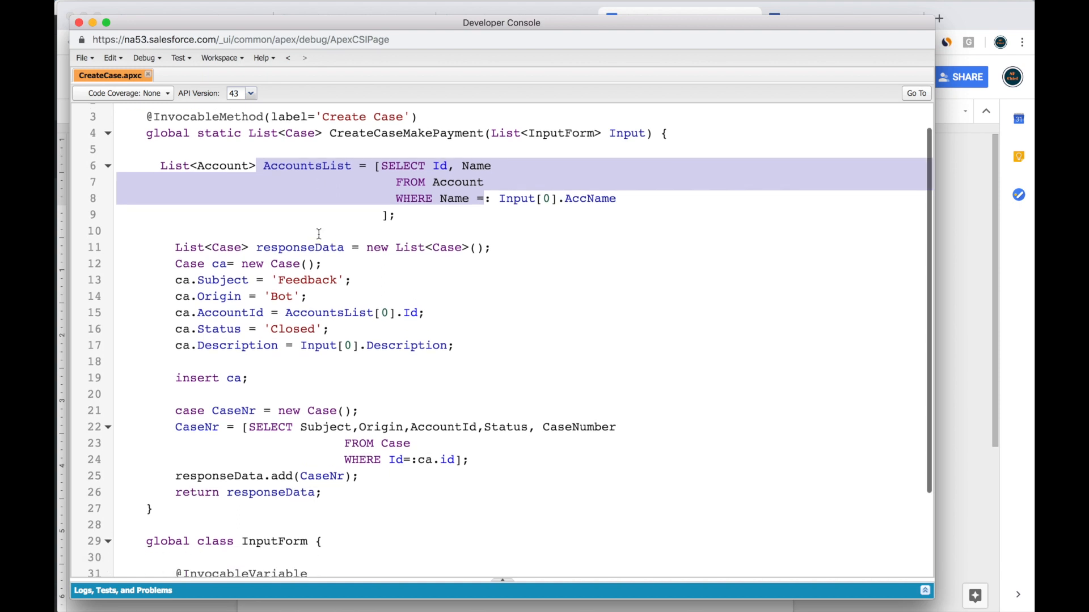
pyautogui.click(225, 296)
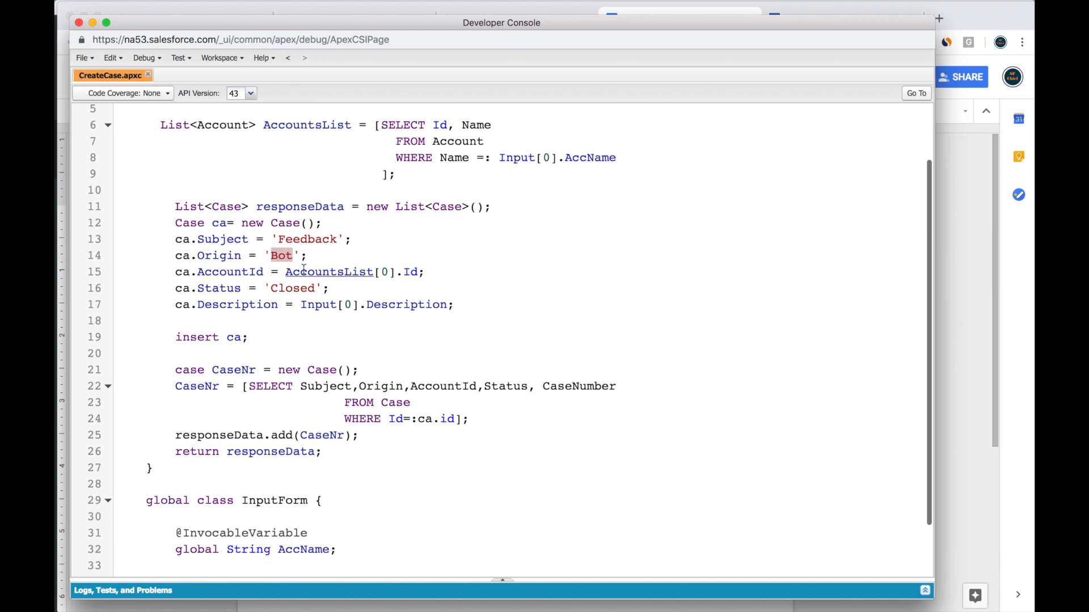
pyautogui.doubleClick(329, 272)
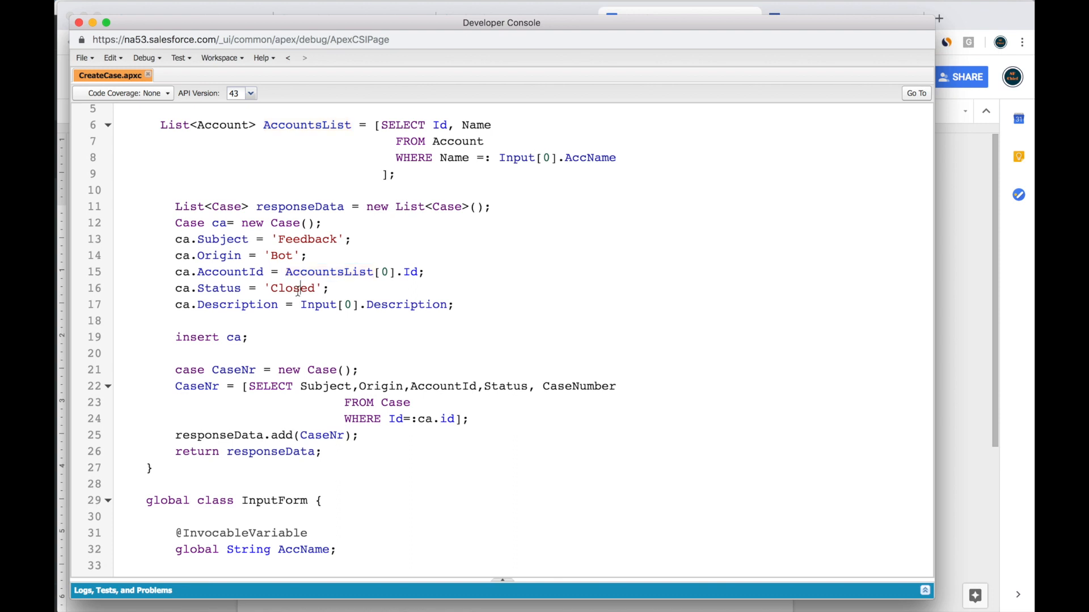
pyautogui.doubleClick(293, 288)
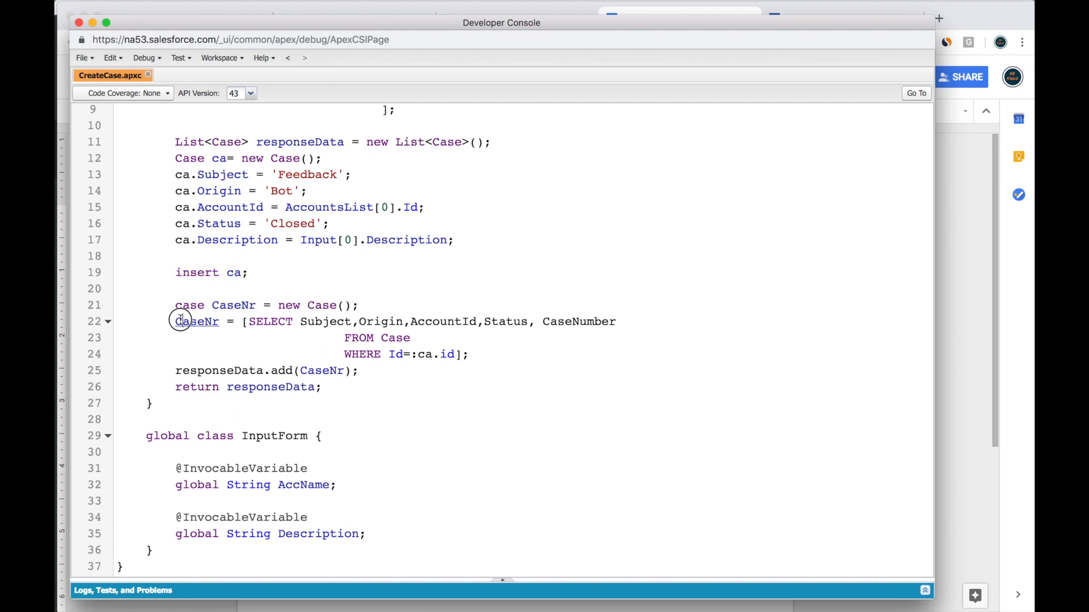
pyautogui.moveTo(179, 321); pyautogui.dragTo(253, 354)
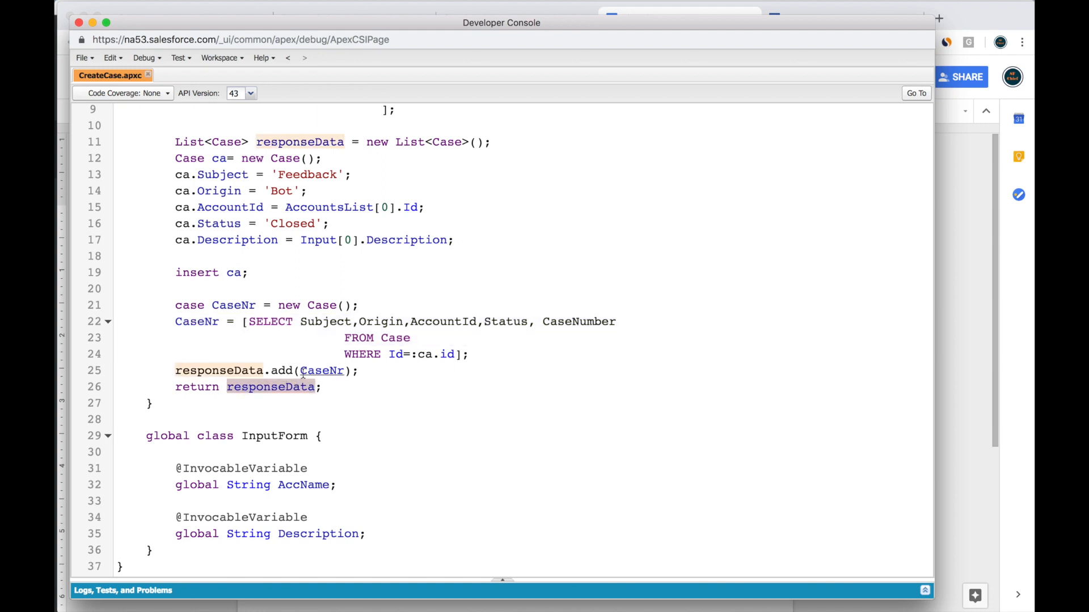
pyautogui.doubleClick(321, 370)
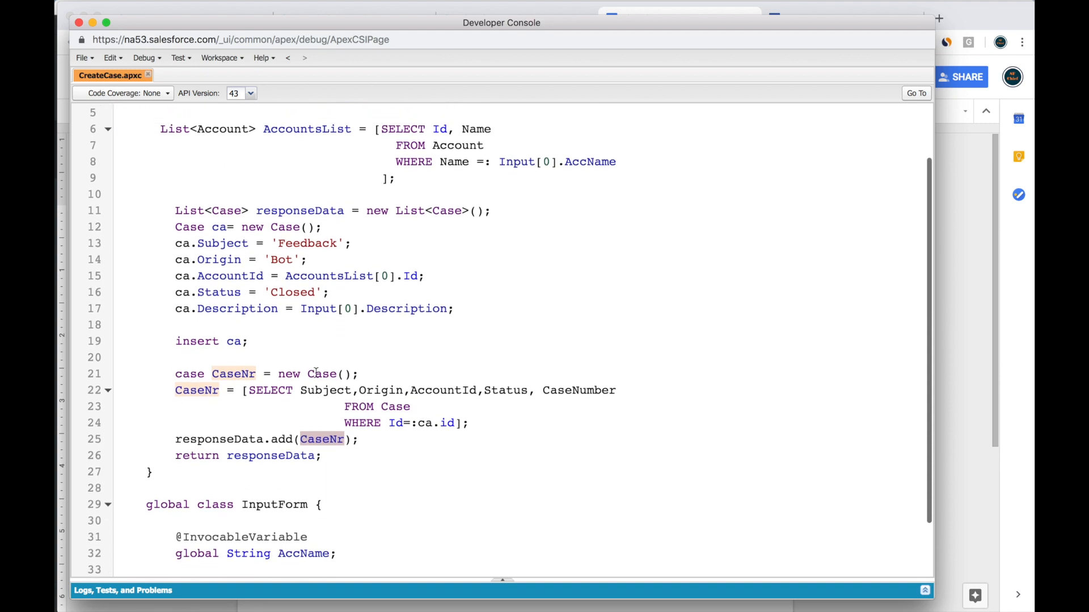
# Return to the chatbot permission set and edit its Apex Class Access
pyautogui.click(677, 18)
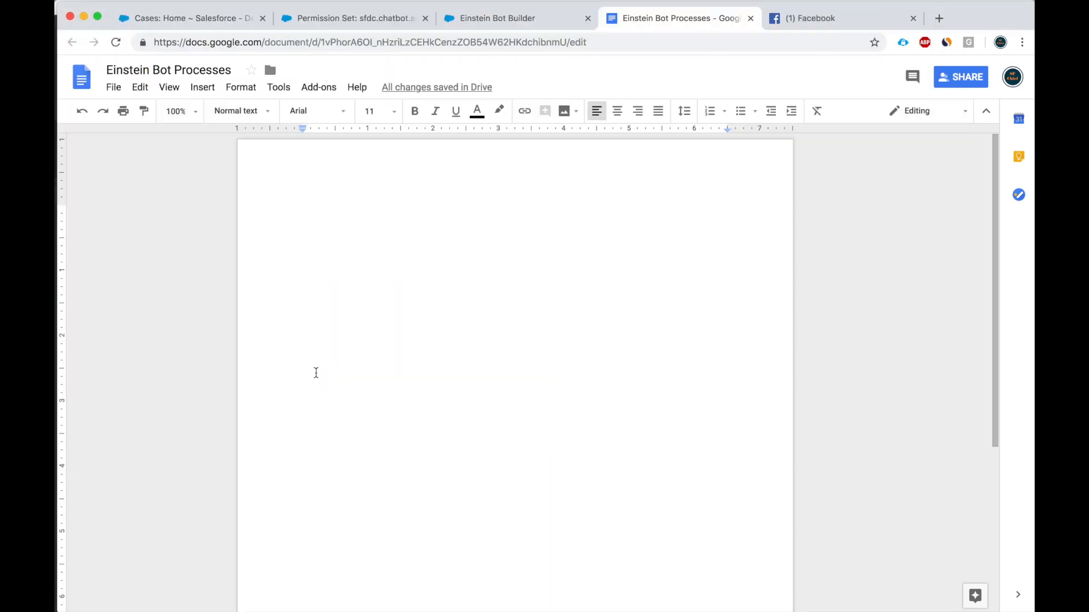
pyautogui.click(355, 18)
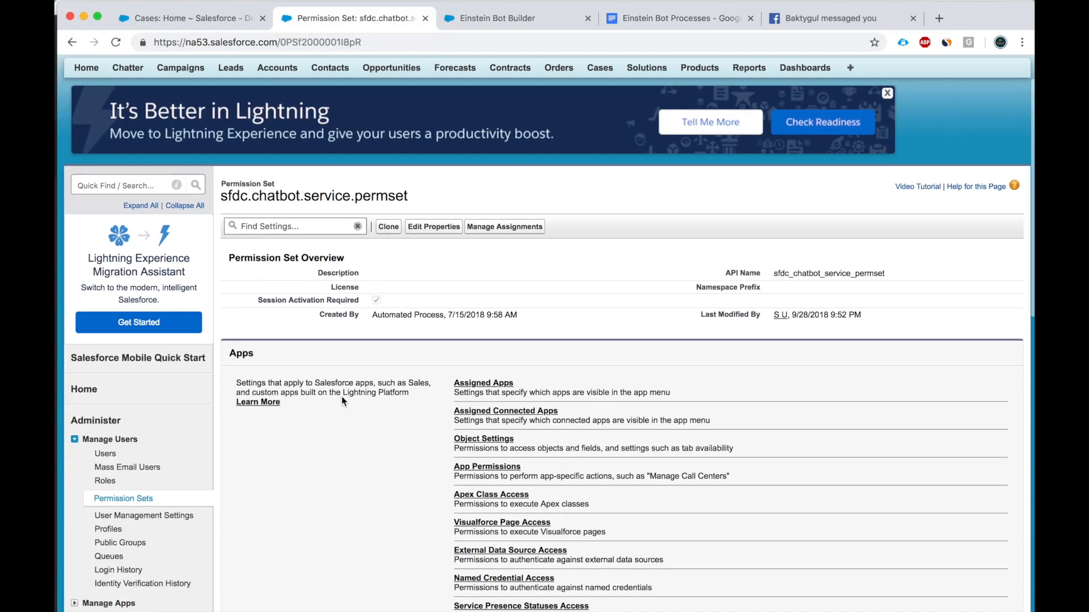
pyautogui.click(490, 472)
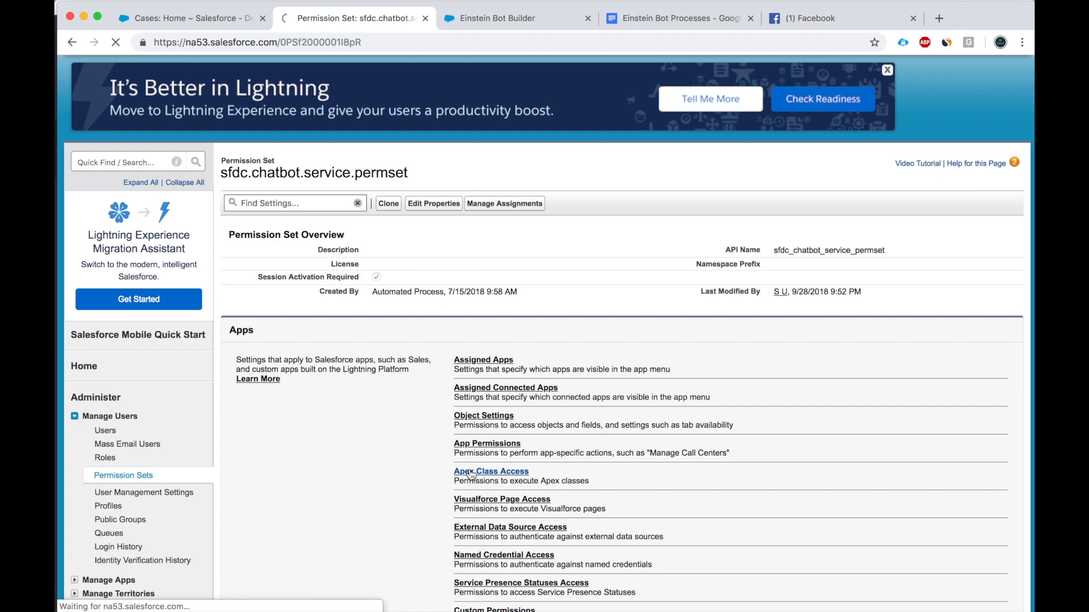
pyautogui.click(491, 471)
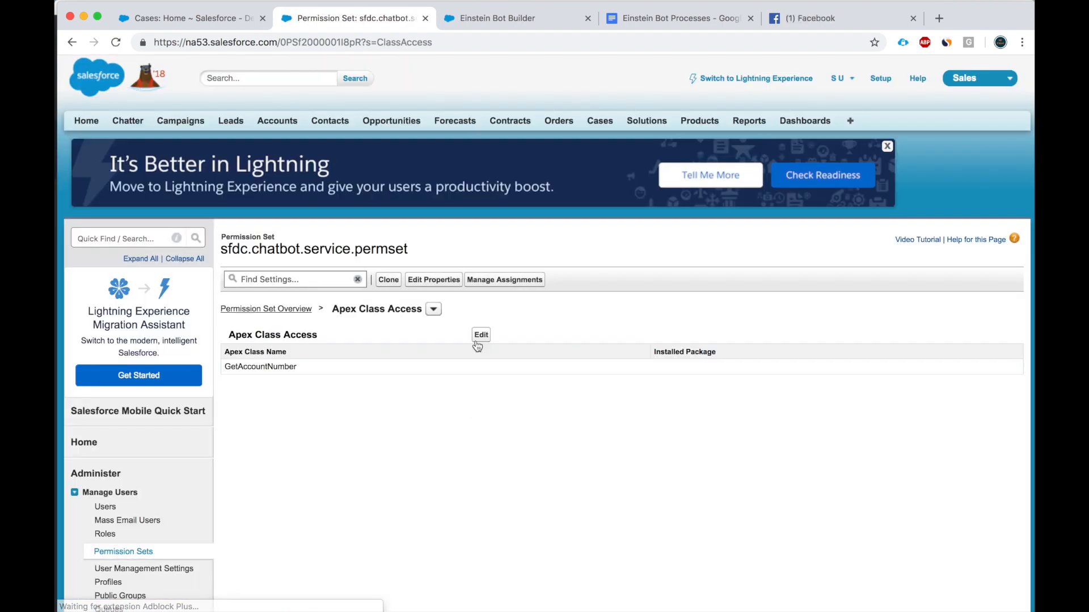
pyautogui.click(481, 334)
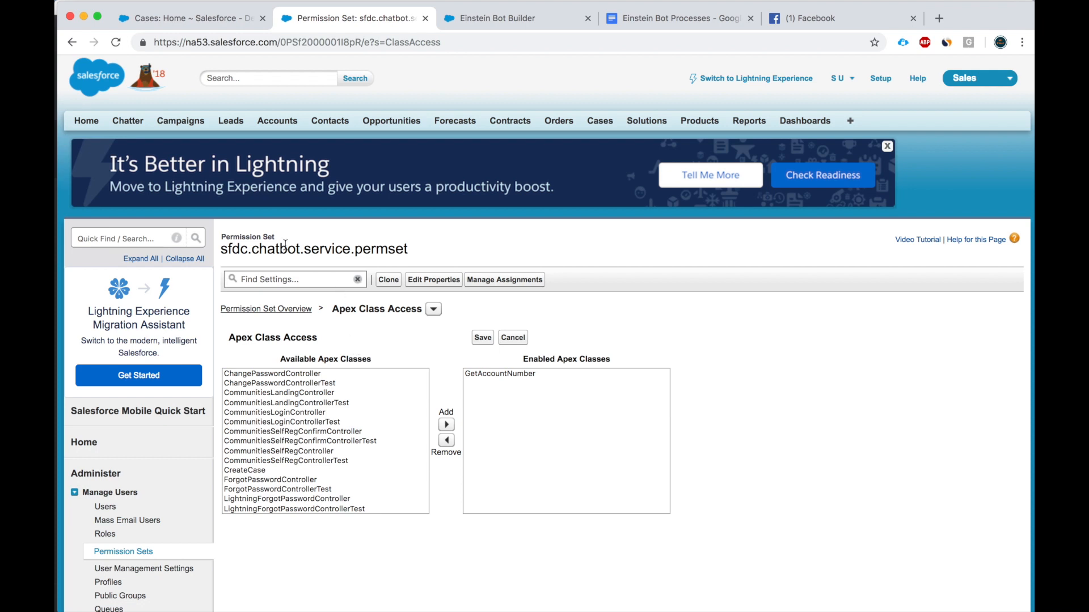
# Add CreateCase to the enabled Apex classes and save
pyautogui.click(274, 412)
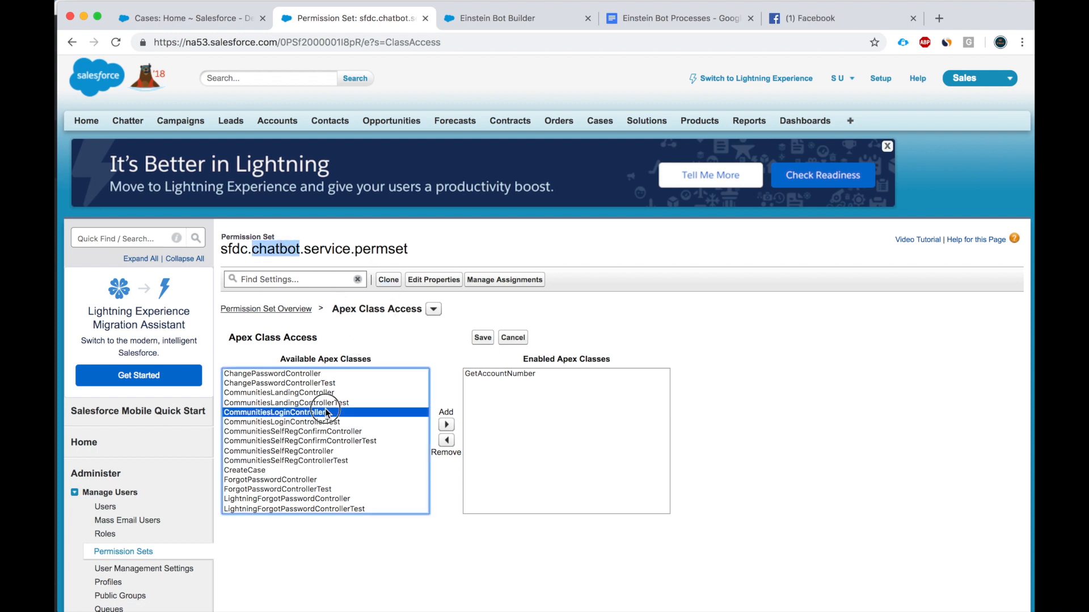
pyautogui.click(244, 469)
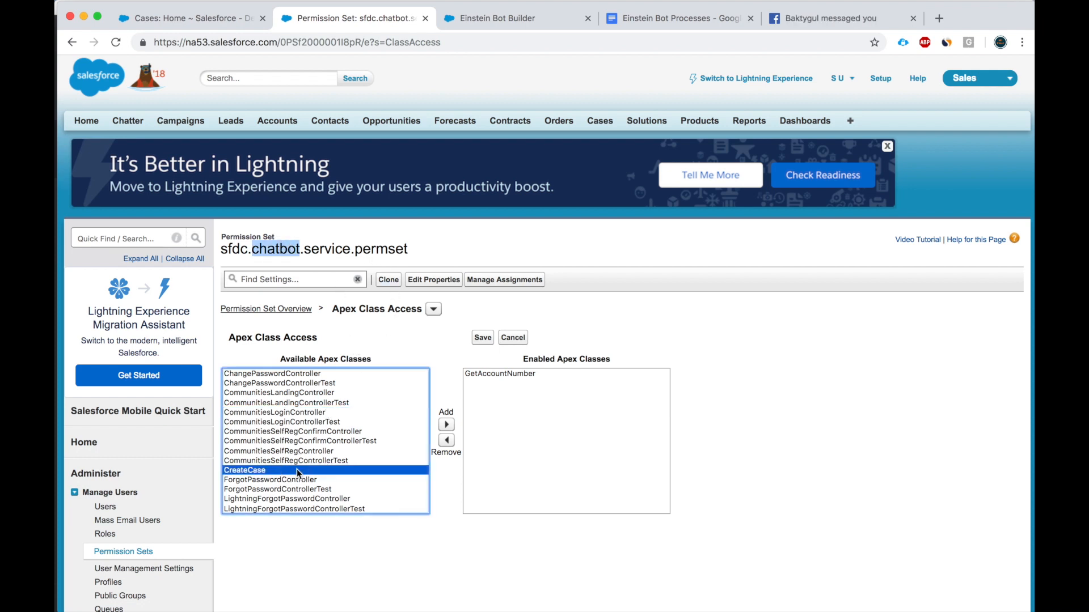
pyautogui.click(446, 424)
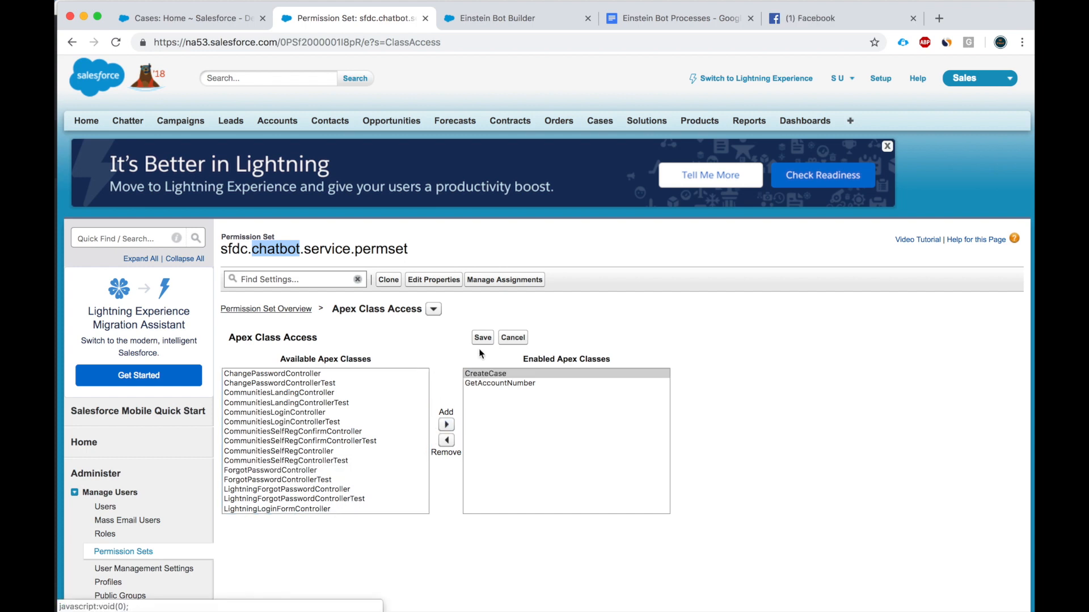
pyautogui.click(482, 338)
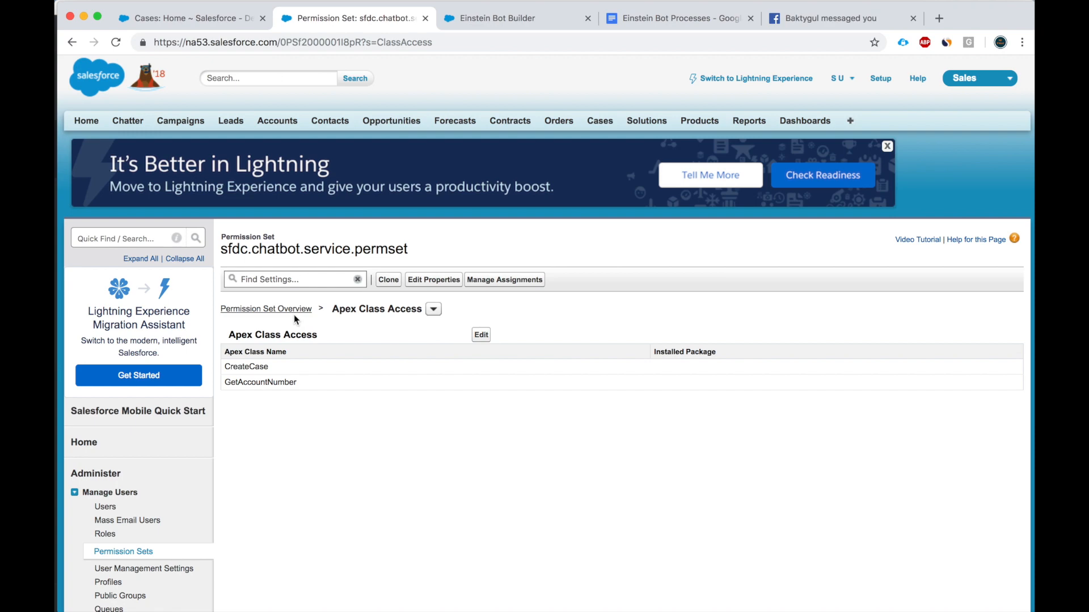
pyautogui.click(265, 309)
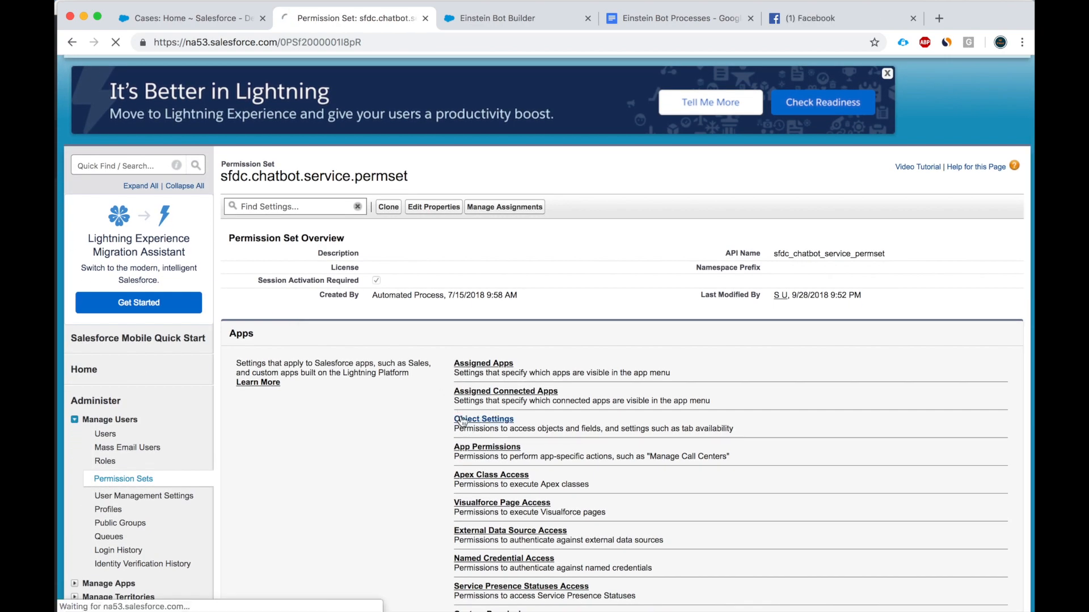
# Go to Object Settings for Cases and start editing the permissions
pyautogui.click(483, 419)
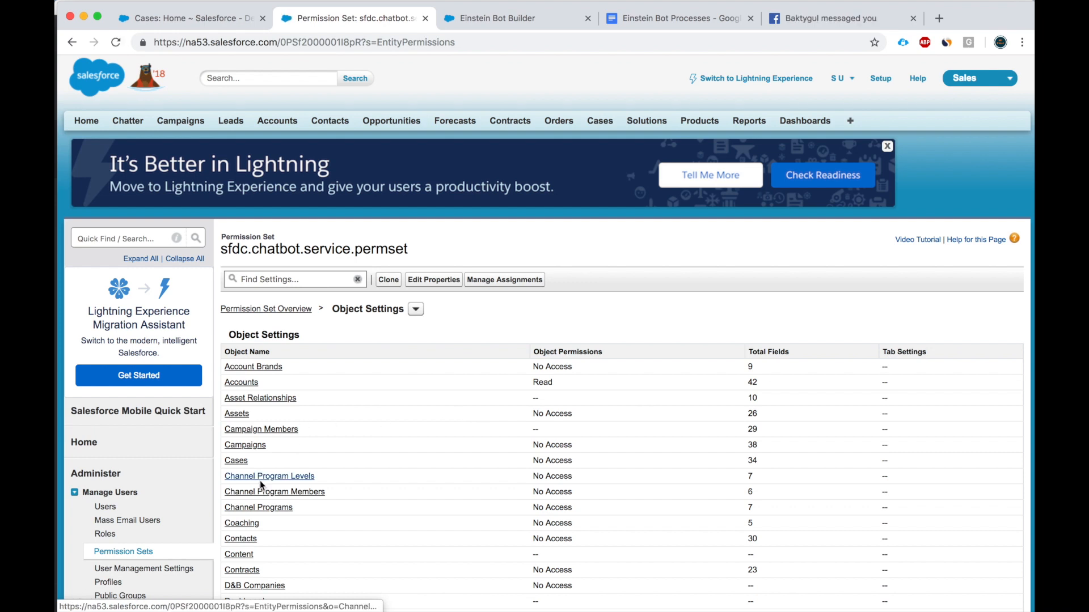
pyautogui.click(236, 460)
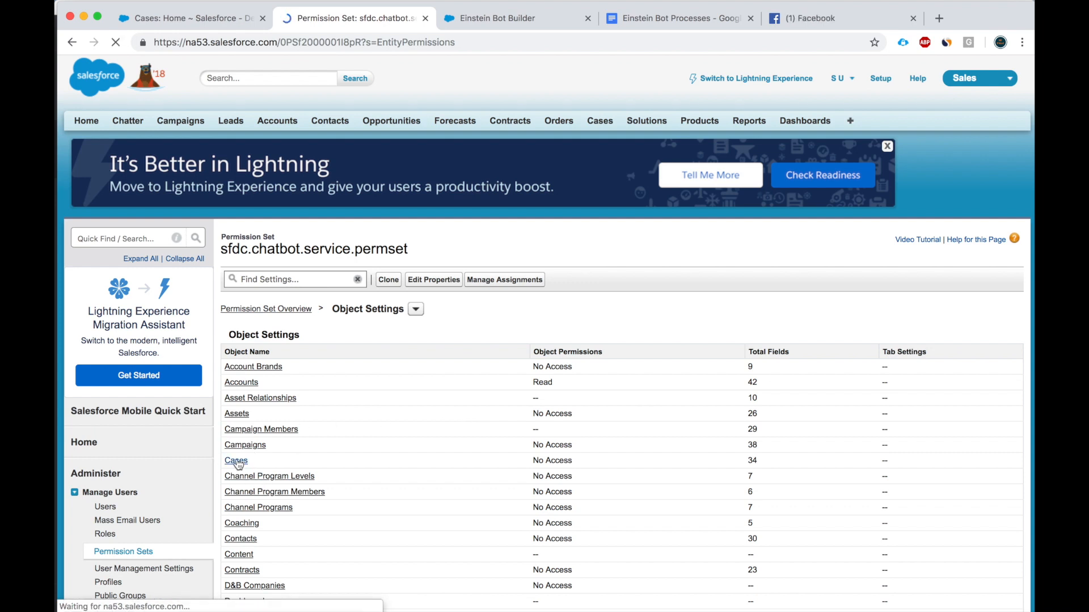
pyautogui.click(236, 460)
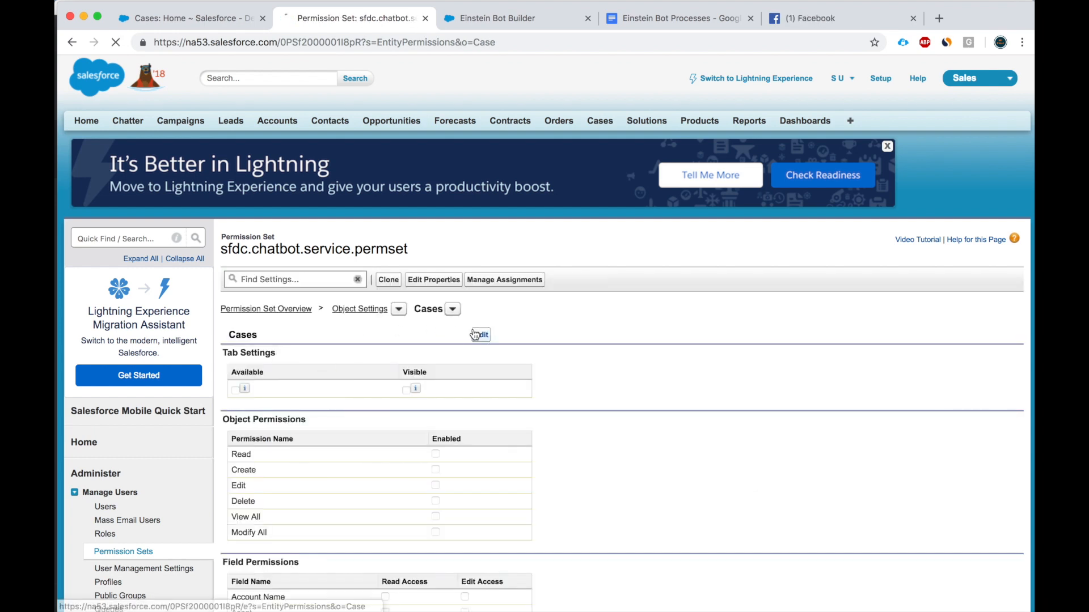
pyautogui.click(478, 335)
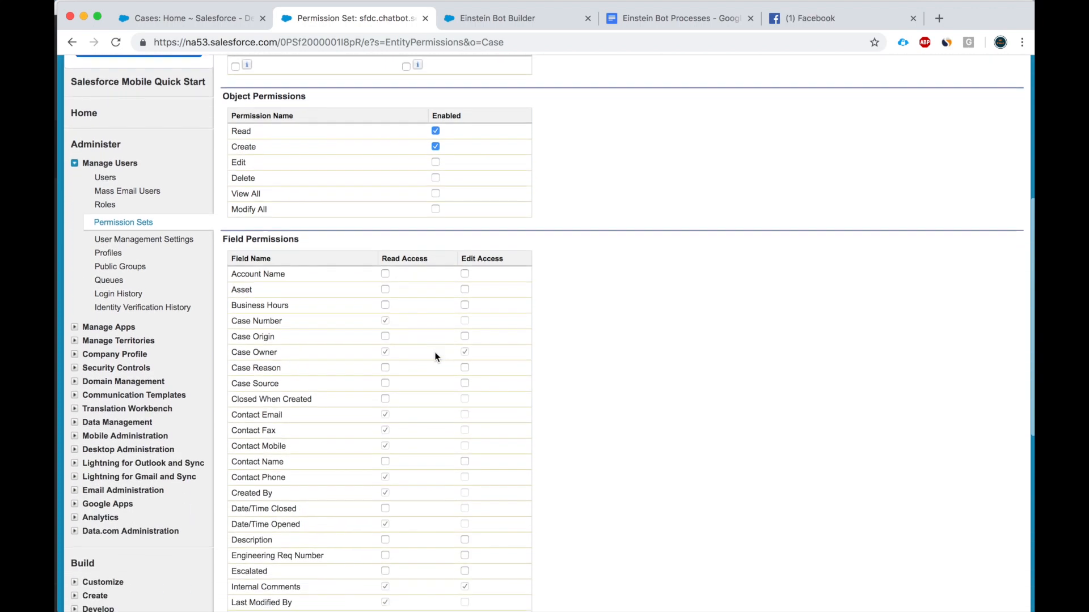
# Grant Read/Create on Cases, read on Account Name, read/edit on Description and Subject, and save
pyautogui.scroll(-3)
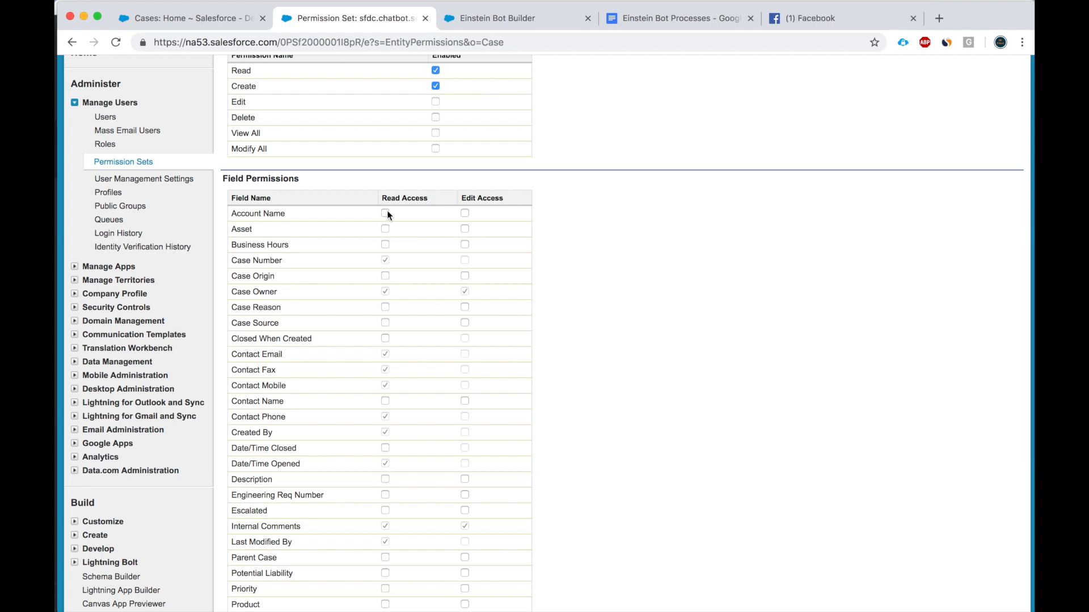
pyautogui.click(385, 213)
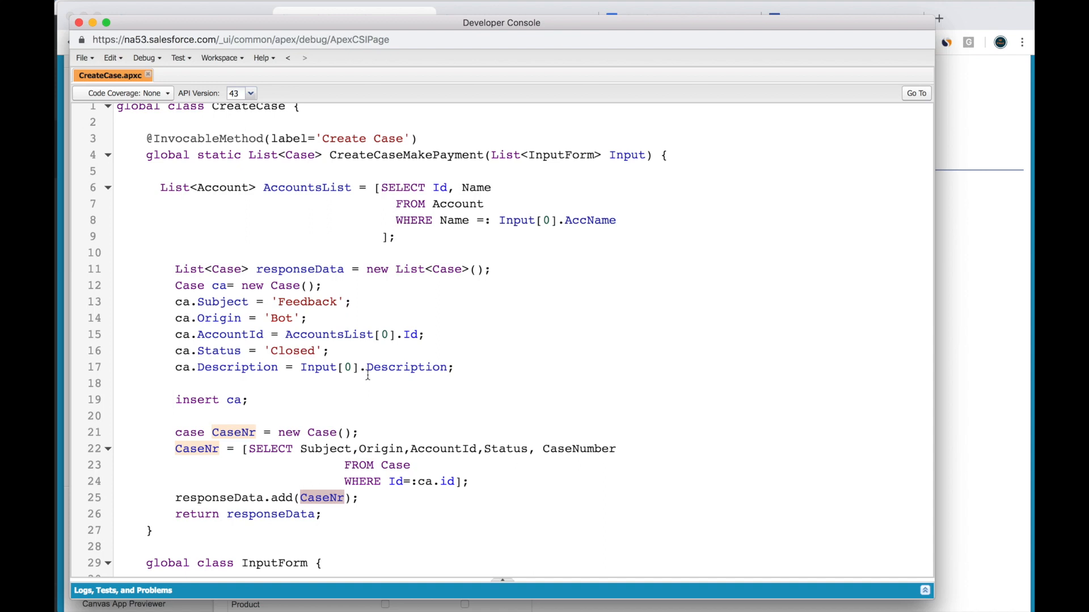
pyautogui.click(354, 18)
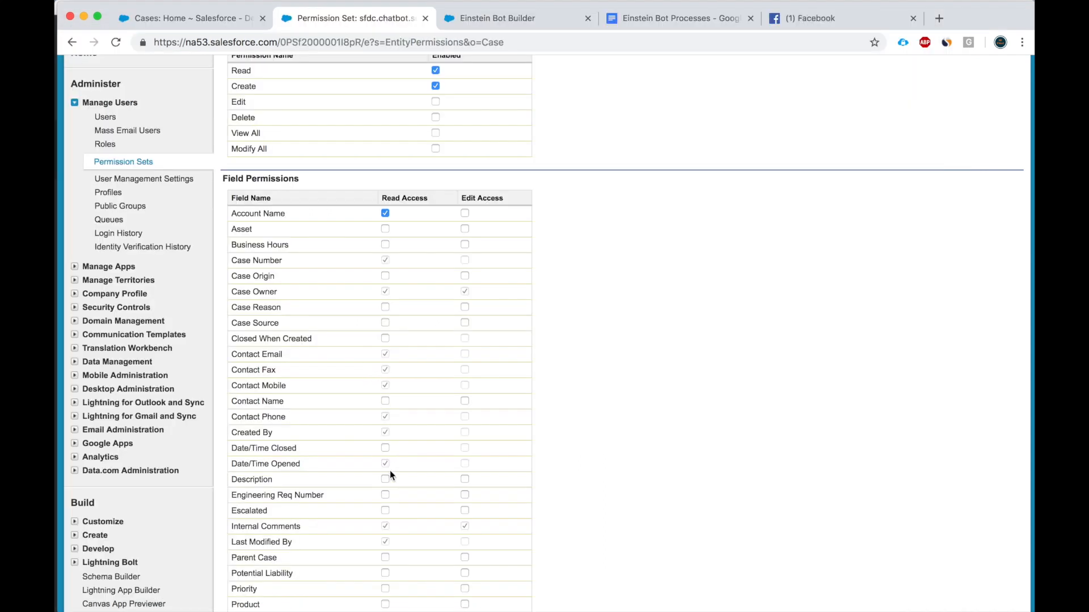
pyautogui.click(384, 478)
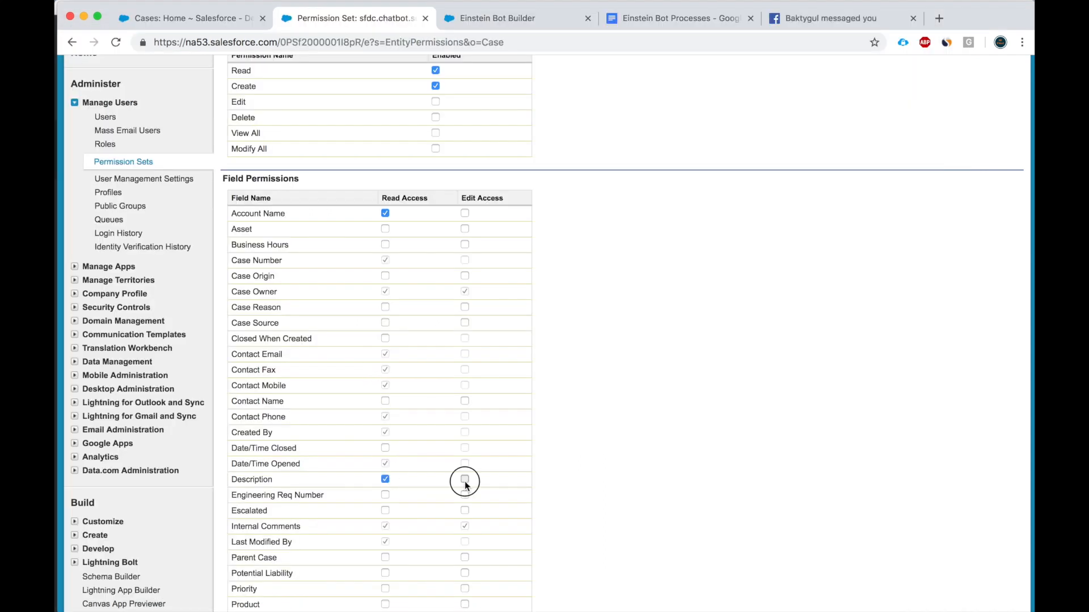
pyautogui.click(465, 479)
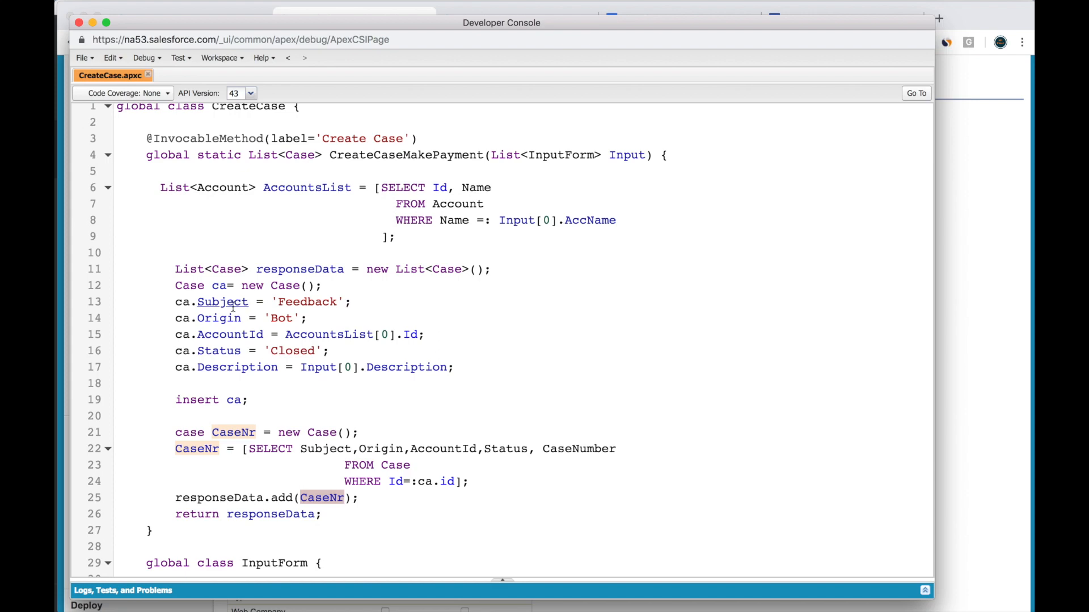
pyautogui.click(355, 18)
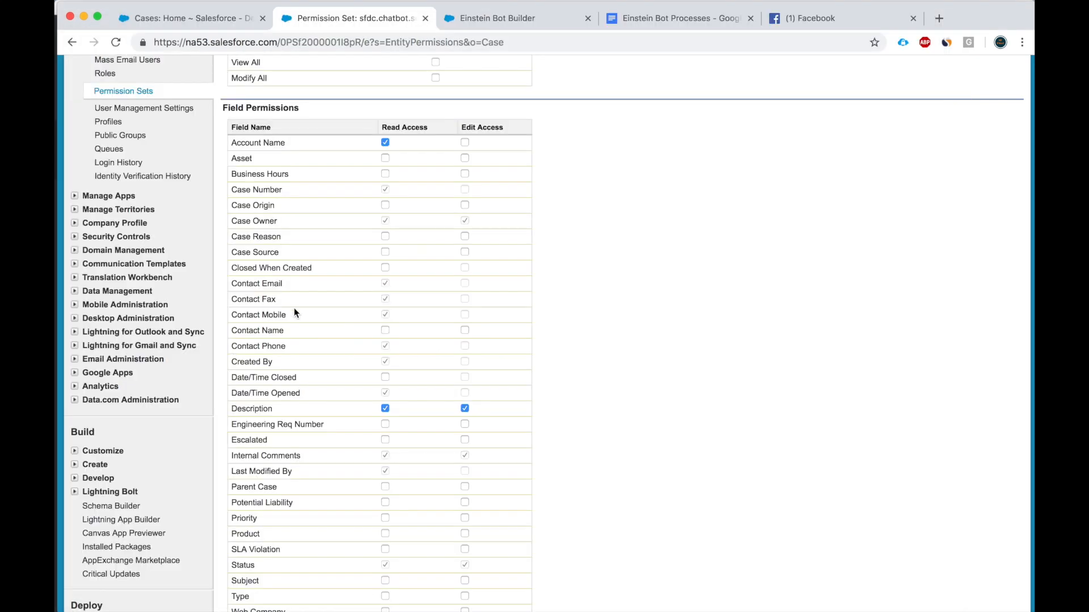
pyautogui.moveTo(315, 394)
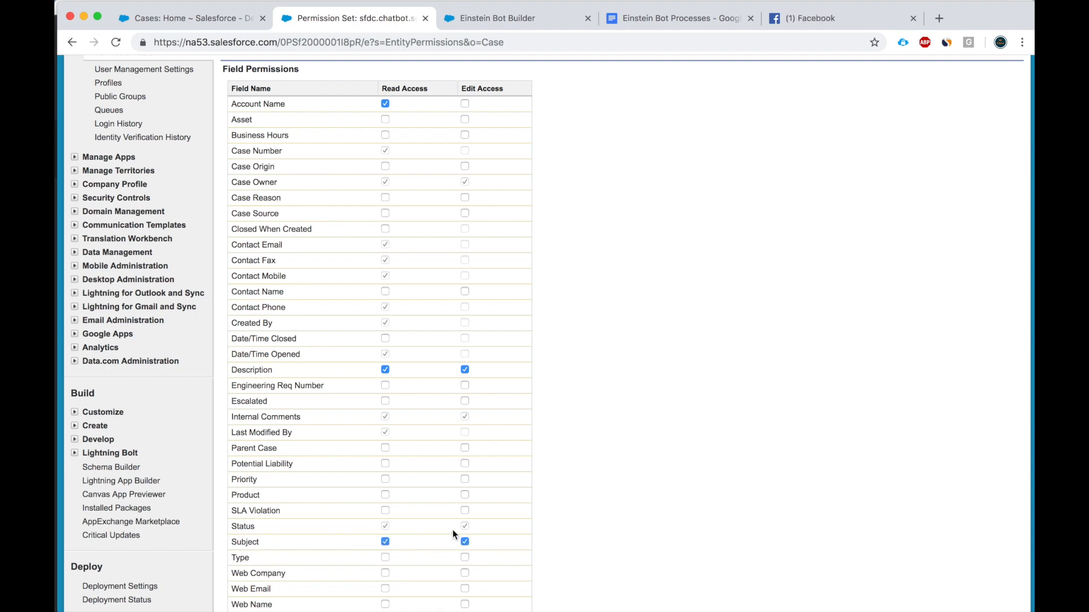
pyautogui.moveTo(419, 478)
pyautogui.write('status')
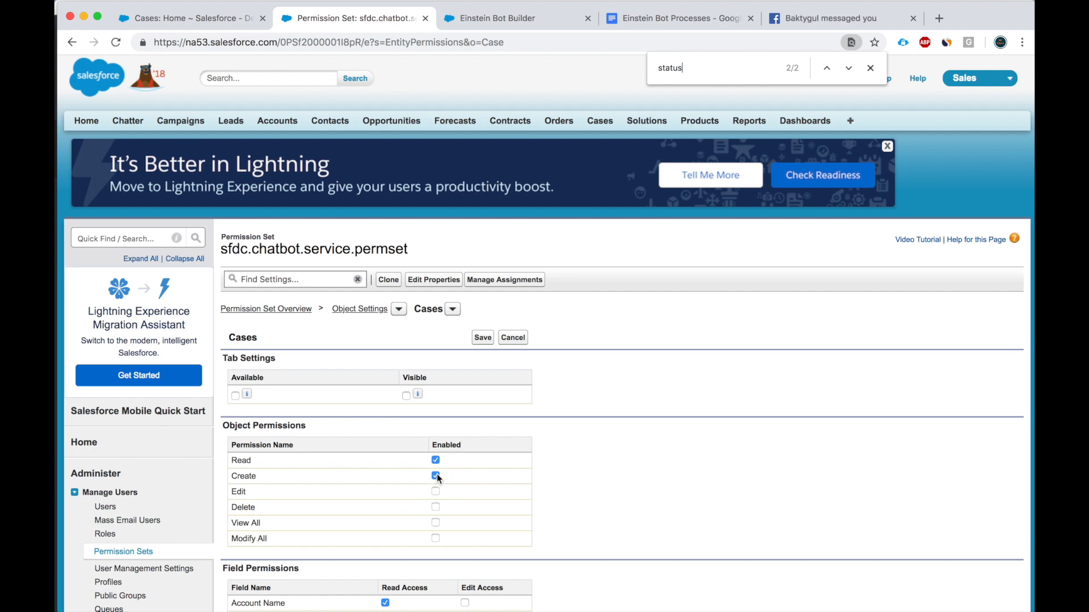
pyautogui.click(482, 338)
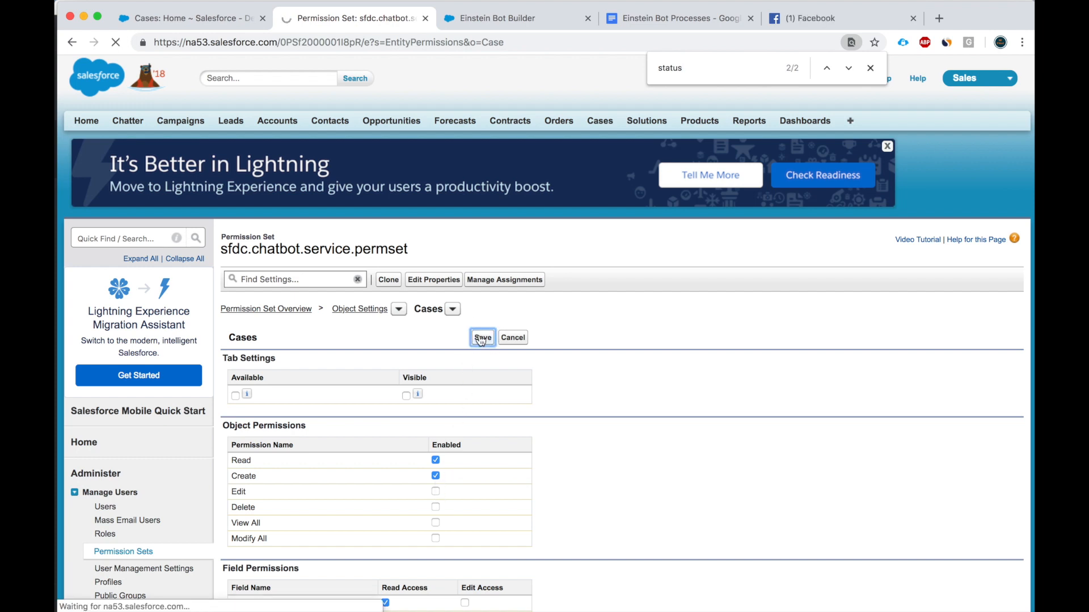
pyautogui.click(480, 337)
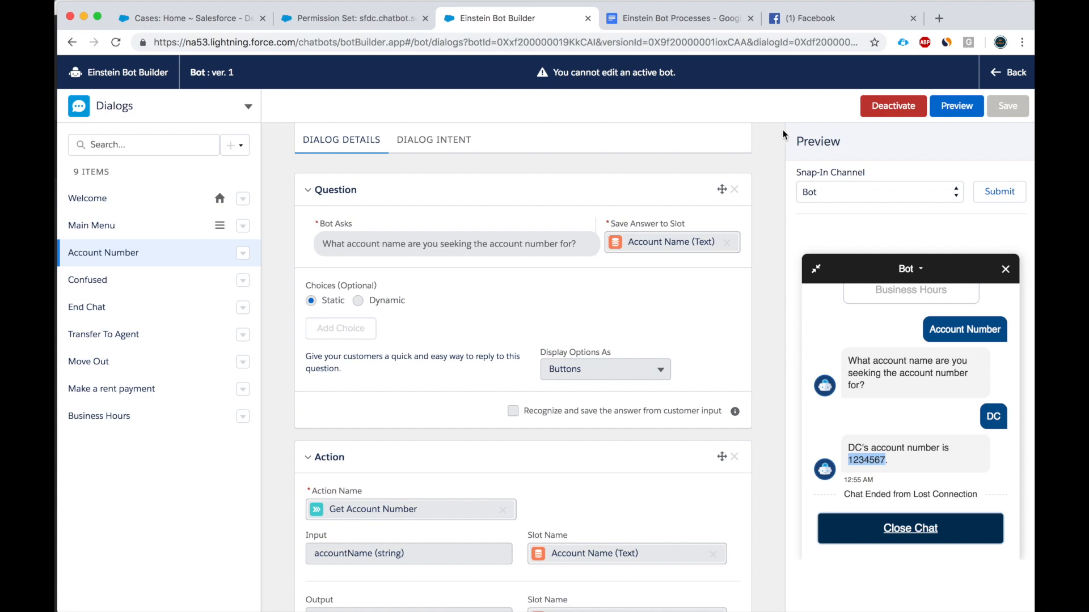
# Deactivate the bot and create a new dialog named 'Submit Feedback'
pyautogui.click(892, 105)
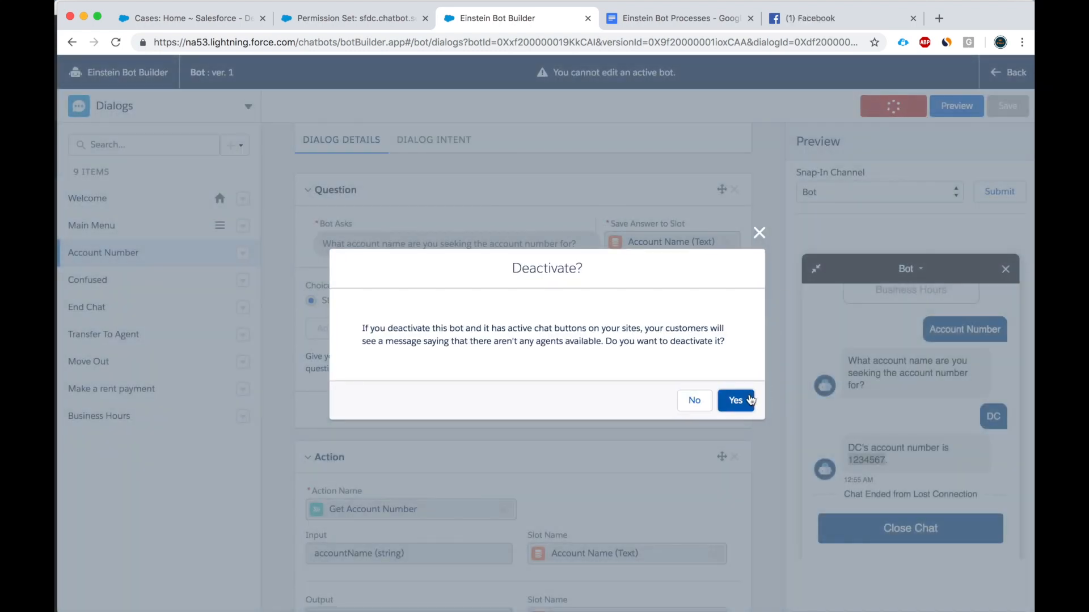
pyautogui.click(735, 400)
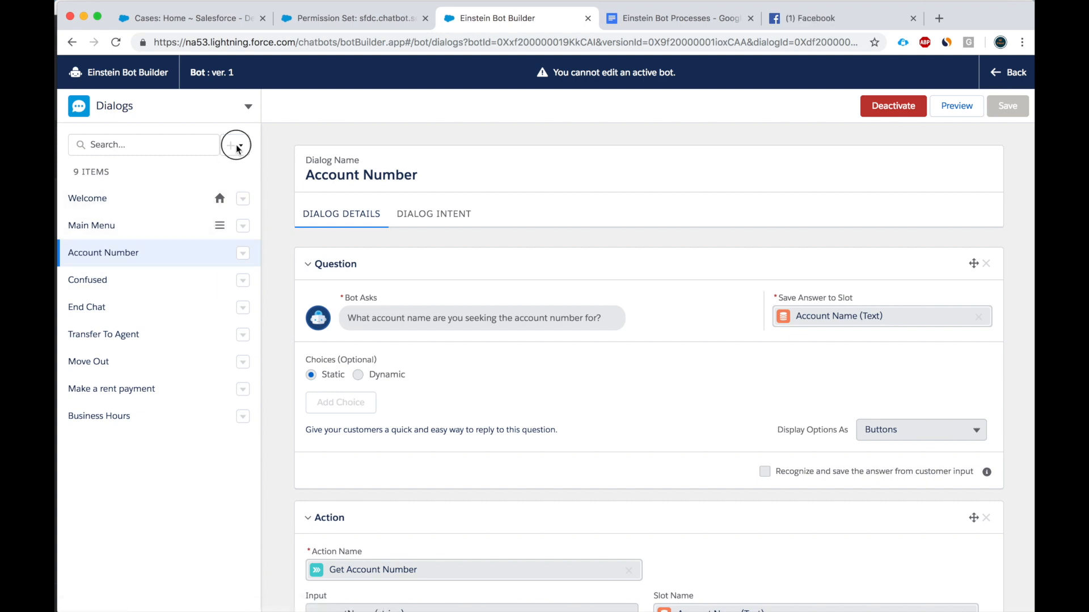
pyautogui.click(892, 105)
pyautogui.write('Create Case')
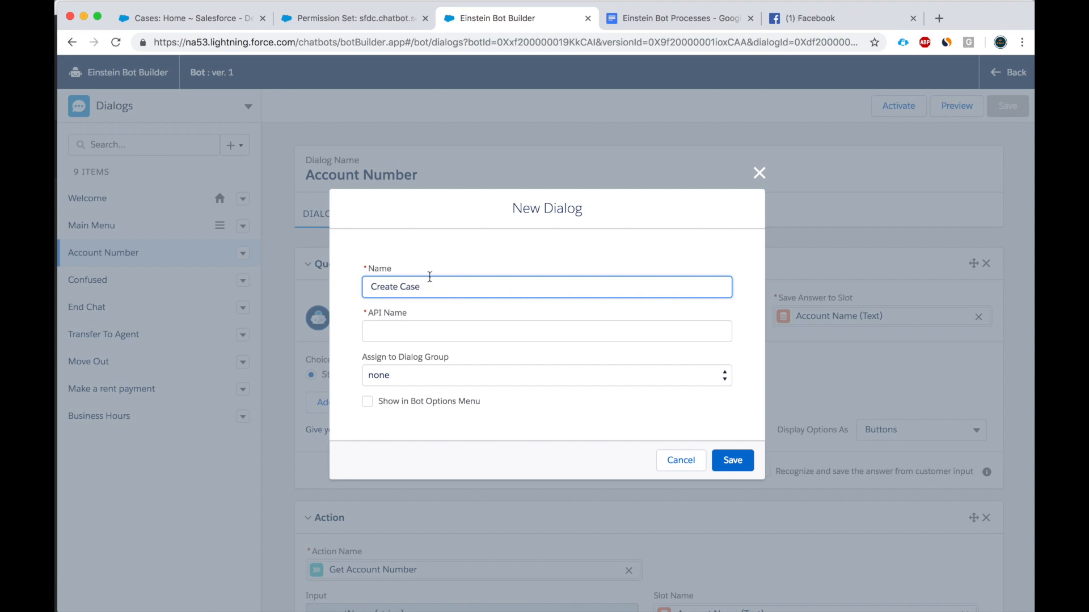
pyautogui.write('Submit Feedback')
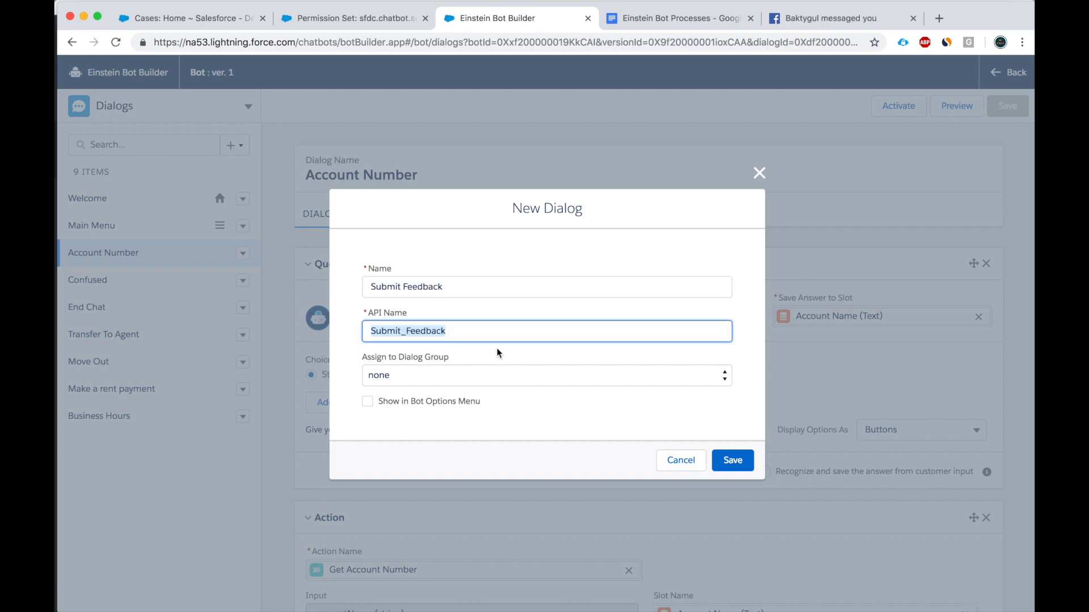
pyautogui.click(731, 460)
pyautogui.write('su')
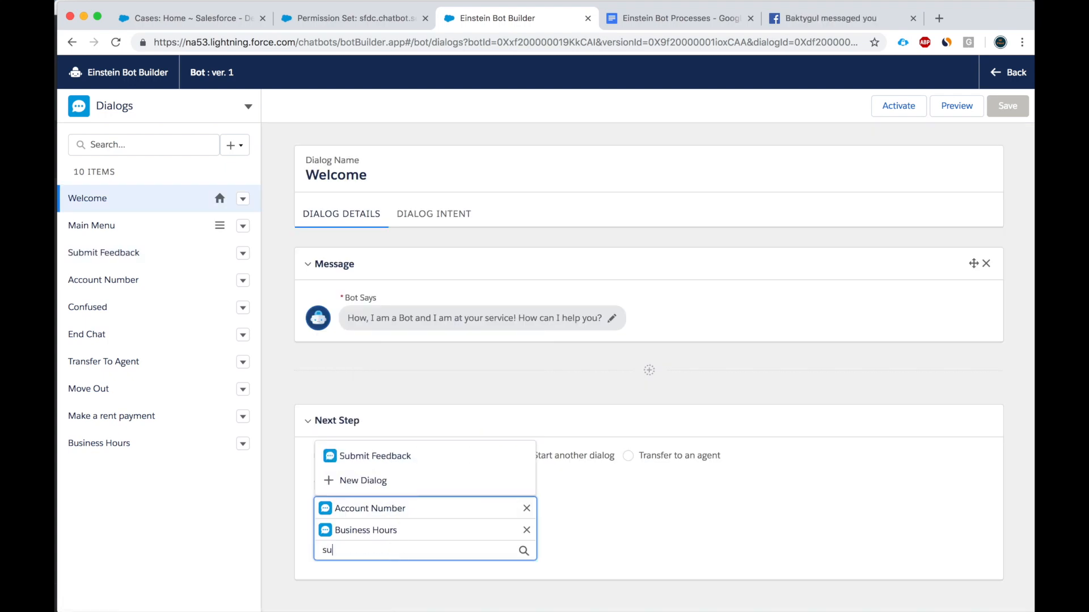
# Add Submit Feedback to the Welcome menu beside Account Number and Business Hours and save
pyautogui.write('b')
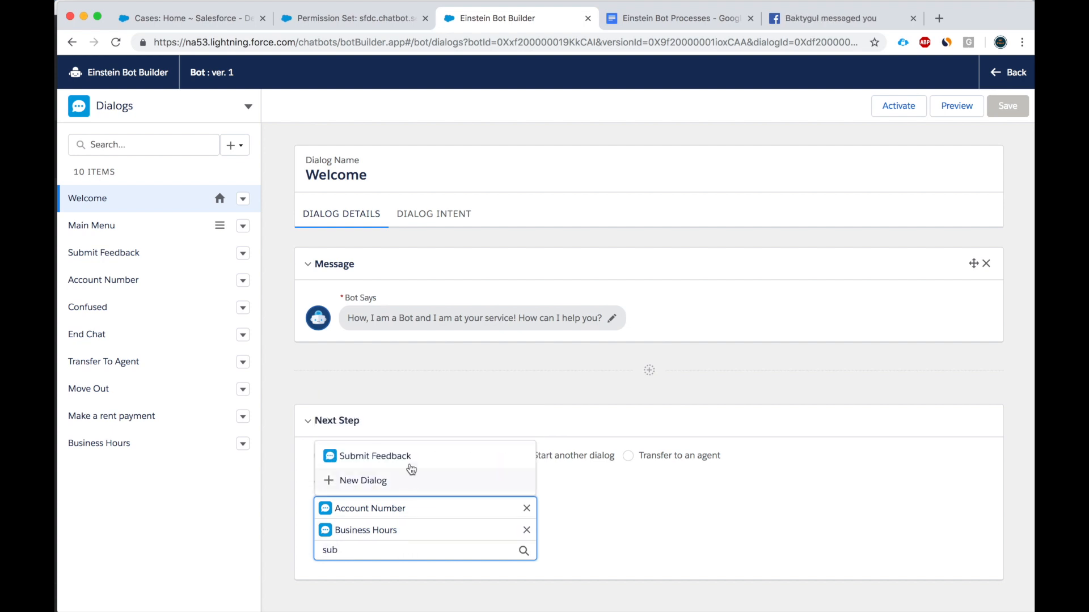
pyautogui.click(376, 456)
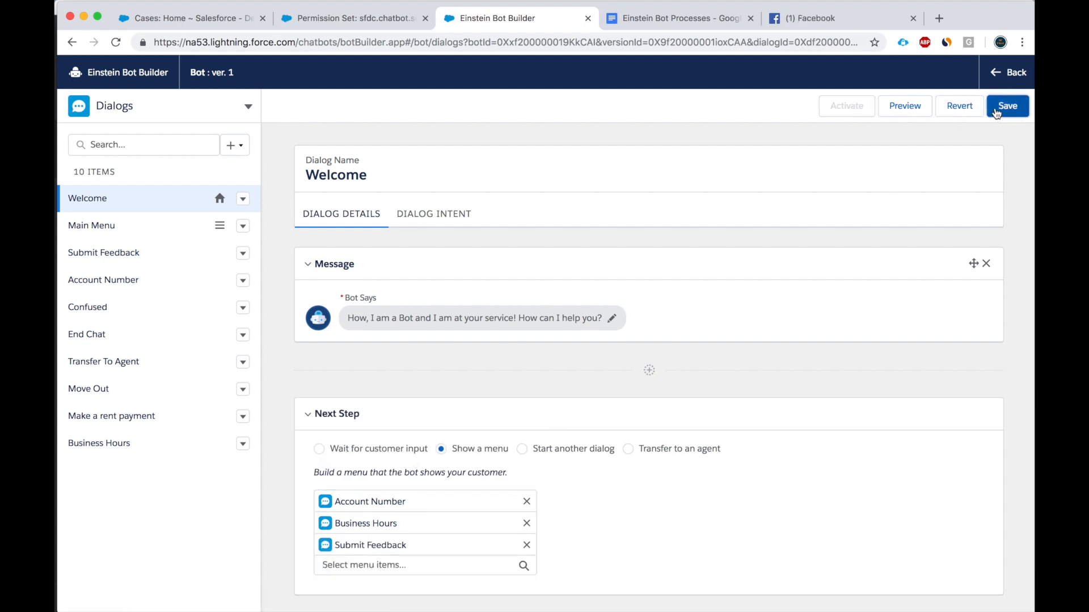
pyautogui.click(1006, 106)
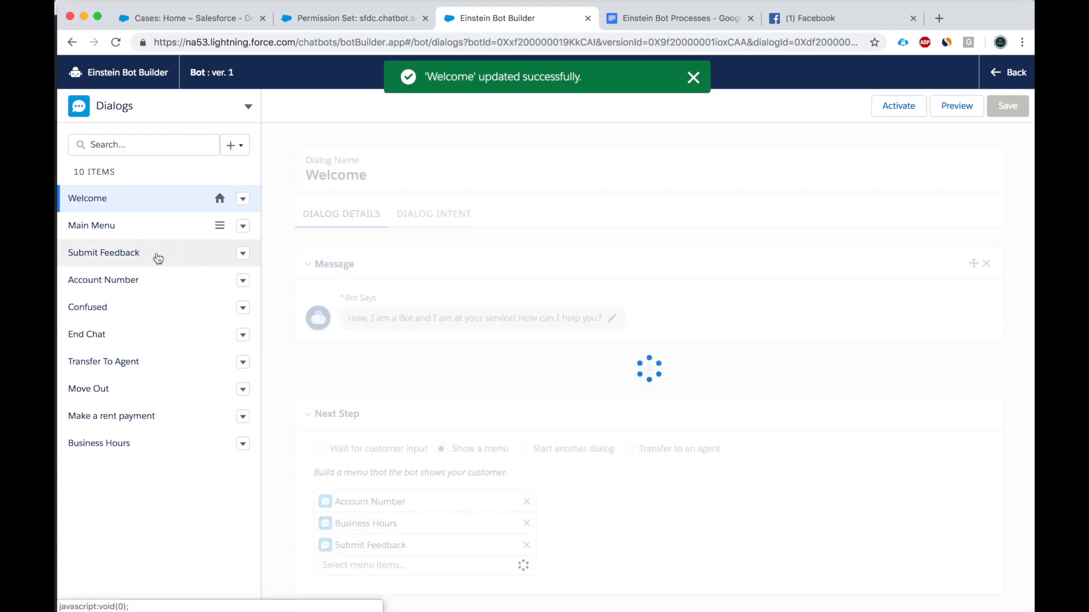
pyautogui.click(103, 251)
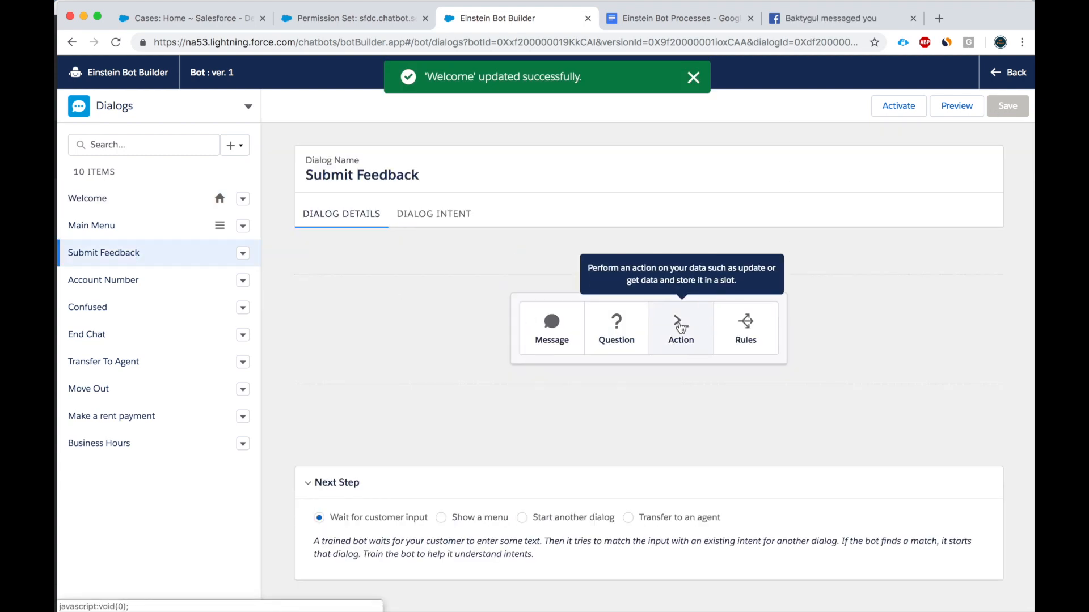
pyautogui.moveTo(616, 329)
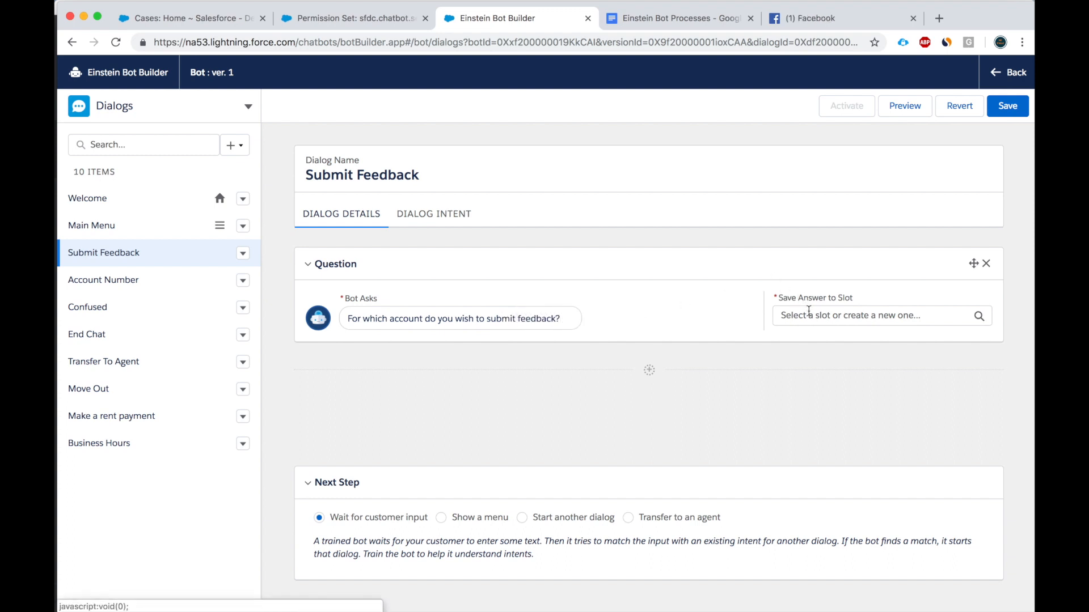
pyautogui.click(867, 316)
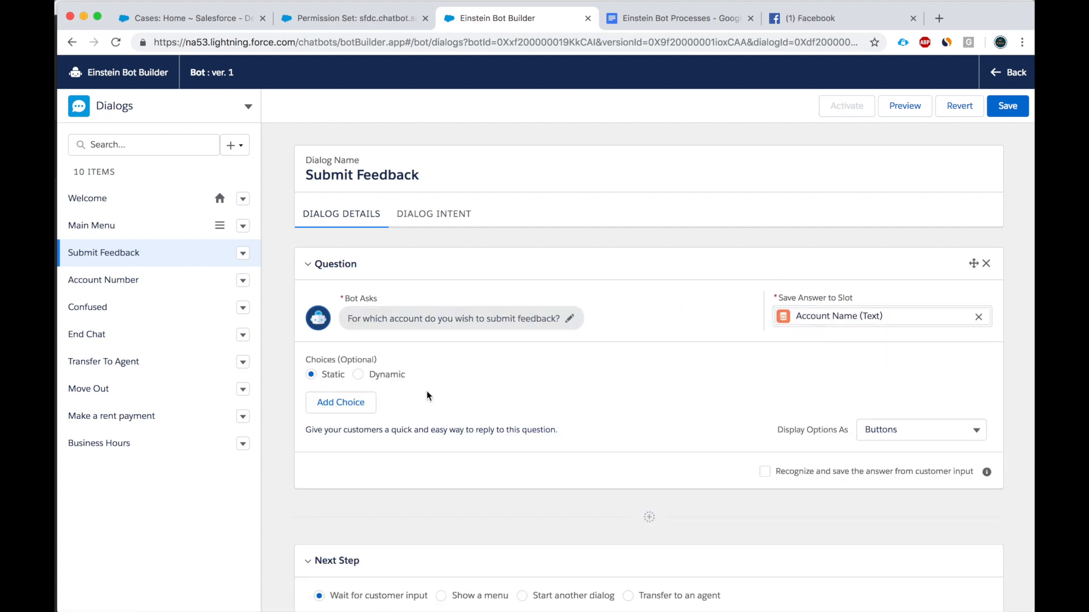
# Add a second question 'What is your feedback for that account?'
pyautogui.click(649, 517)
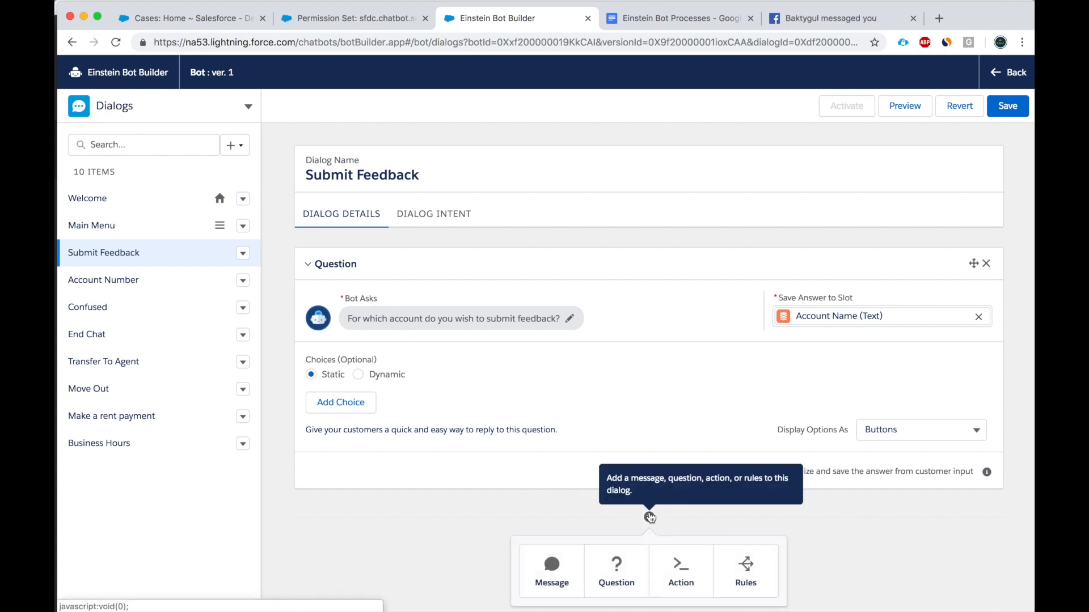
pyautogui.scroll(-3)
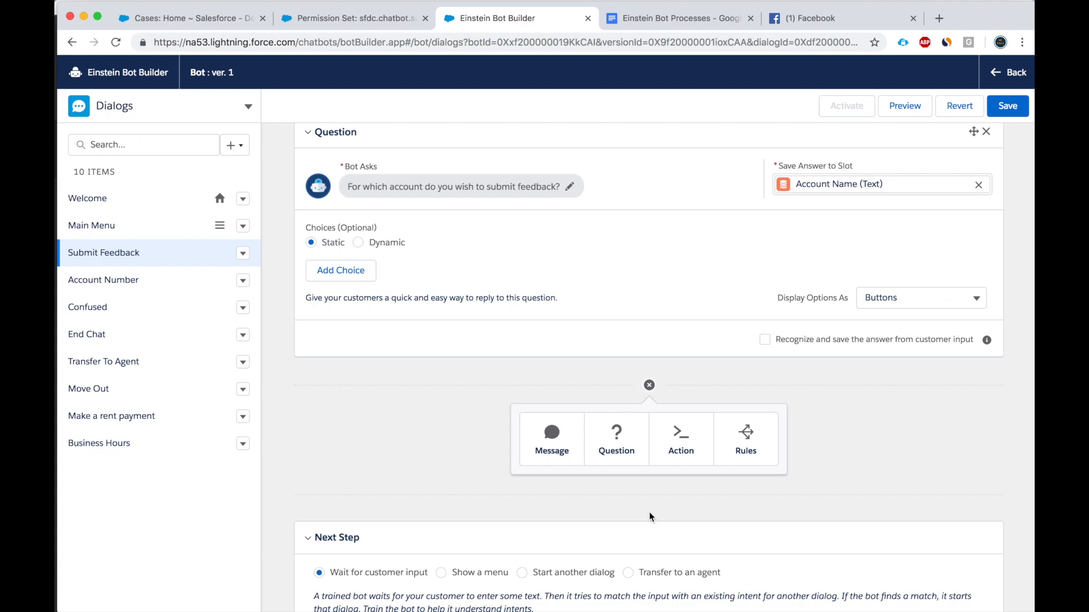
pyautogui.click(616, 438)
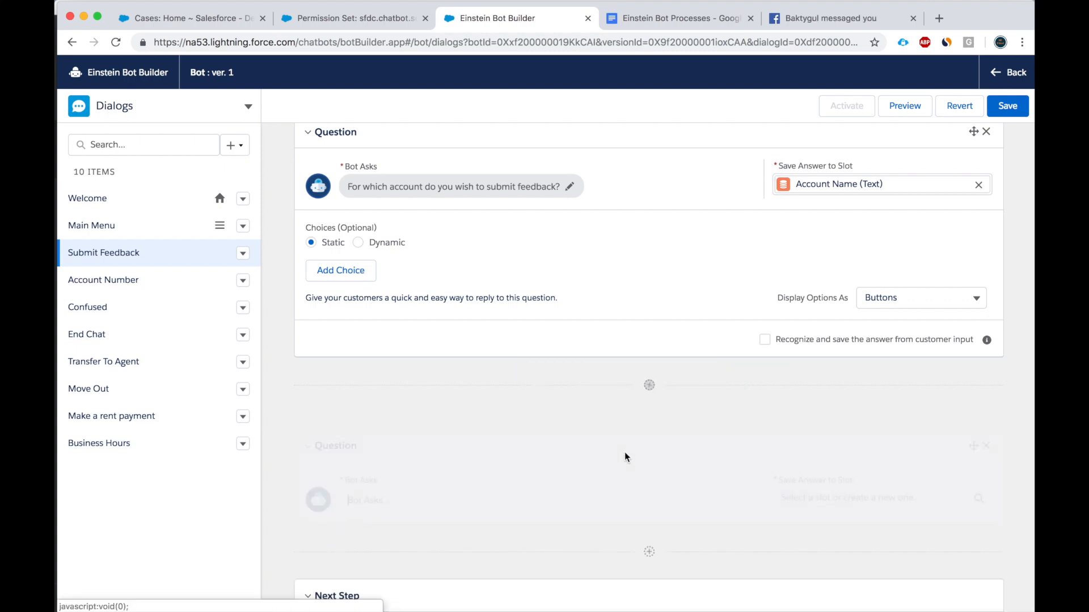
pyautogui.write('What is your feedback for that account?')
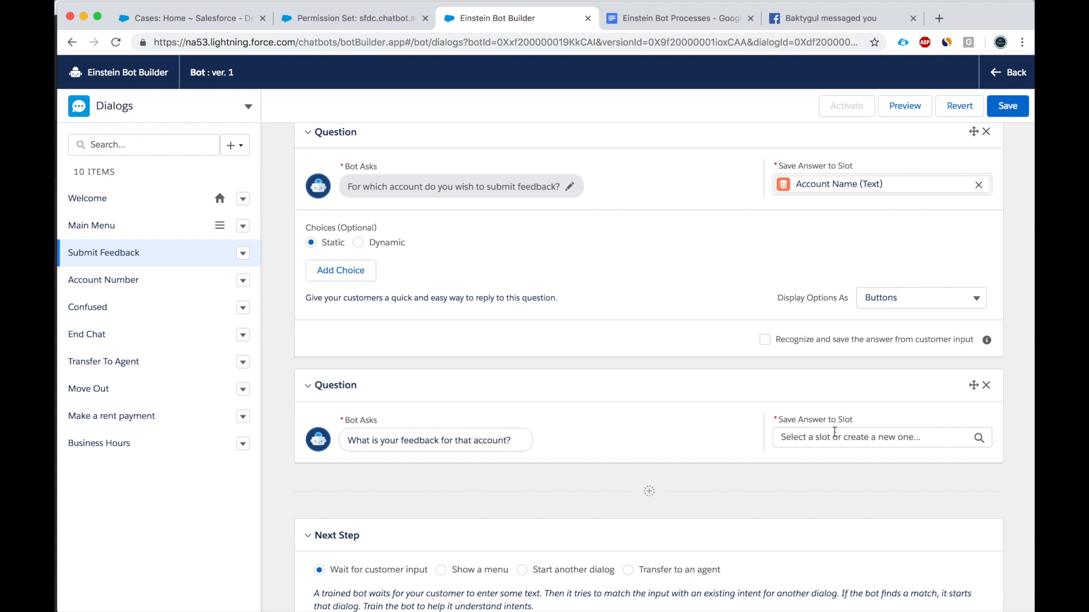
# Create a new Feedback slot of entity Text (System) to hold the feedback answer
pyautogui.click(874, 437)
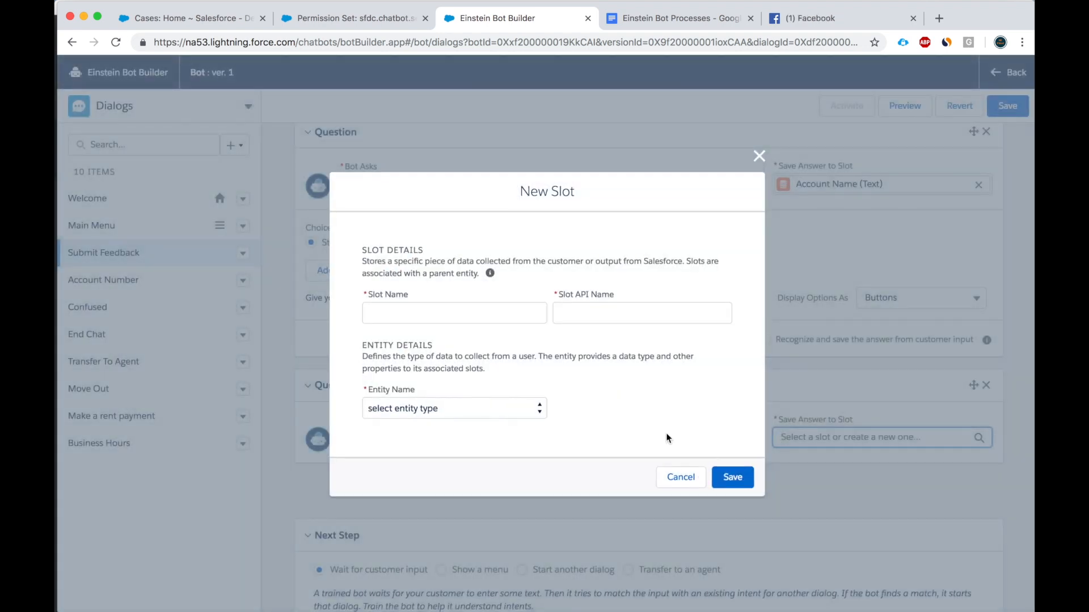
pyautogui.write('Feedb')
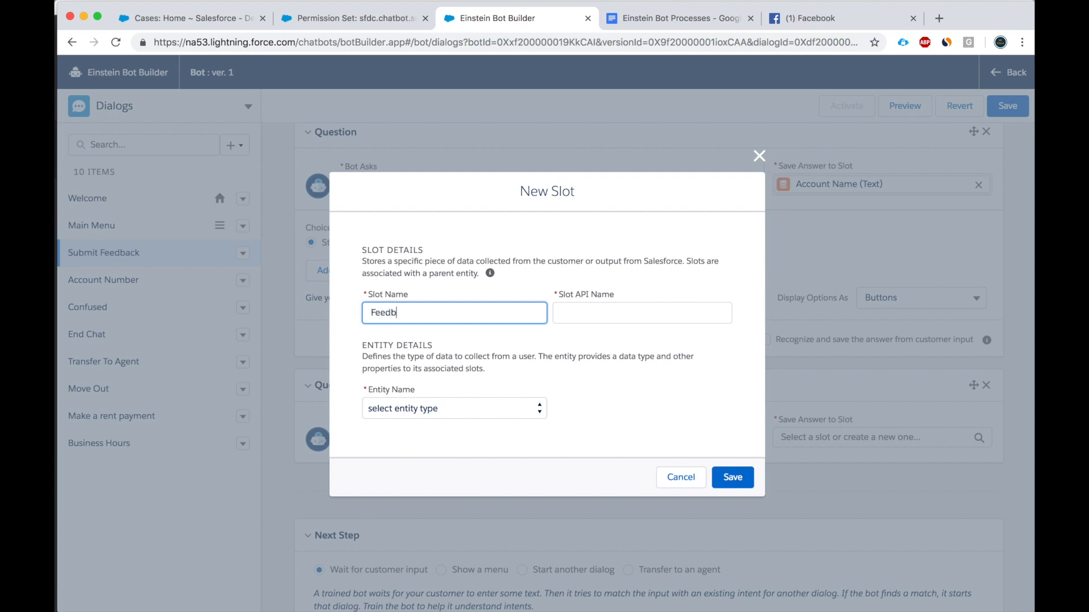
pyautogui.click(454, 408)
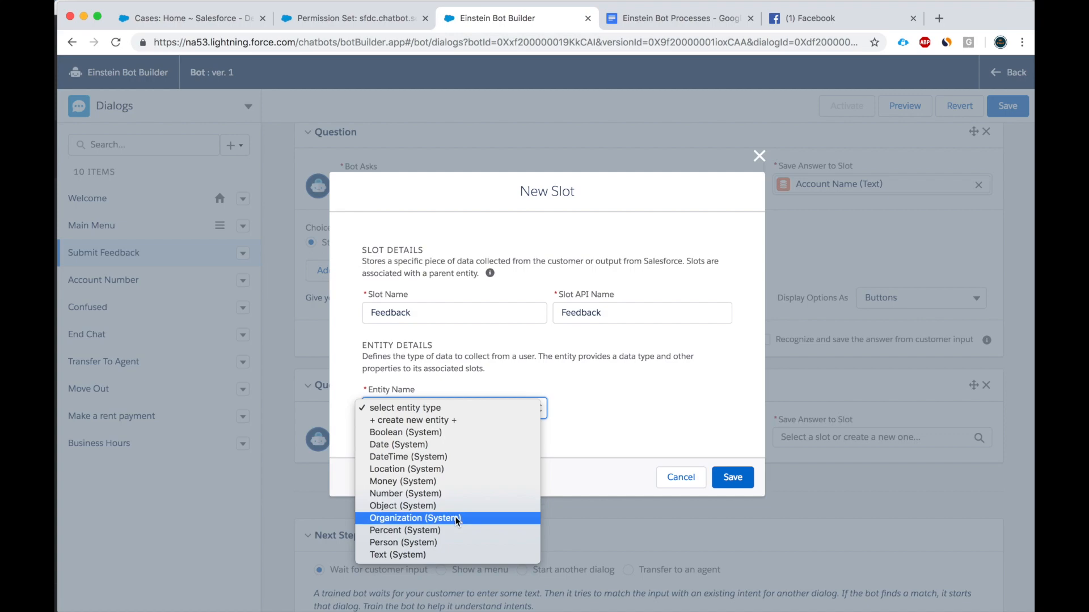
pyautogui.click(398, 555)
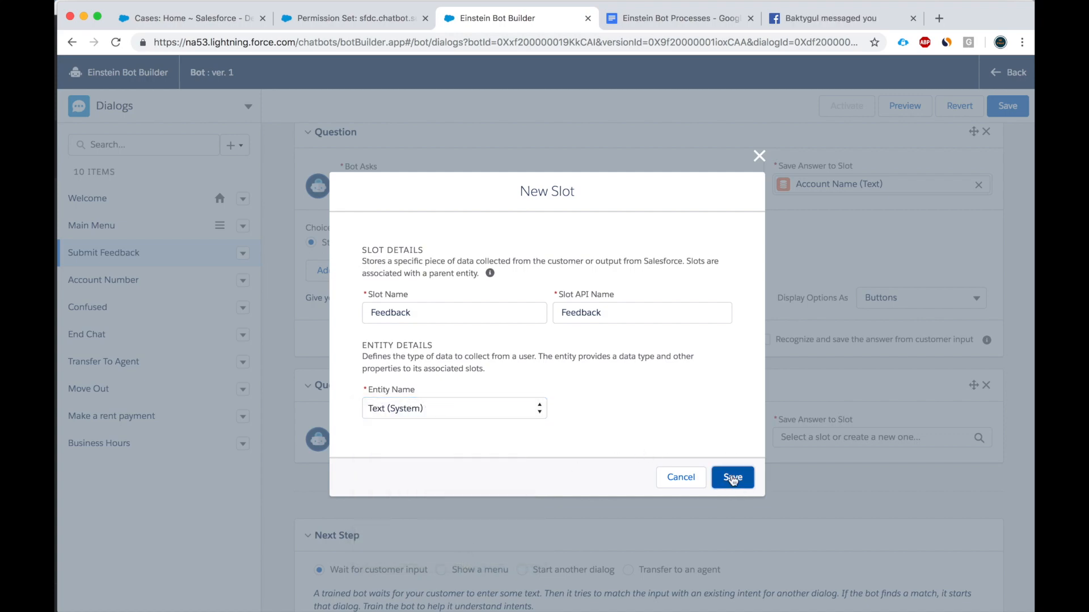
pyautogui.click(732, 478)
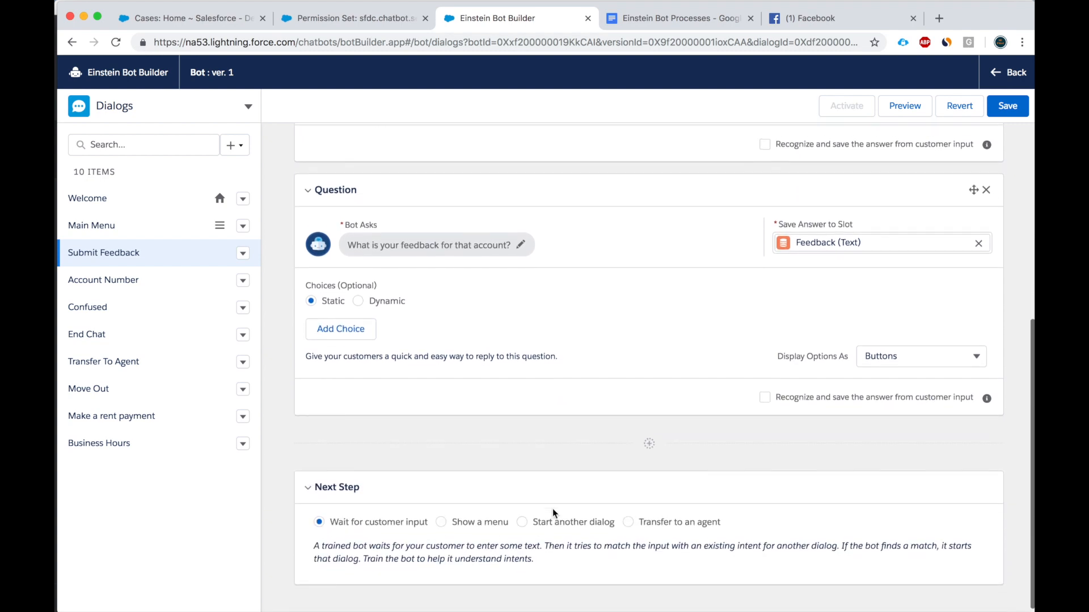
pyautogui.scroll(-3)
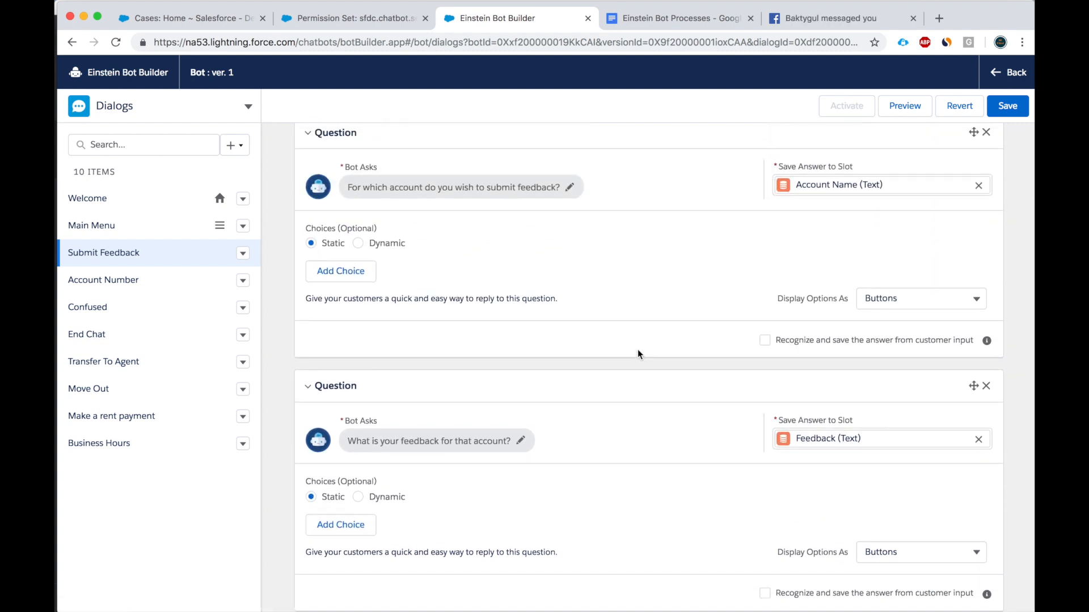
pyautogui.scroll(-3)
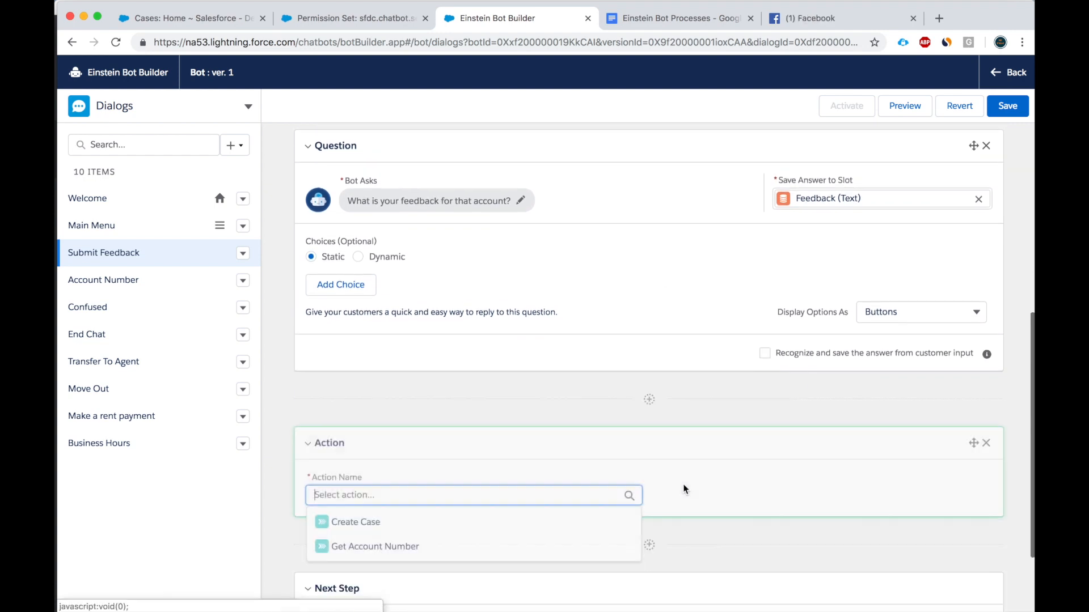
# Add a Create Case action with its Description input fed from the Feedback slot
pyautogui.scroll(-3)
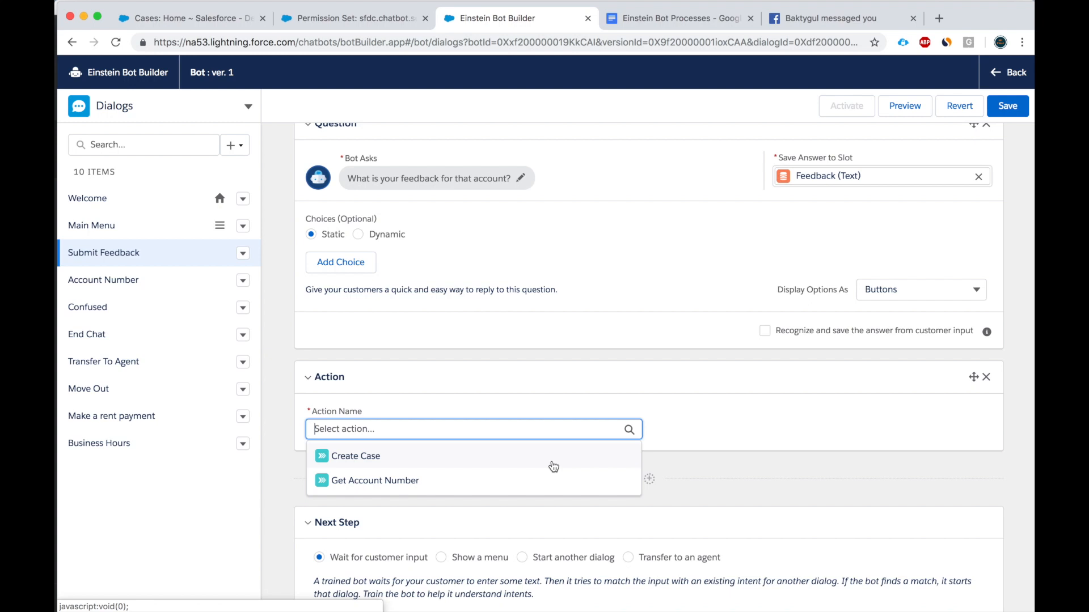
pyautogui.click(355, 456)
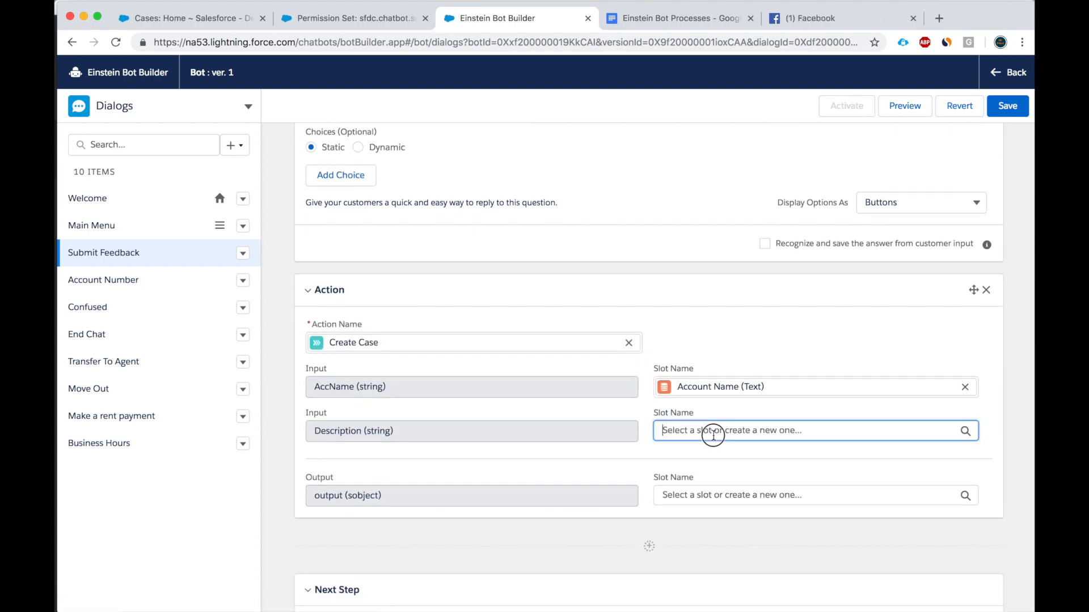
pyautogui.click(805, 431)
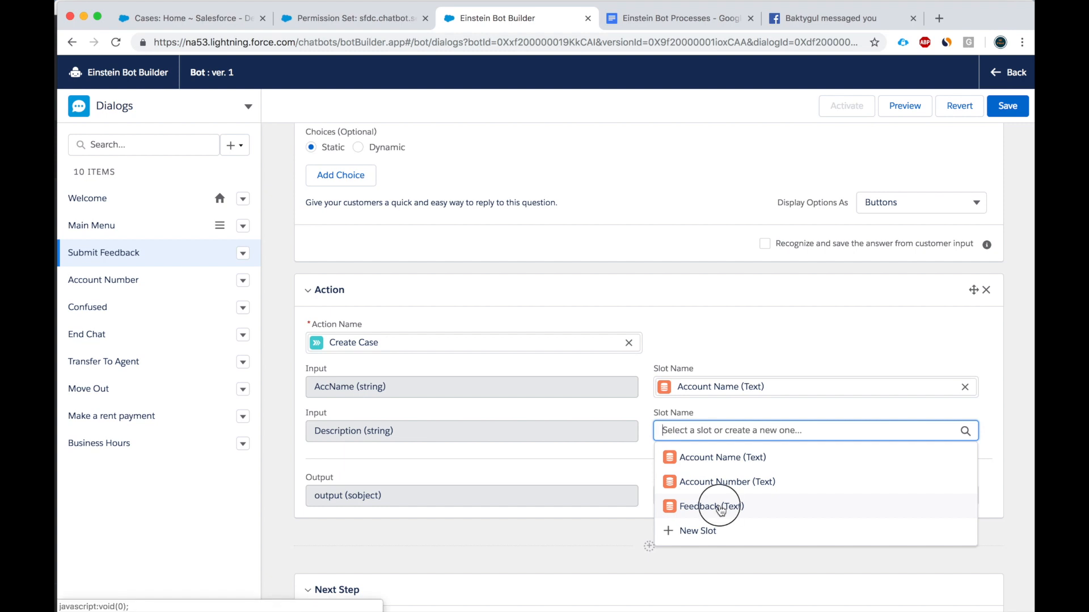
pyautogui.click(708, 505)
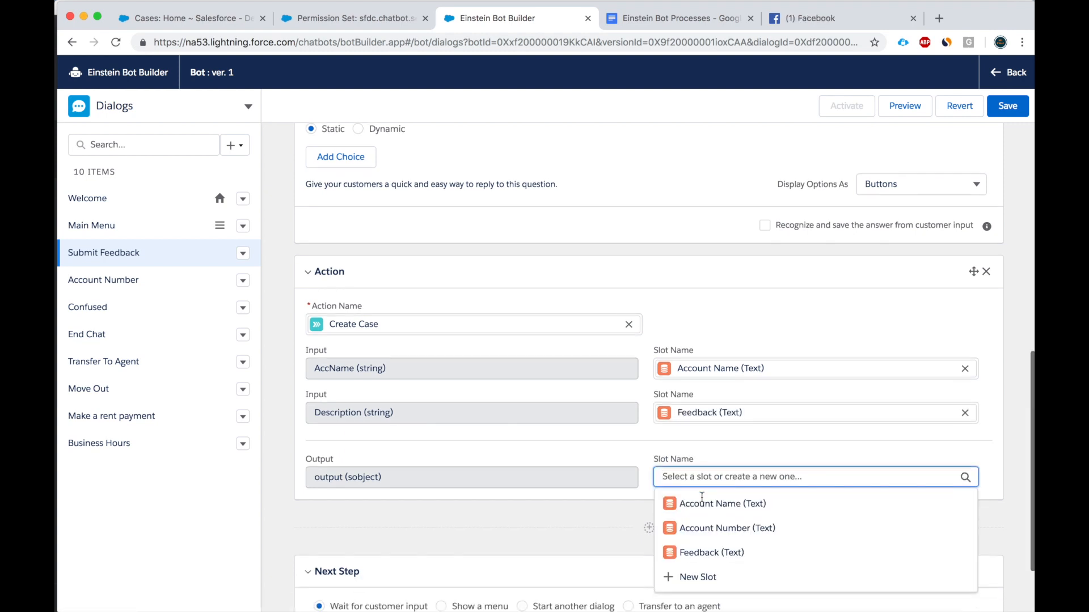
# Start a new slot for the action output, then cancel it unnamed
pyautogui.click(698, 577)
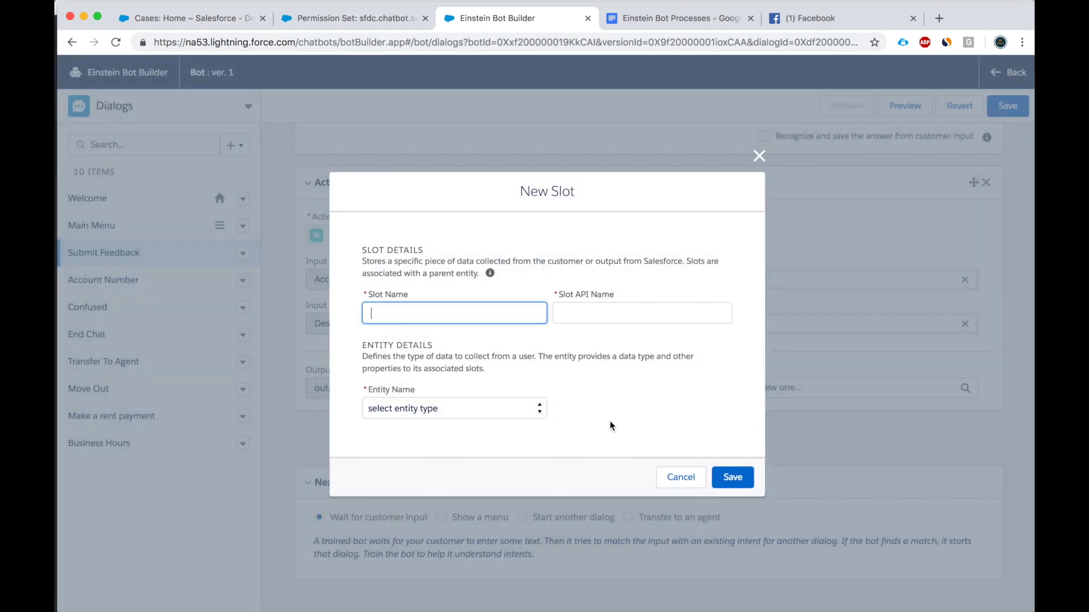
pyautogui.click(731, 477)
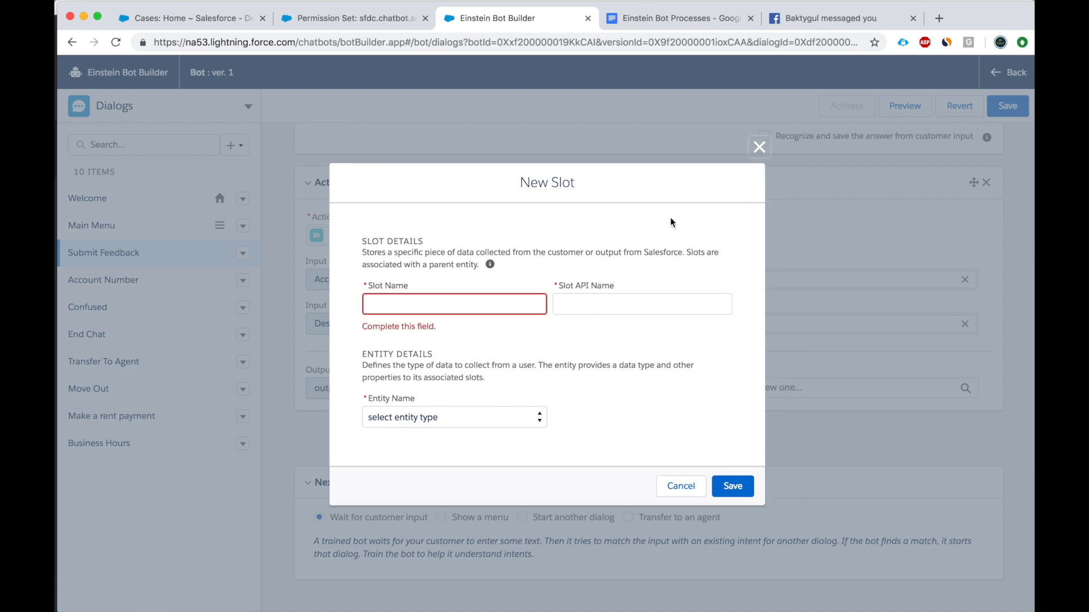
pyautogui.click(681, 487)
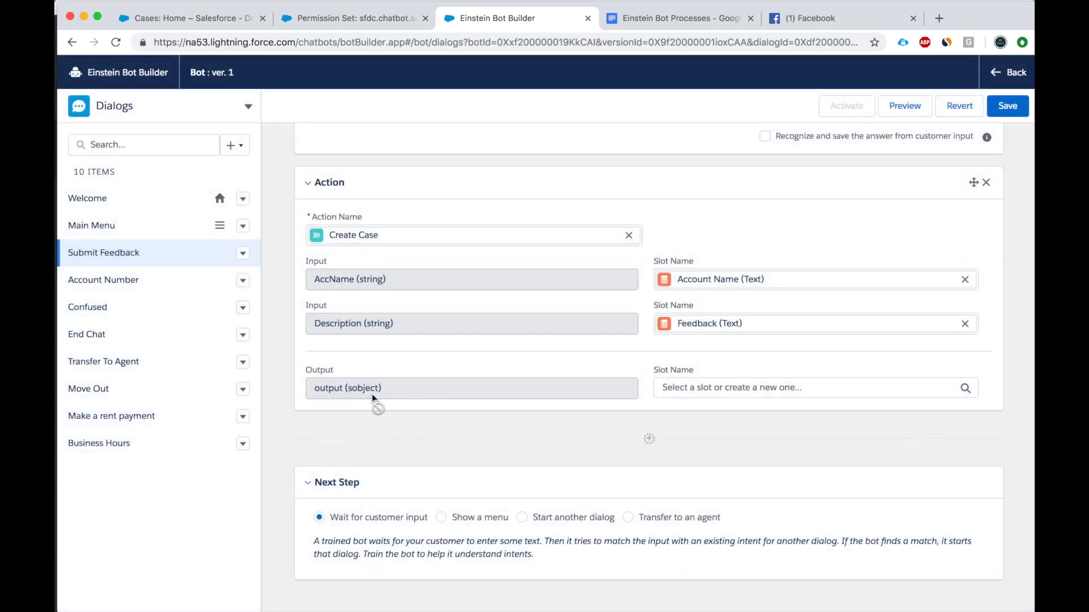
# Store the Create Case output in a new Created Case slot of entity Object (System)
pyautogui.click(805, 388)
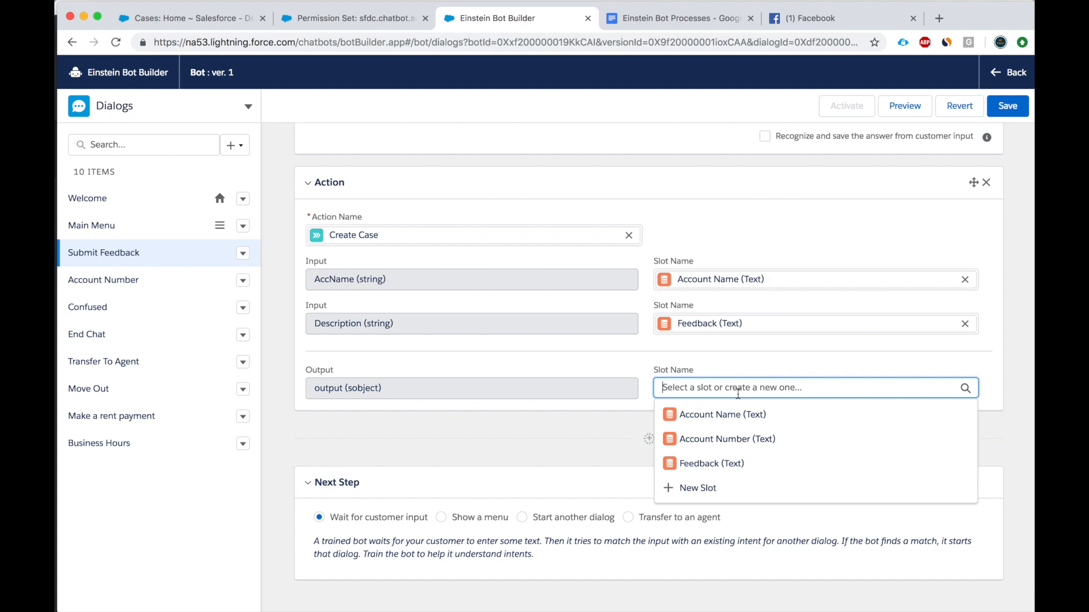
pyautogui.click(697, 488)
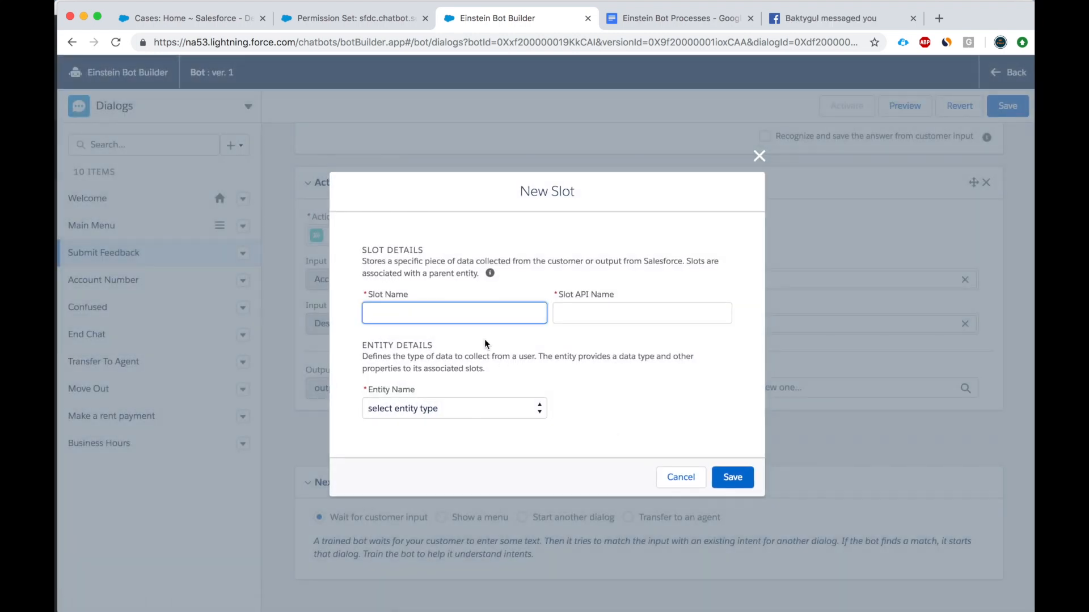
pyautogui.write('Case')
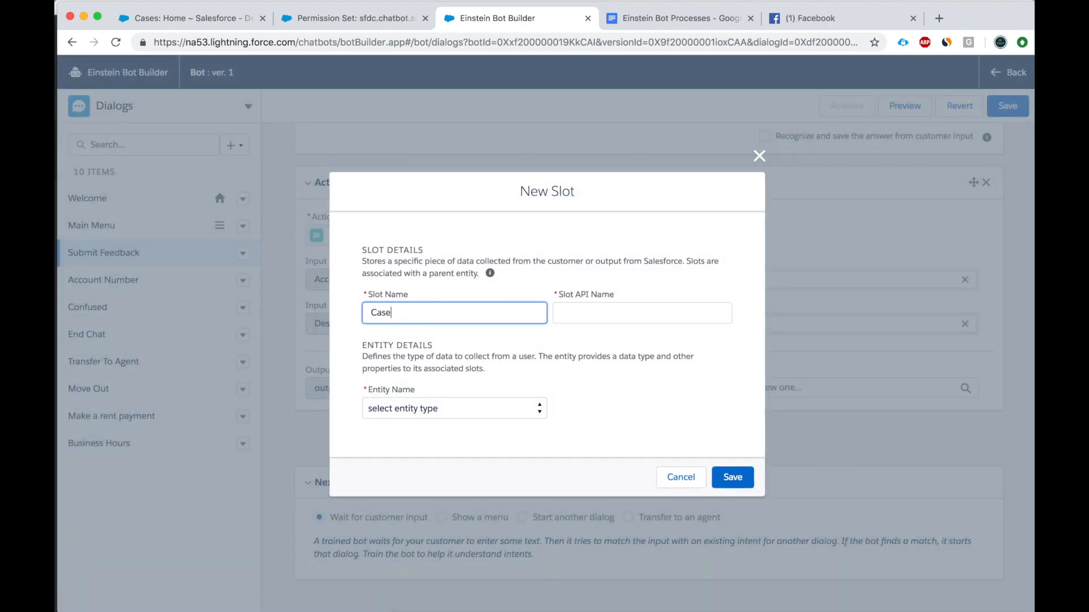
pyautogui.doubleClick(381, 313)
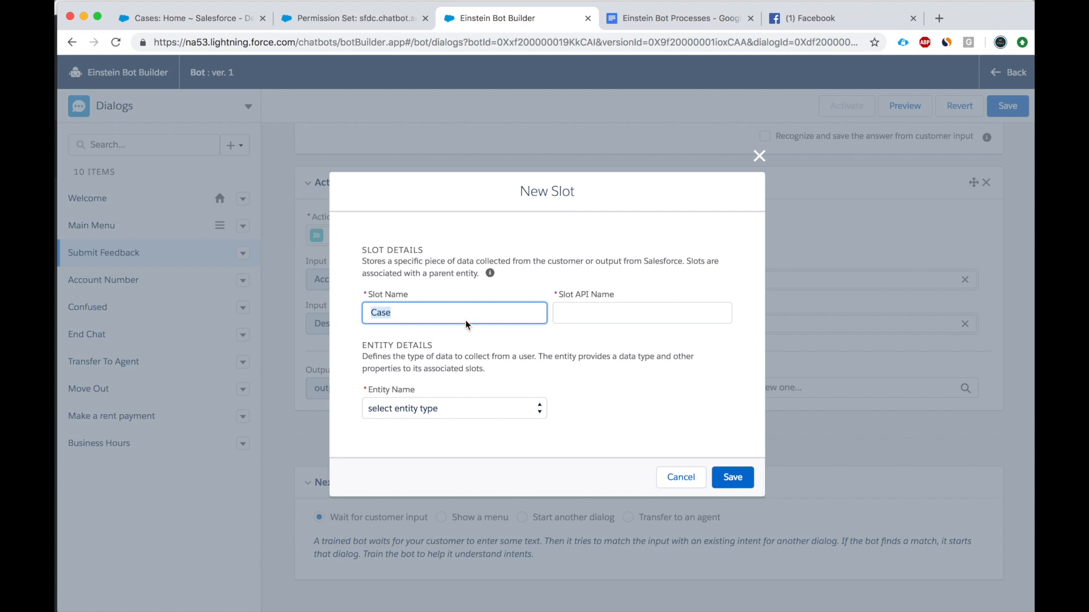
pyautogui.write('Created Cas')
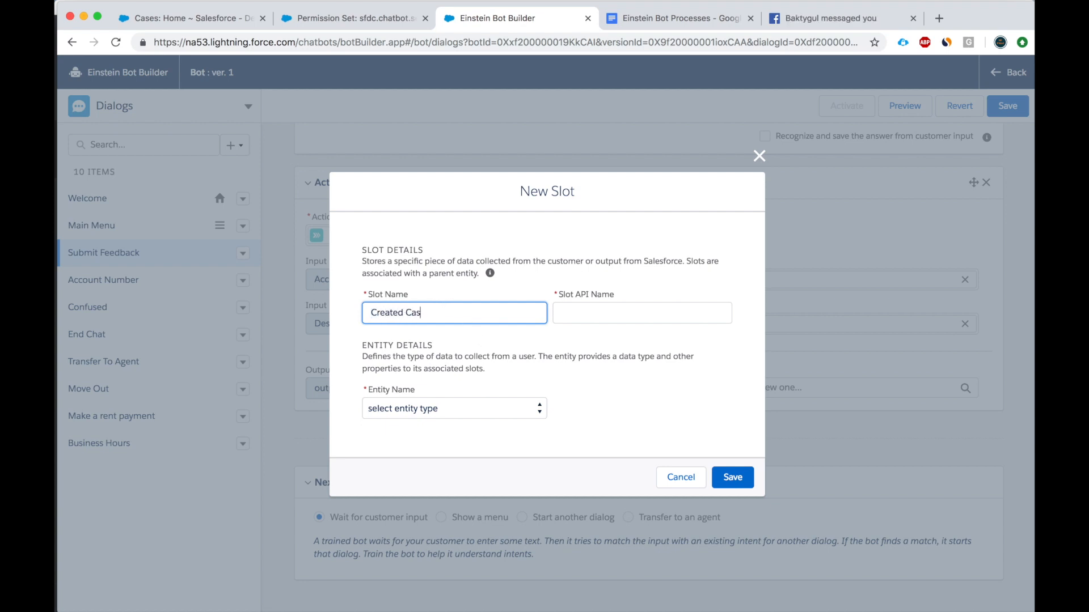
pyautogui.click(454, 408)
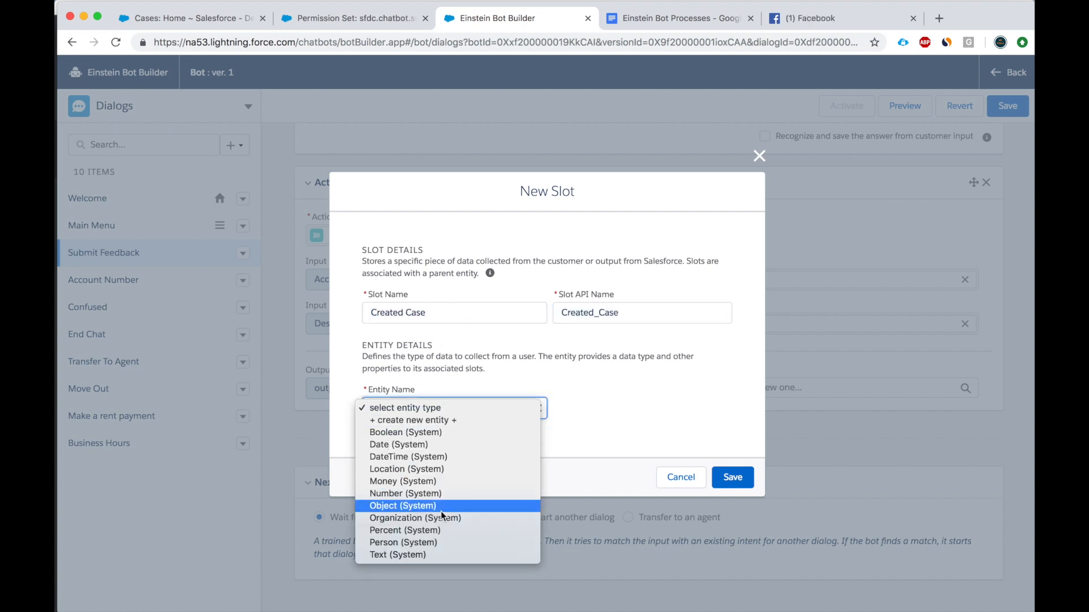
pyautogui.click(402, 505)
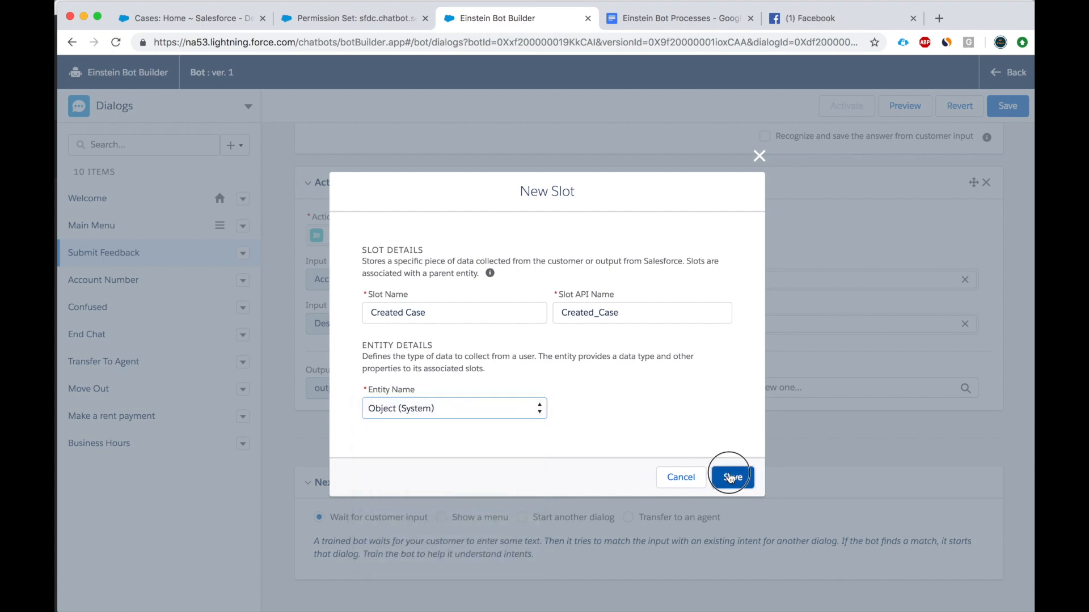
pyautogui.click(732, 477)
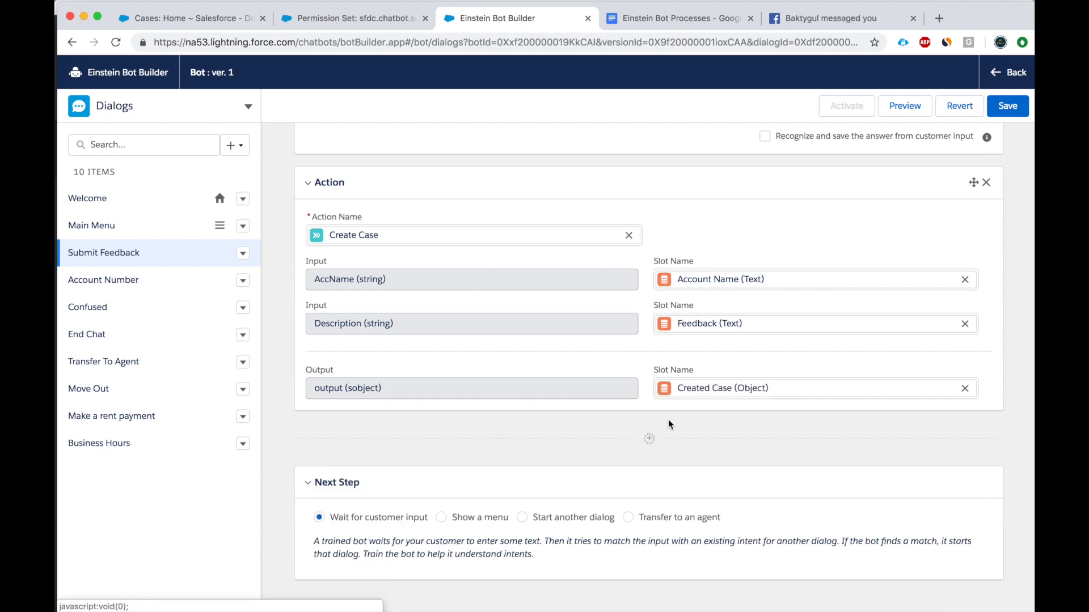
pyautogui.click(649, 438)
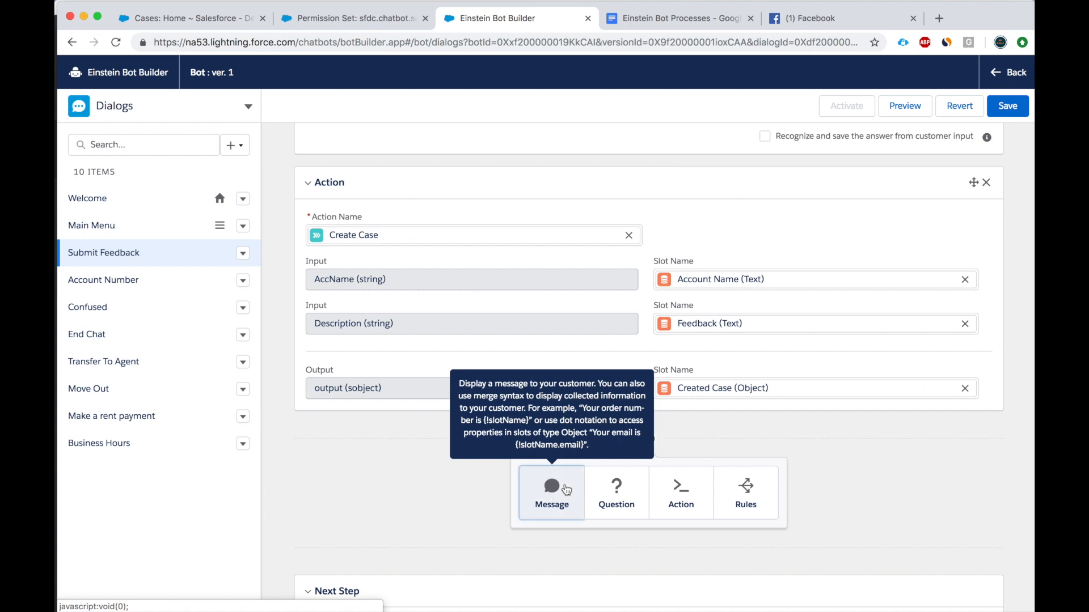
# Add a message: 'Your feedback has been received. Your confirmation number is {!Created_Case.CaseNr}'
pyautogui.click(551, 493)
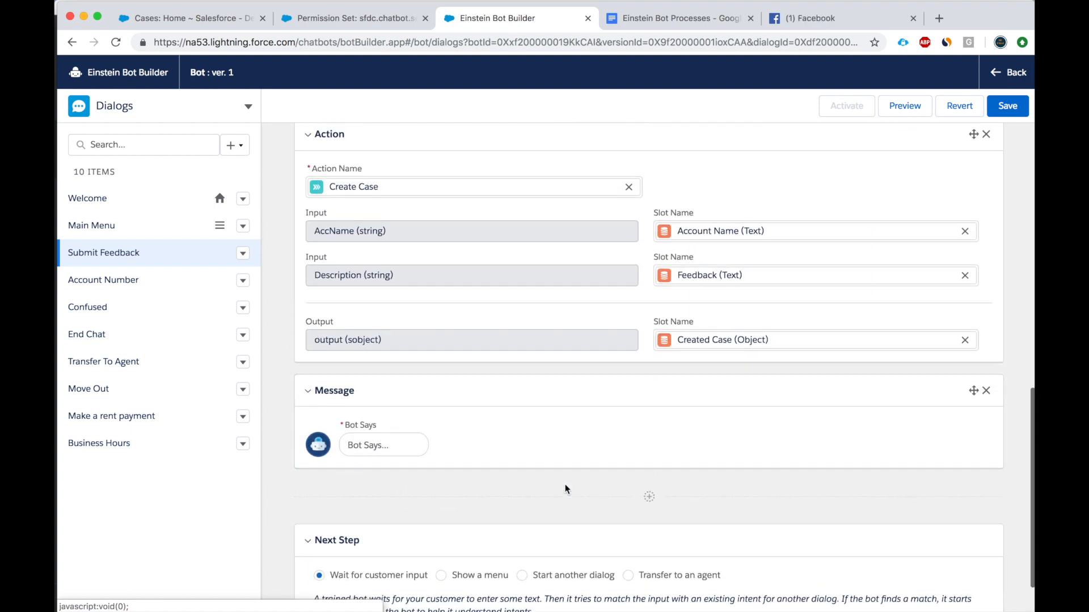
pyautogui.write('Your feedback has been received.')
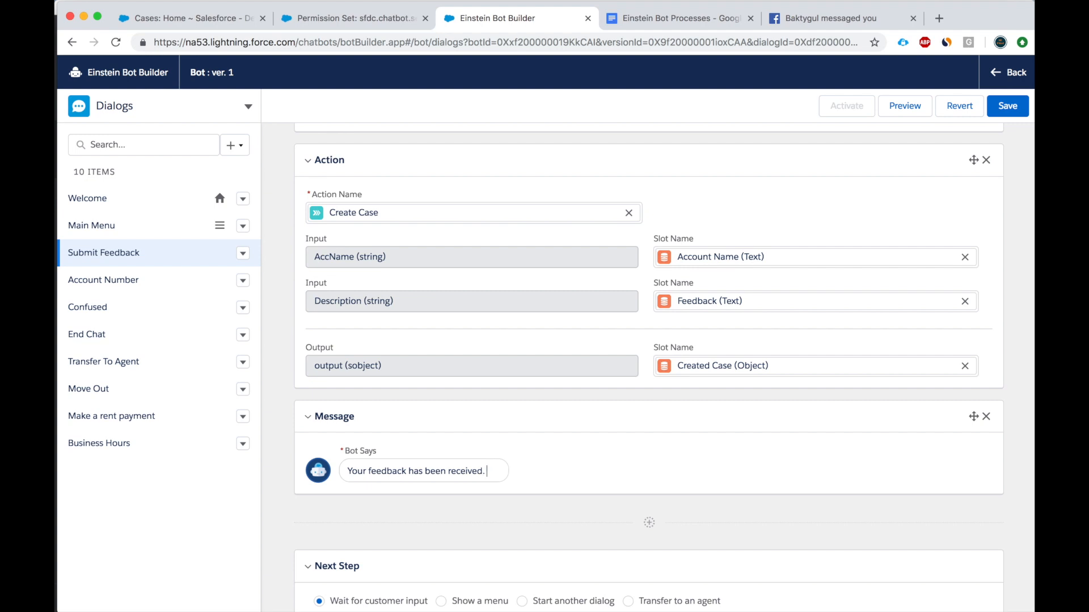
pyautogui.write('Your confirm')
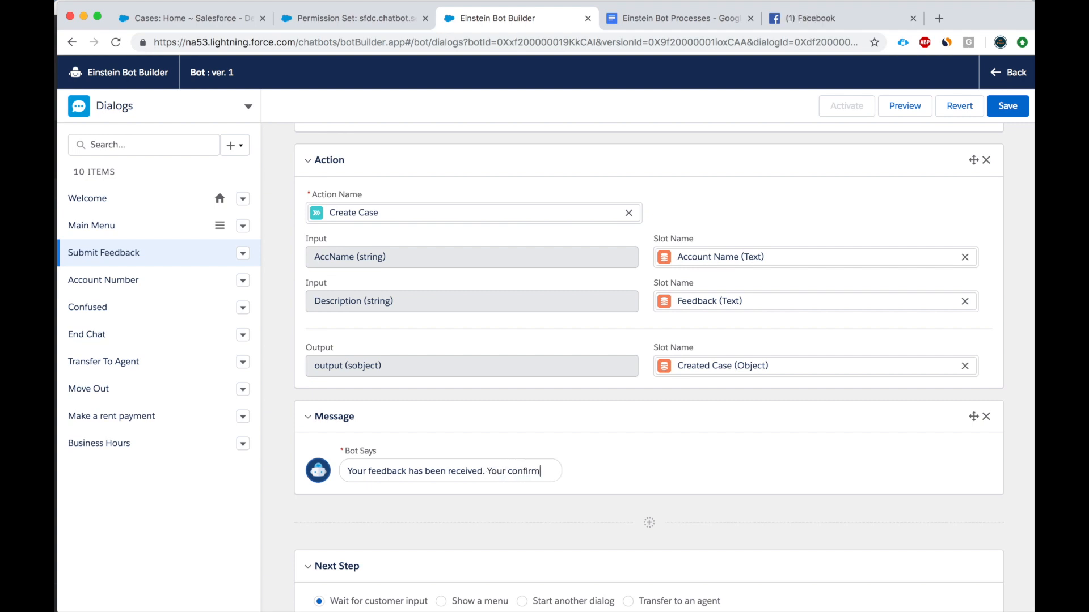
pyautogui.write('ation number is')
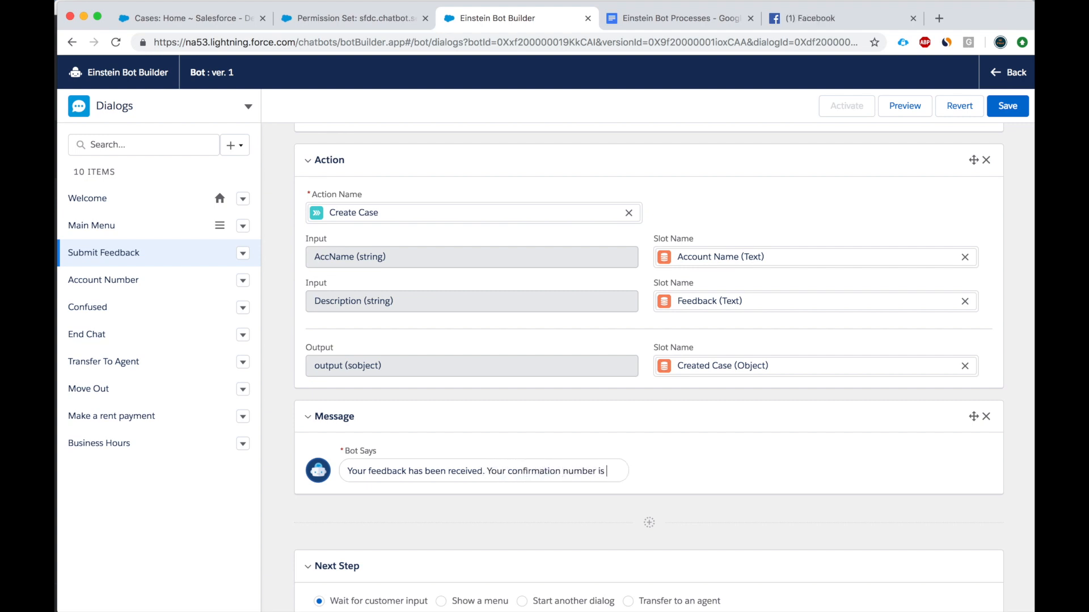
pyautogui.write('{!C')
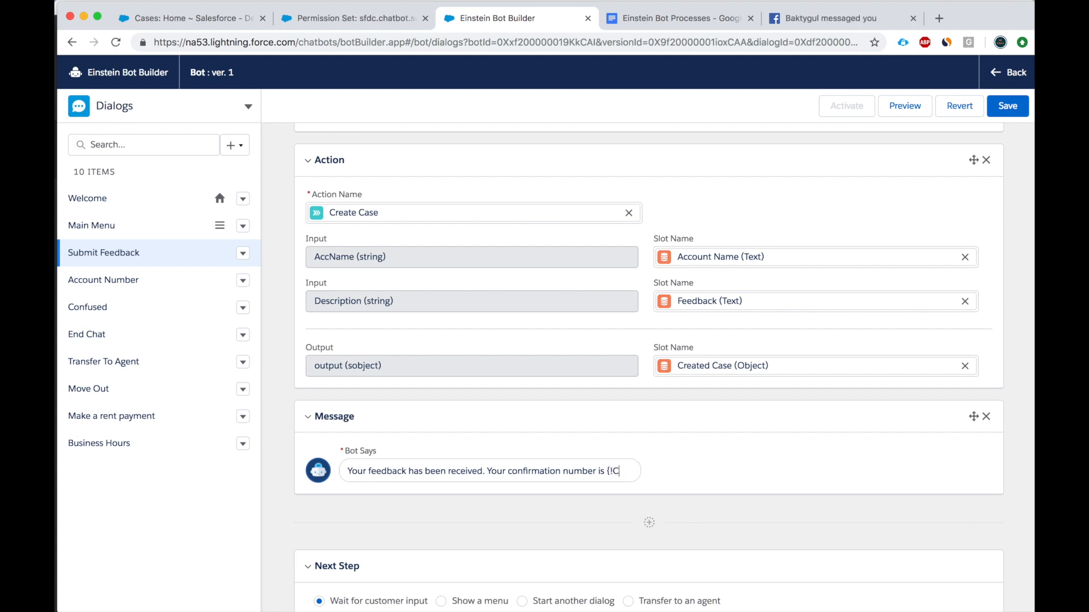
pyautogui.write('reated_case')
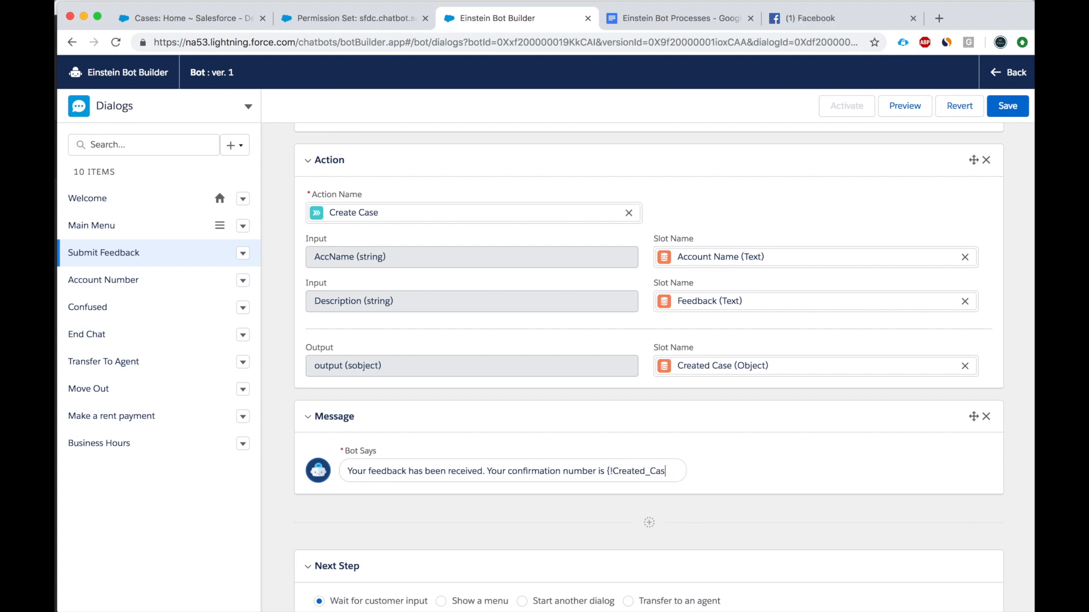
pyautogui.write('.CaseNr')
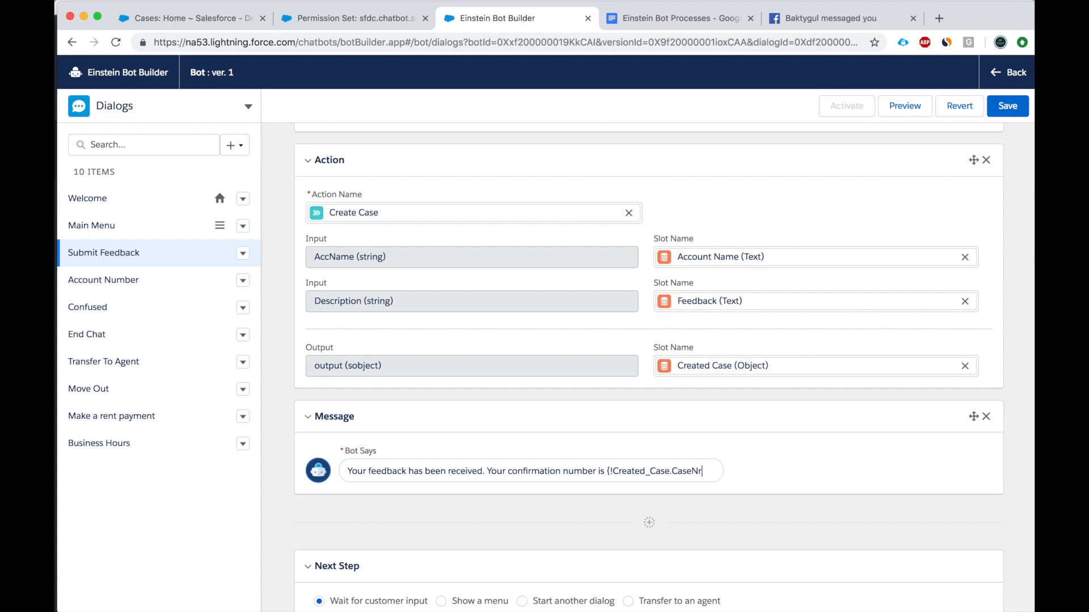
pyautogui.write('}')
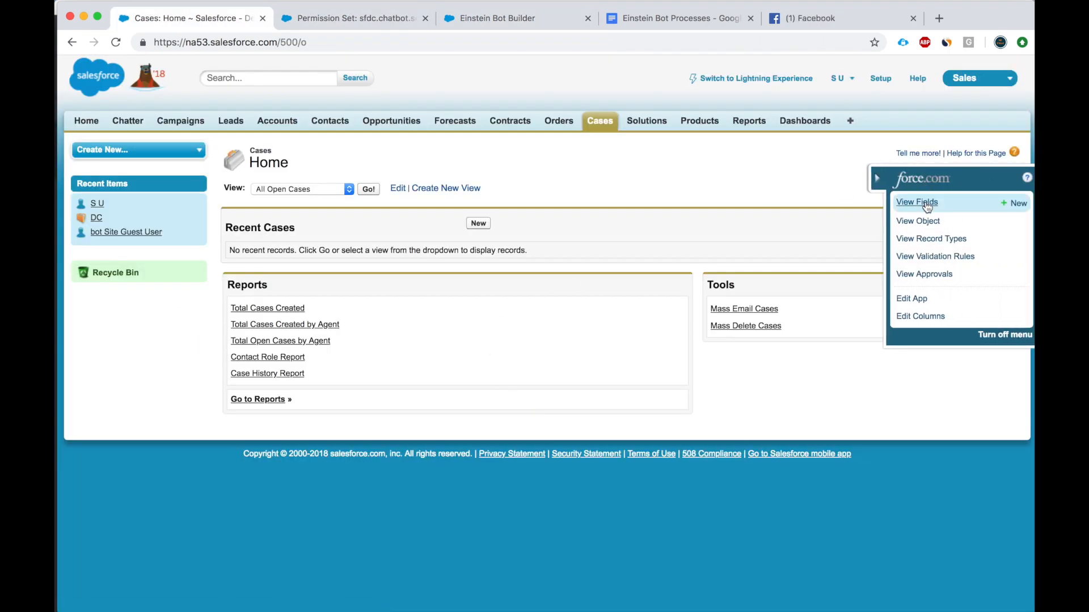
# Check the Case fields for the CaseNumber API name, correct the merge field to Created_Case.CaseNumber, and save
pyautogui.click(916, 202)
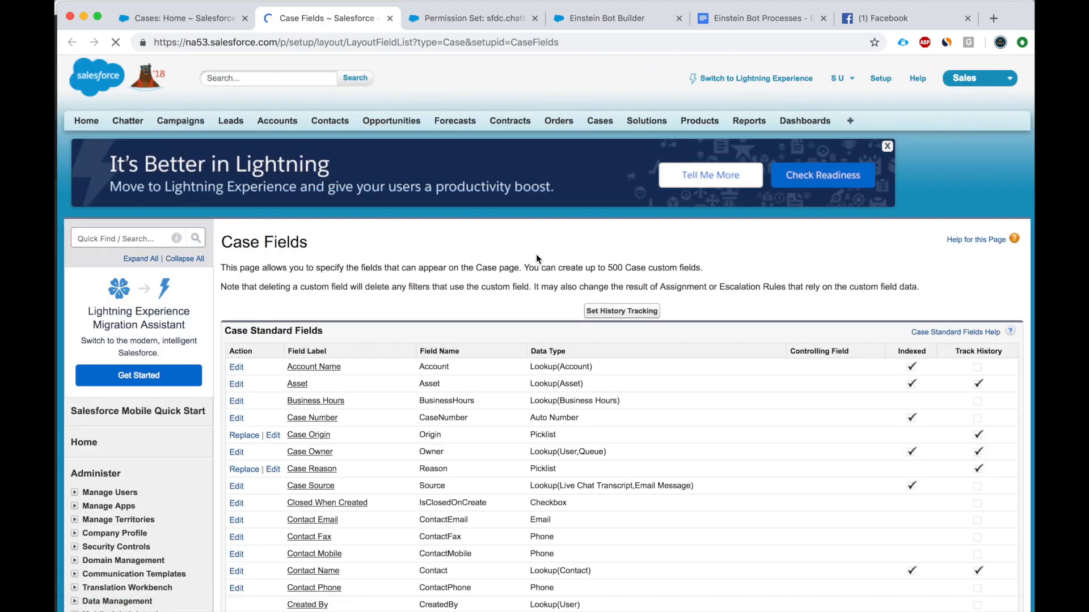
pyautogui.click(614, 18)
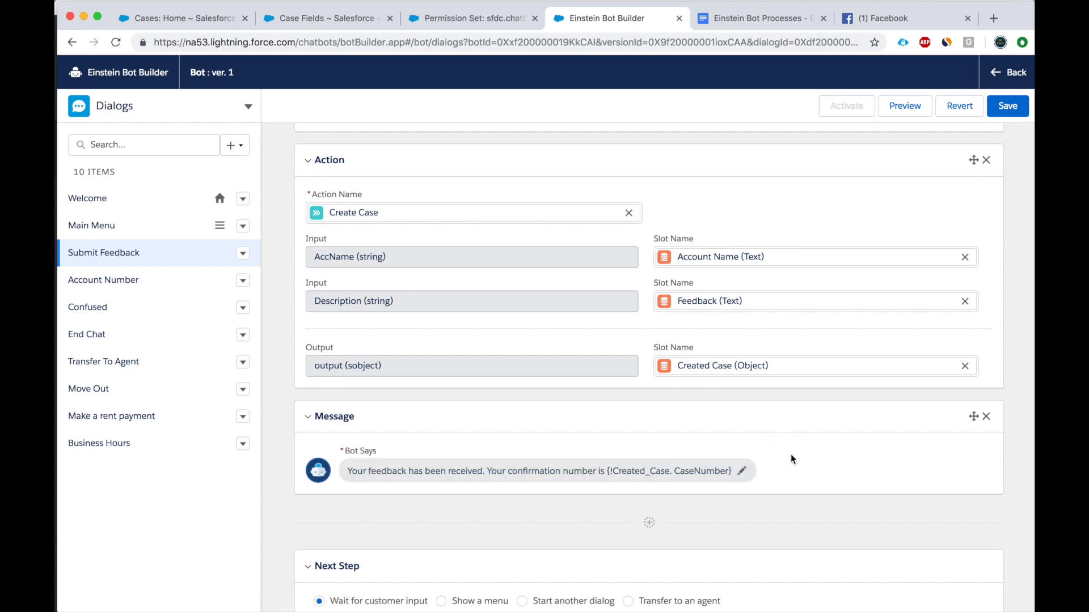
pyautogui.click(1007, 105)
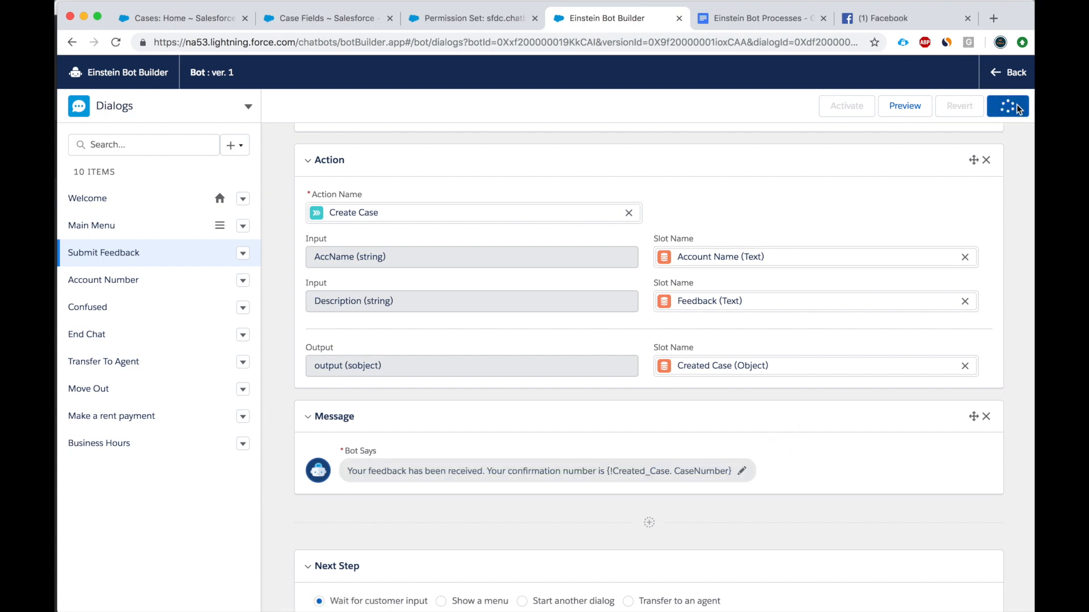
# Save the dialog, activate the bot via Preview and start a preview chat on the Bot snap-in channel
pyautogui.click(1007, 106)
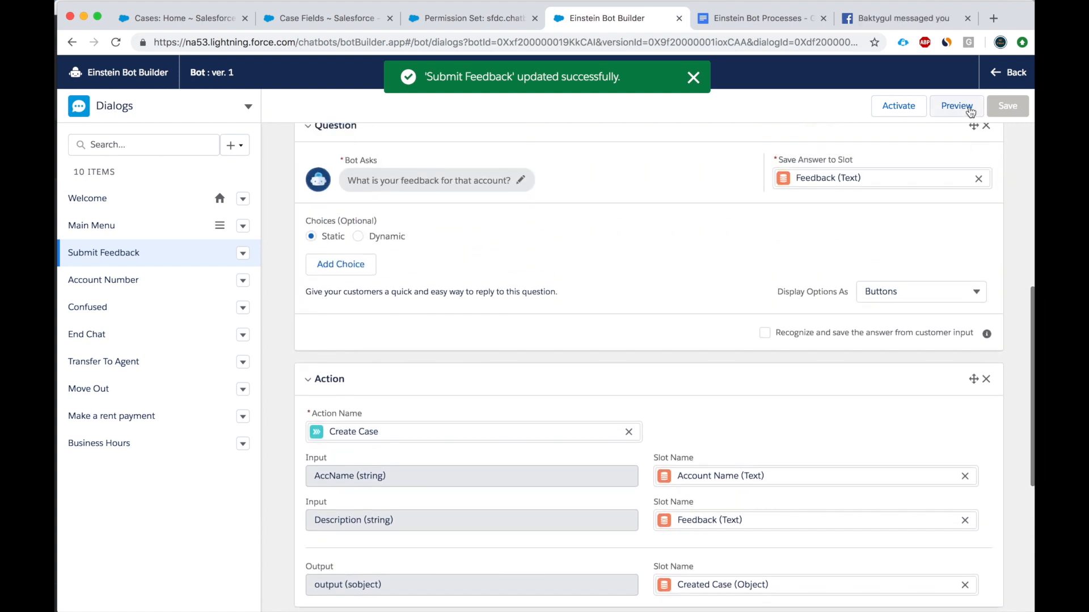
pyautogui.click(956, 105)
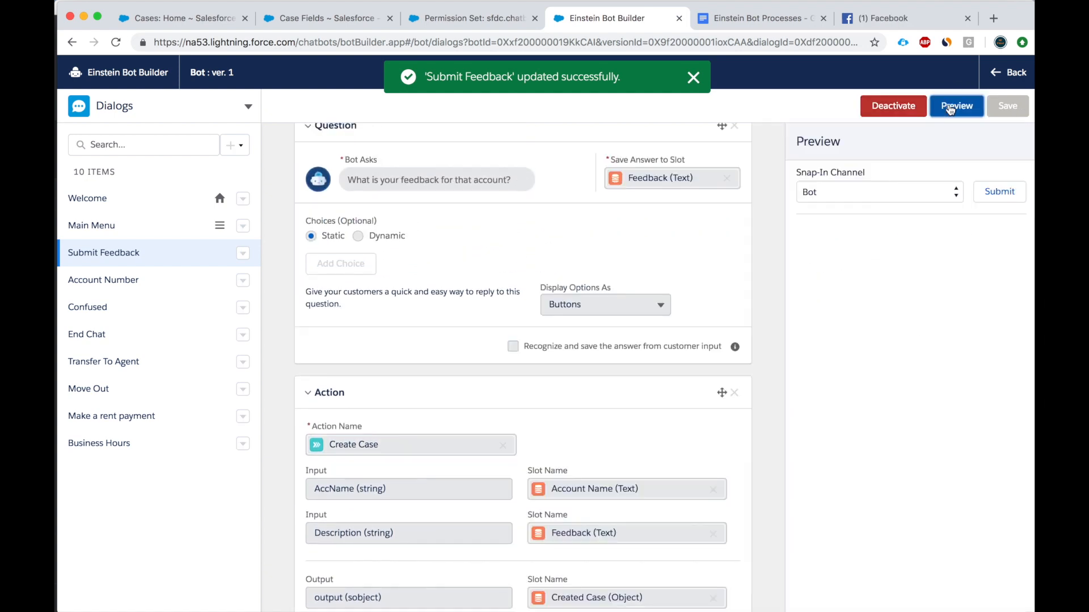
pyautogui.click(998, 191)
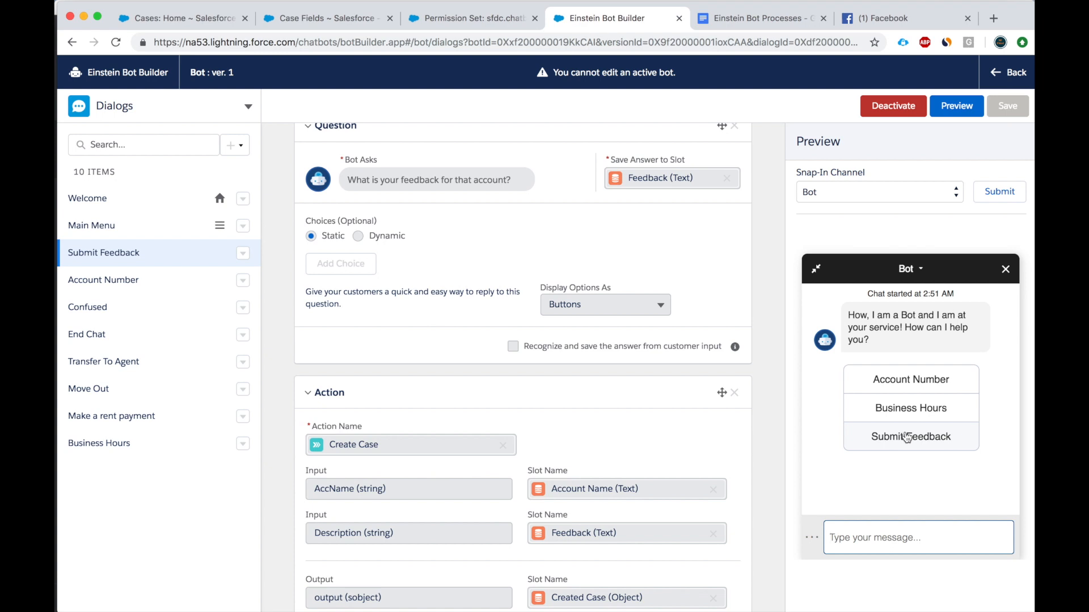
# Submit feedback in the preview chat for account DC: 'Bot is learning fast'
pyautogui.click(910, 435)
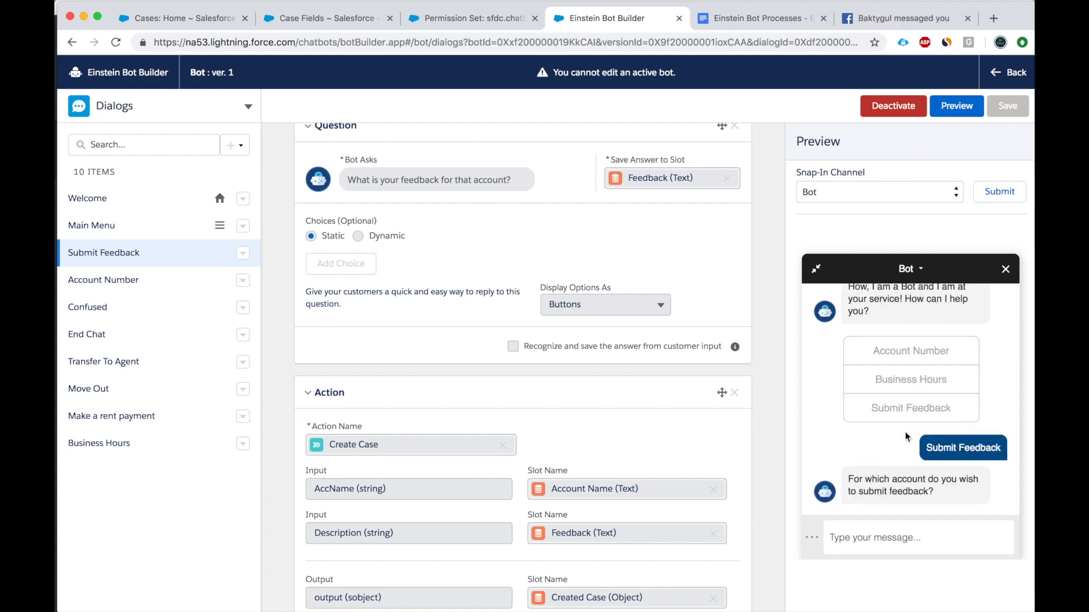
pyautogui.write('DC')
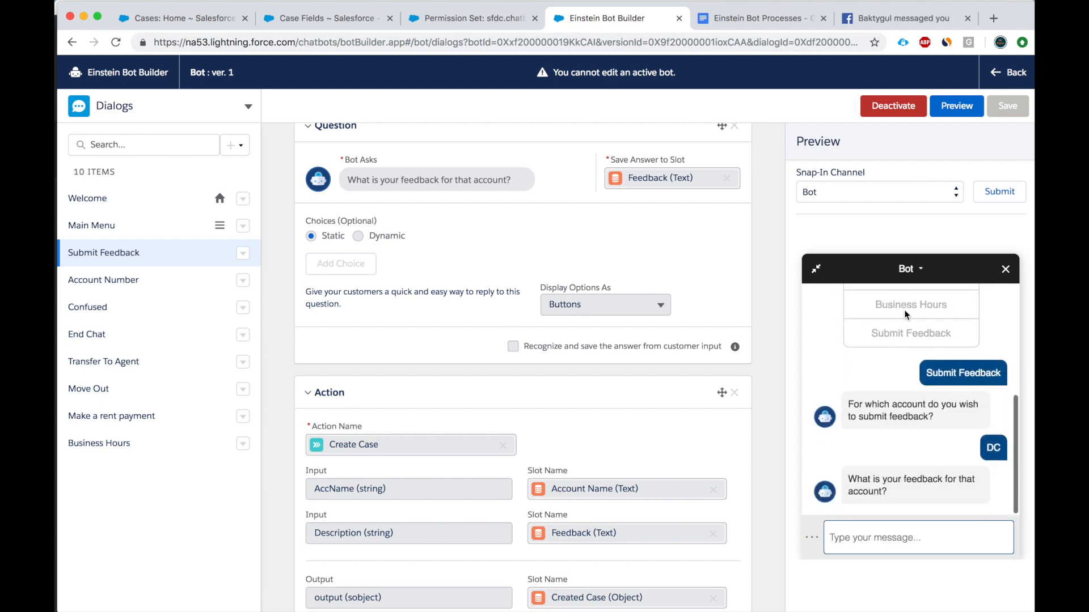
pyautogui.click(916, 537)
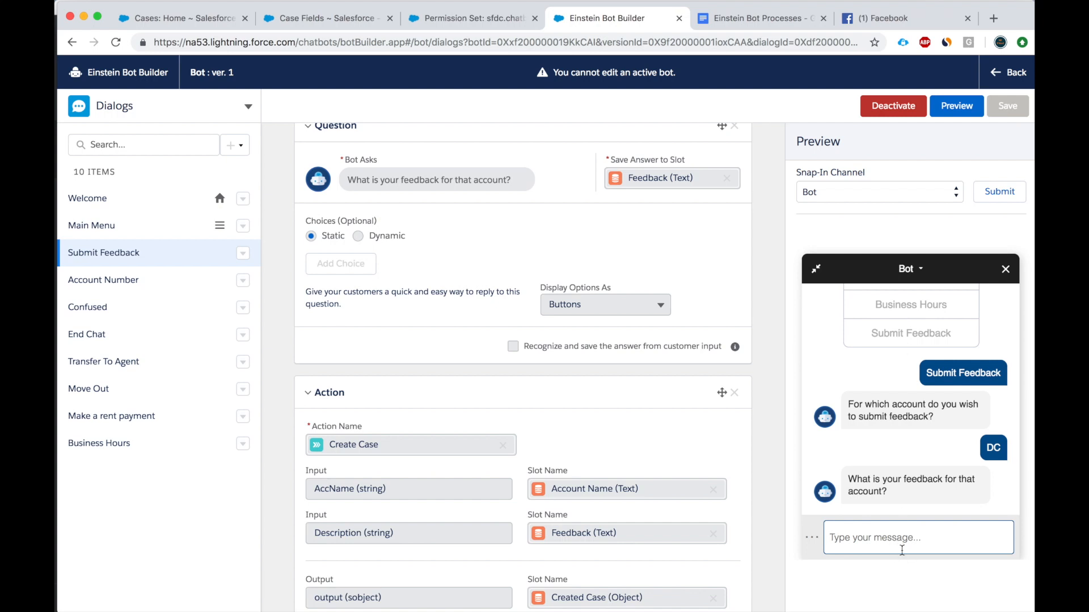
pyautogui.write('Bot is')
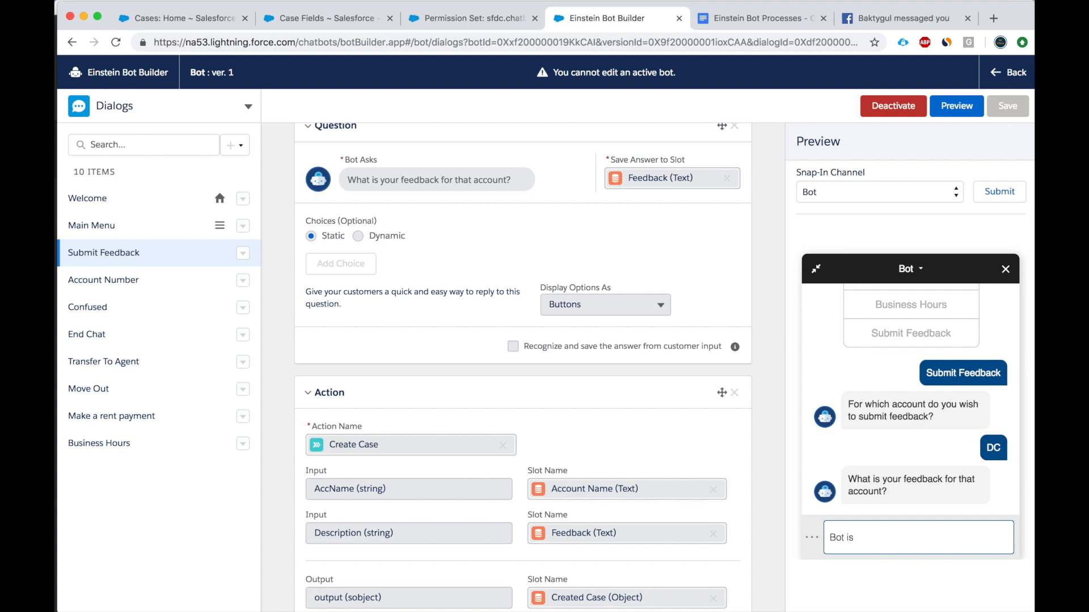
pyautogui.write('learning fast')
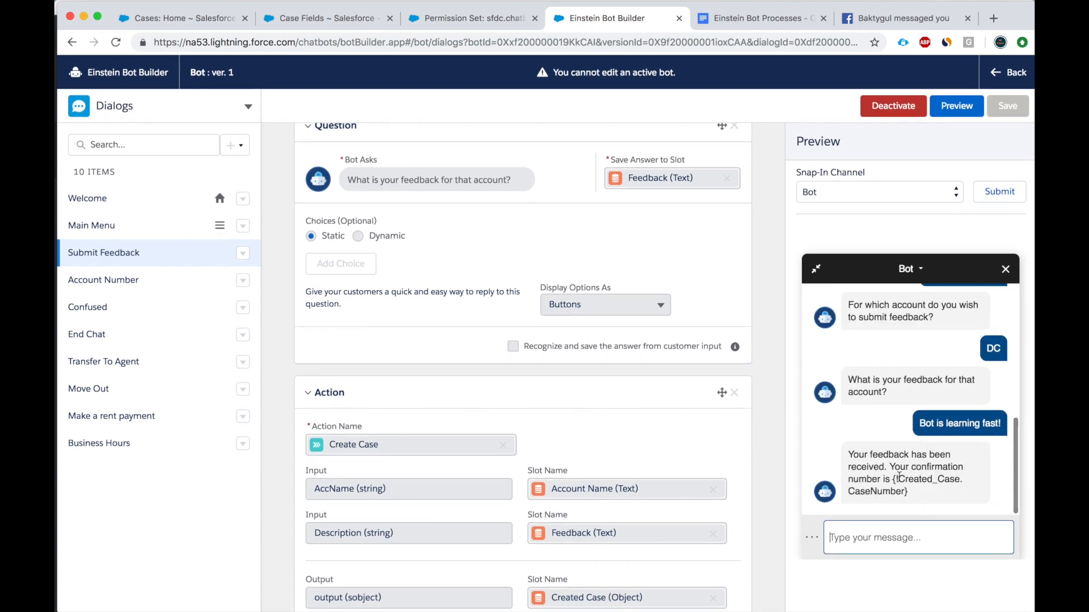
# Highlight the unresolved {!Created_Case.CaseNumber} in the reply and go to Cases home
pyautogui.moveTo(896, 478); pyautogui.dragTo(907, 491)
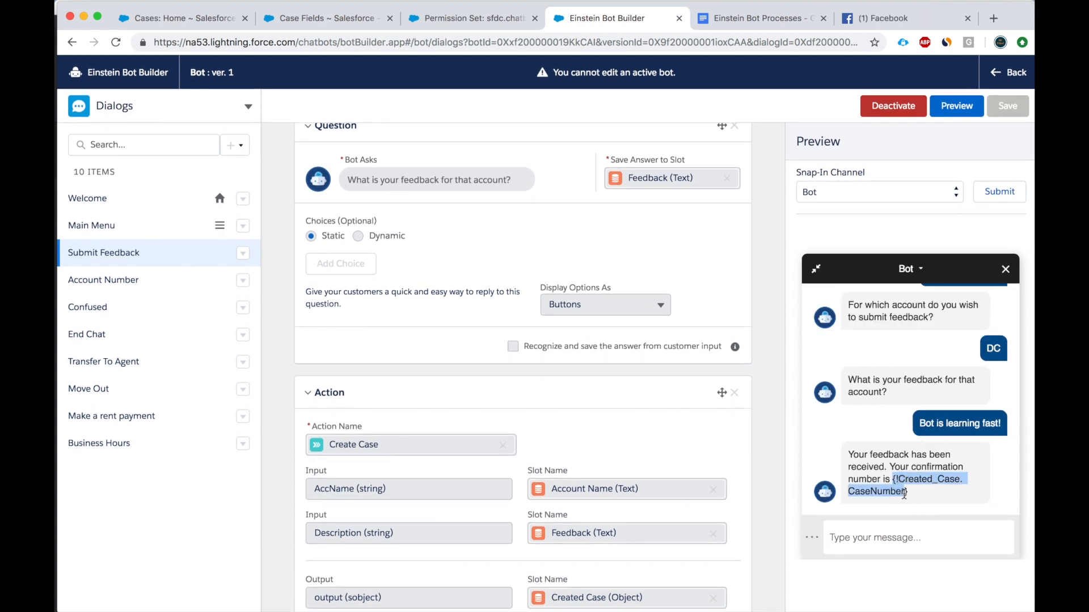
pyautogui.scroll(-3)
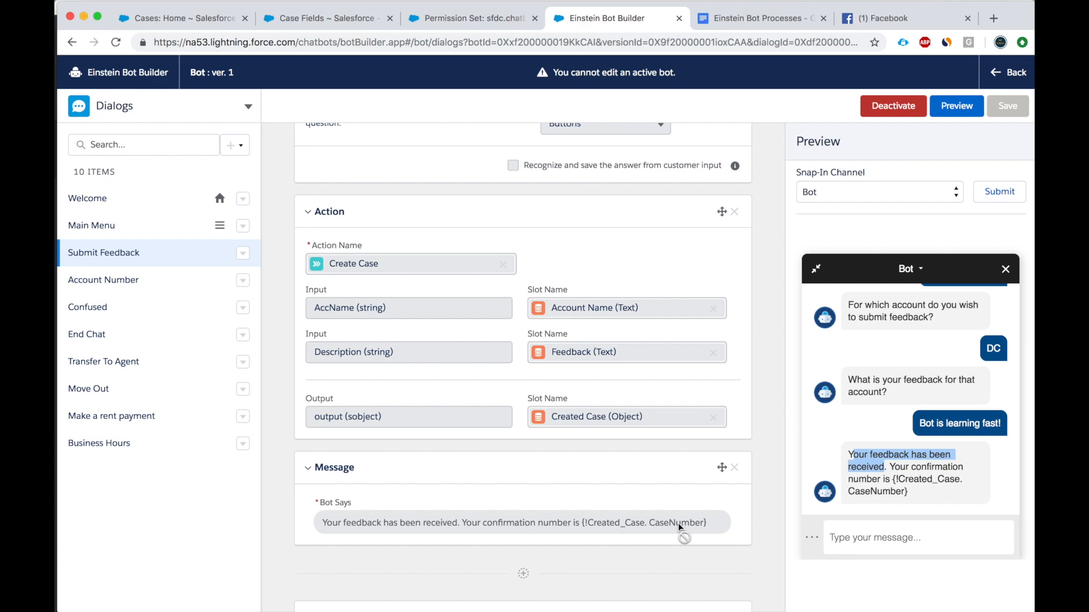
pyautogui.click(181, 17)
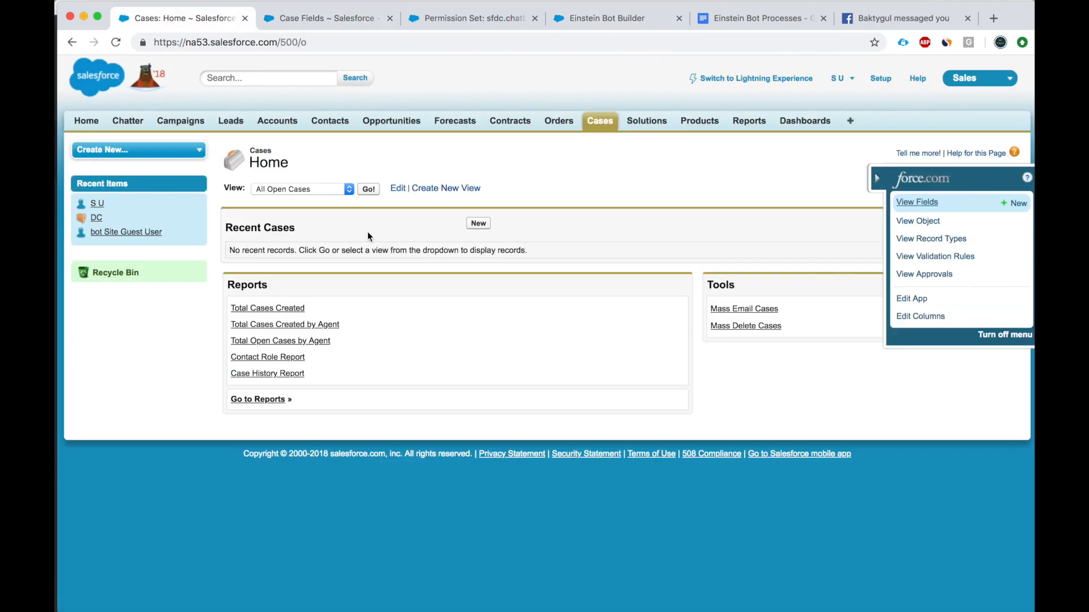
# List My Cases sorted by Case Number newest first, then switch to All Closed Cases
pyautogui.click(299, 189)
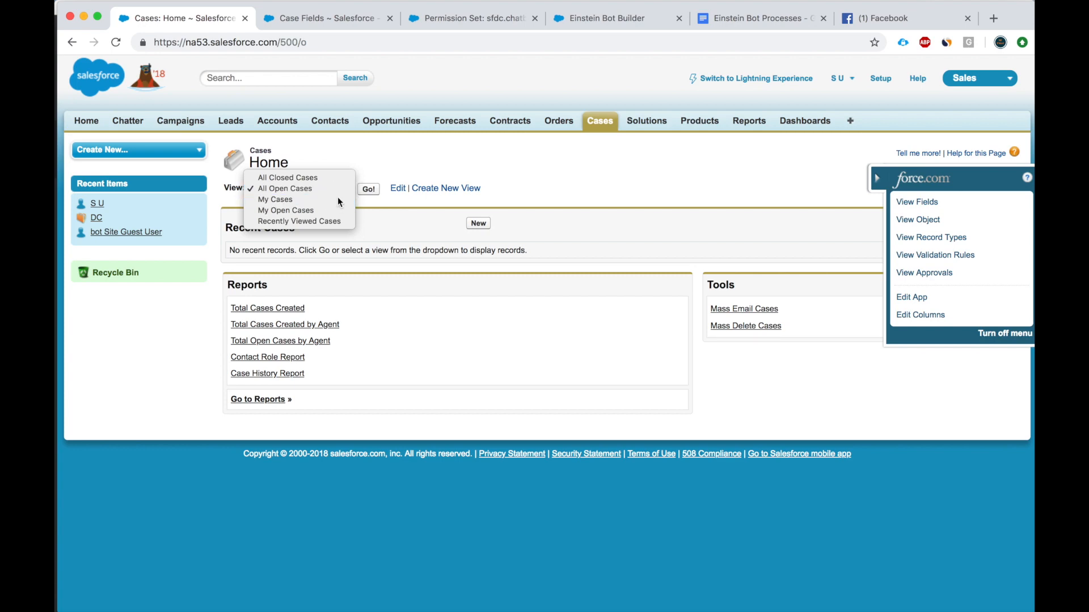
pyautogui.click(274, 200)
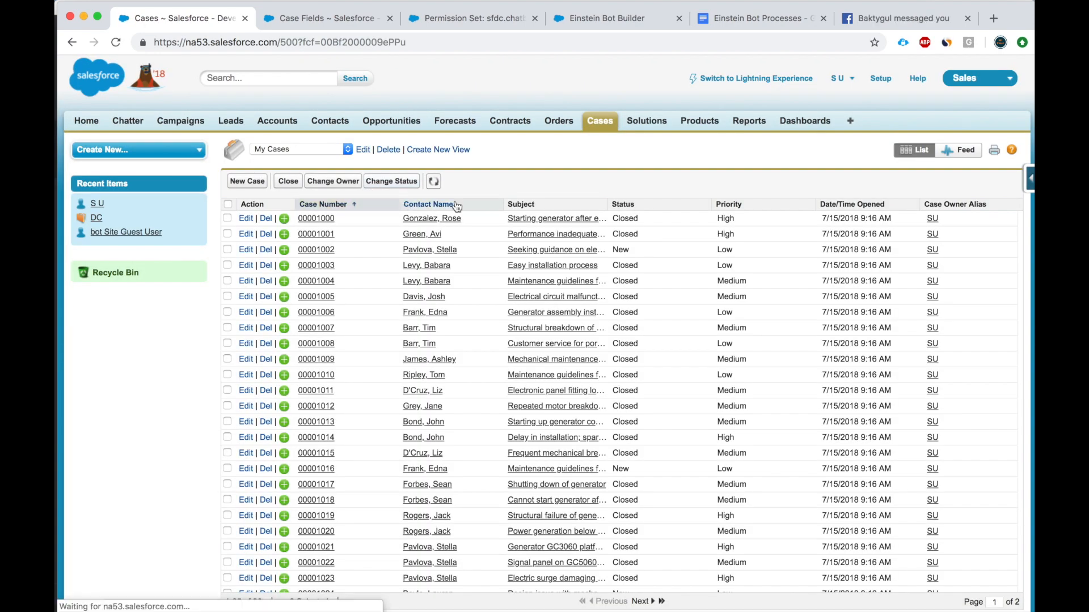
pyautogui.click(322, 203)
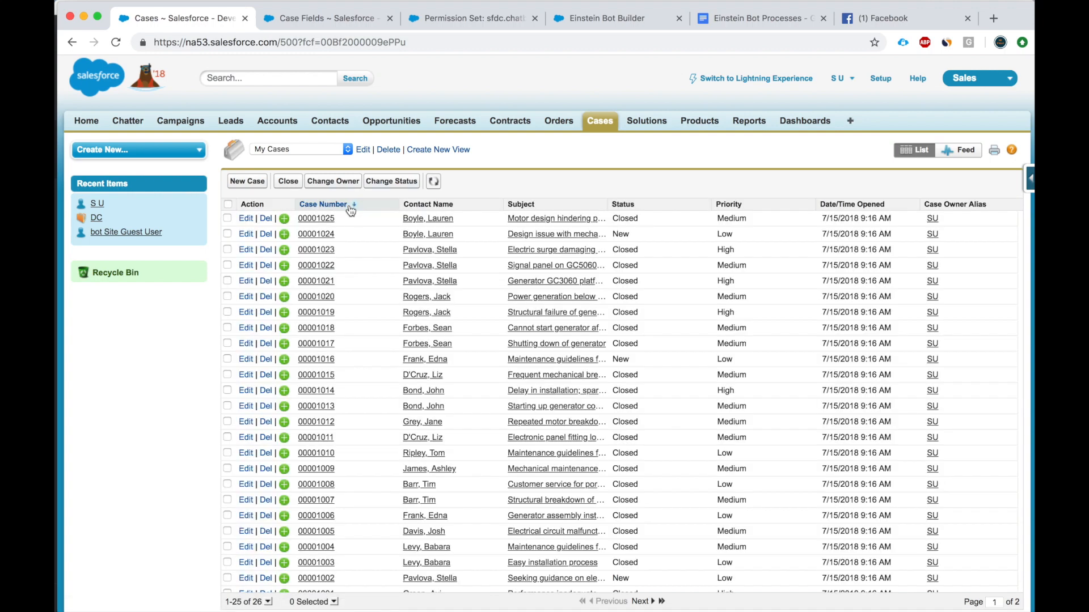
pyautogui.click(324, 204)
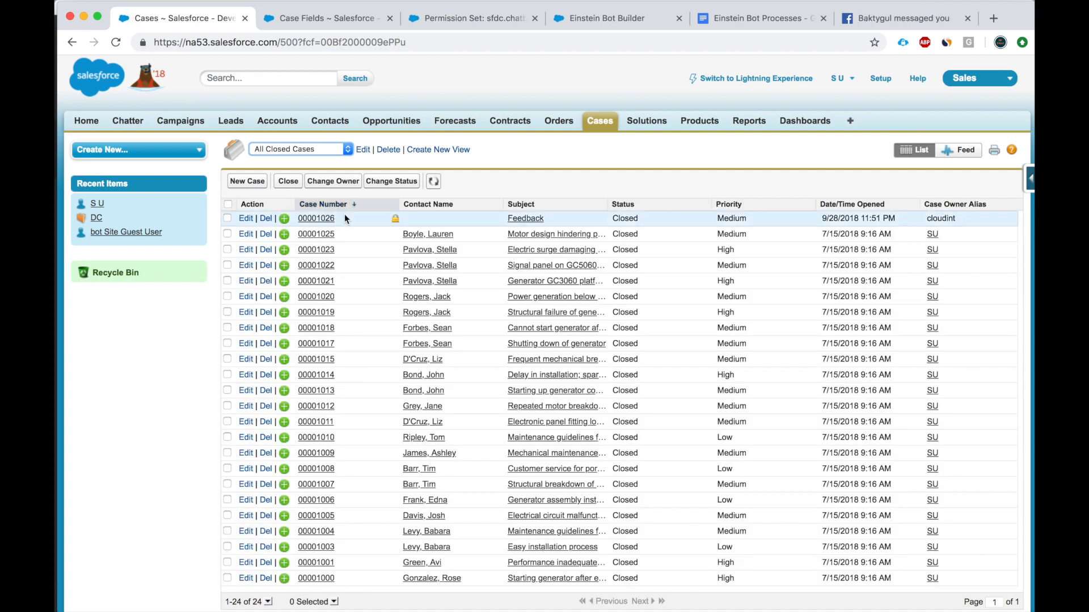
# Open case 00001026 for DC, view its details and check the CaseNumber field name
pyautogui.click(317, 217)
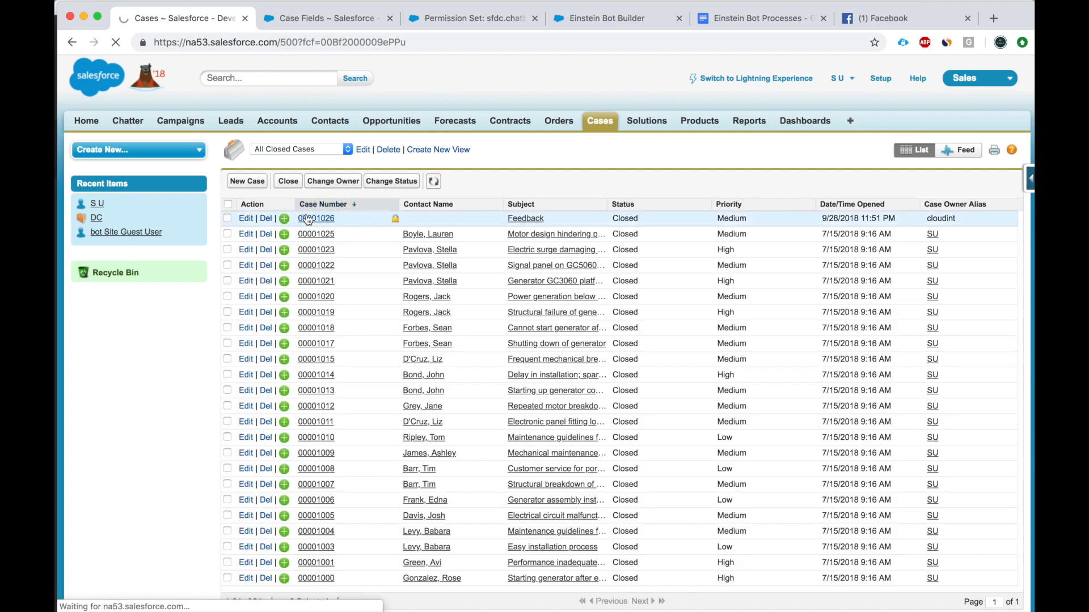
pyautogui.click(316, 217)
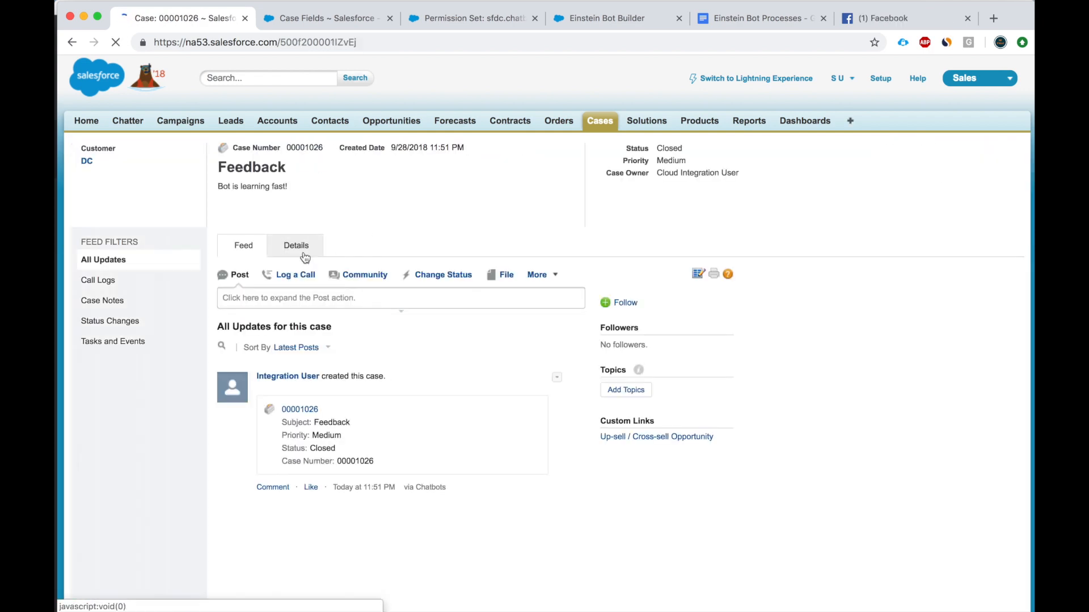
pyautogui.click(295, 245)
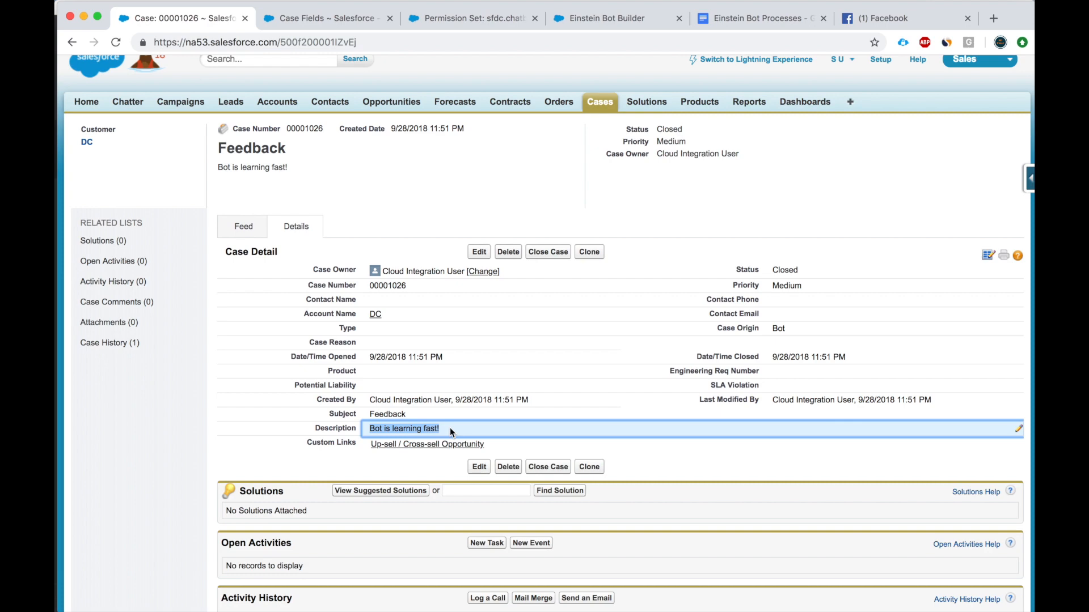
pyautogui.click(327, 18)
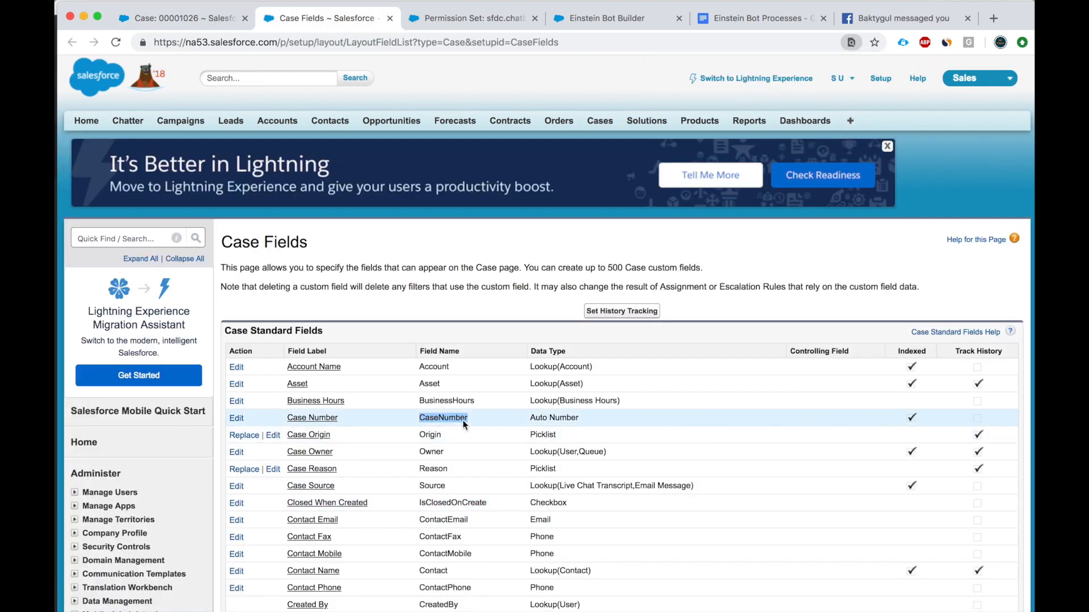
# Review the CreateCase query, return to the Submit Feedback dialog and deactivate the bot for editing
pyautogui.click(472, 18)
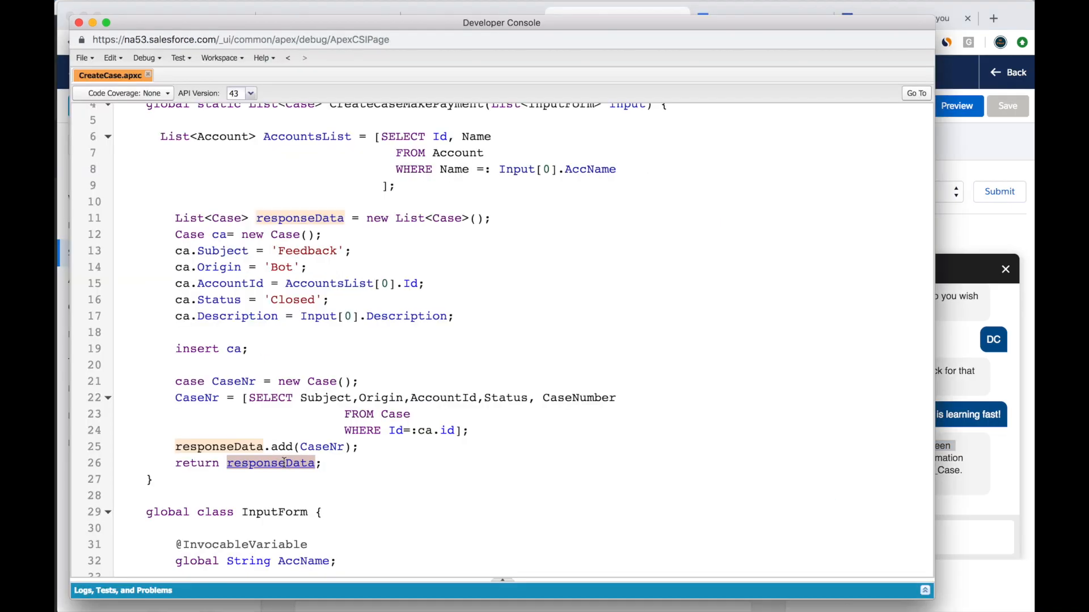
pyautogui.click(615, 18)
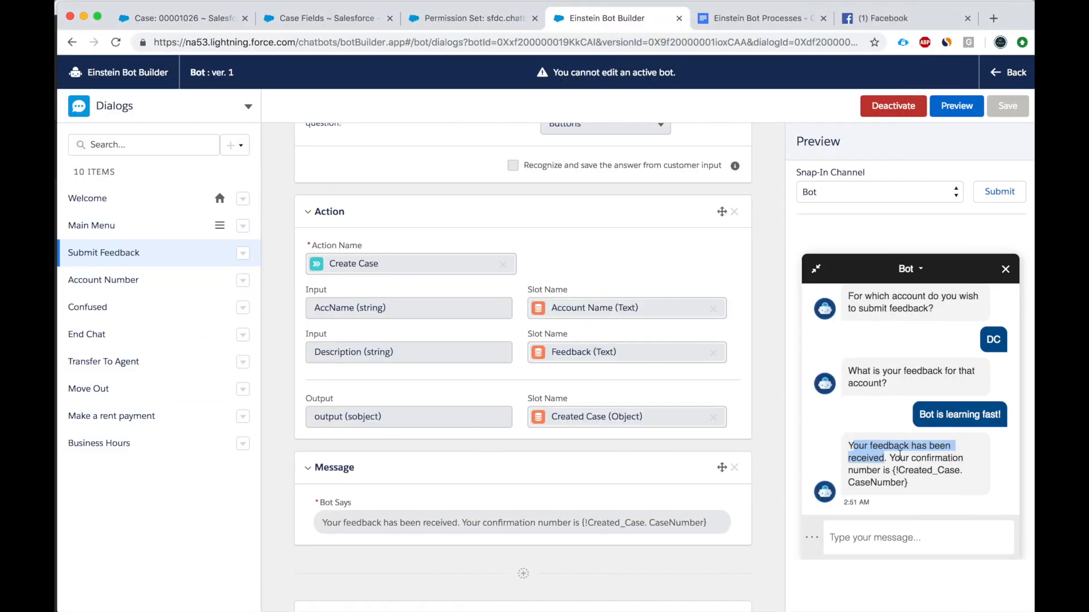
pyautogui.moveTo(847, 470)
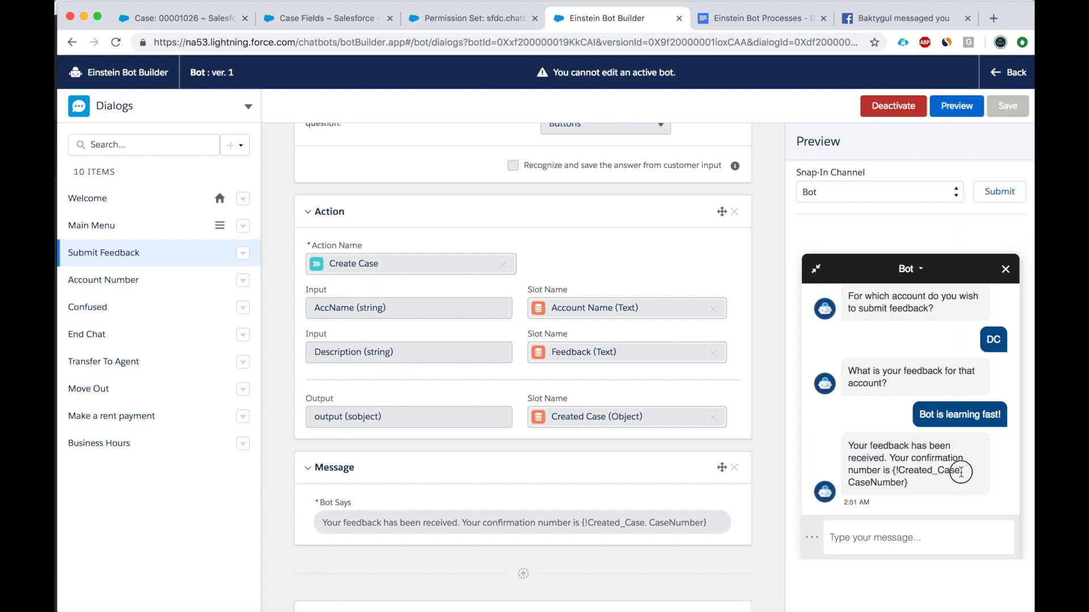
pyautogui.doubleClick(929, 469)
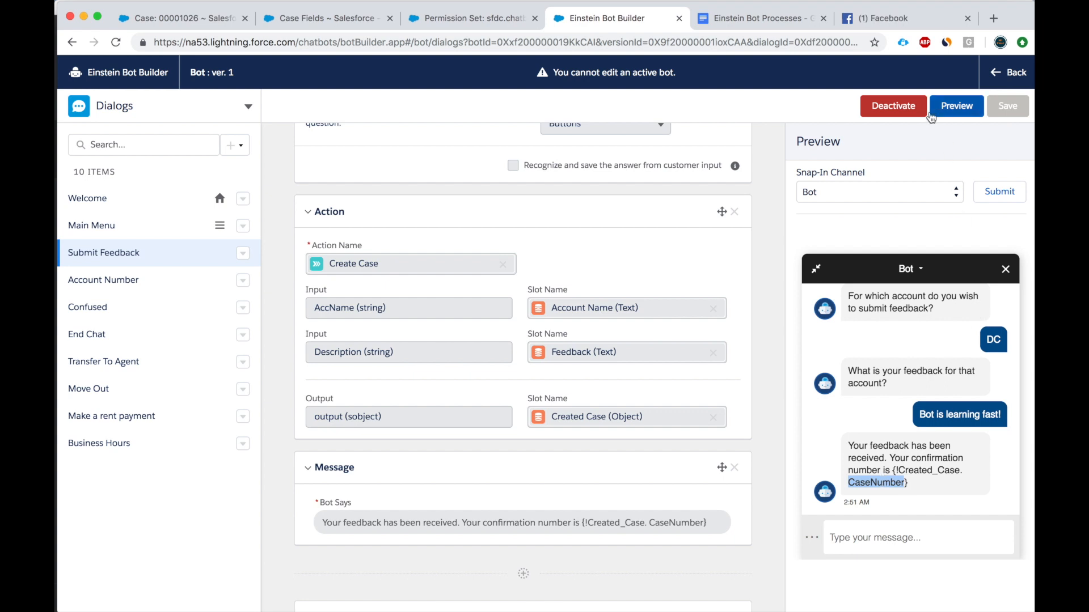
pyautogui.click(893, 105)
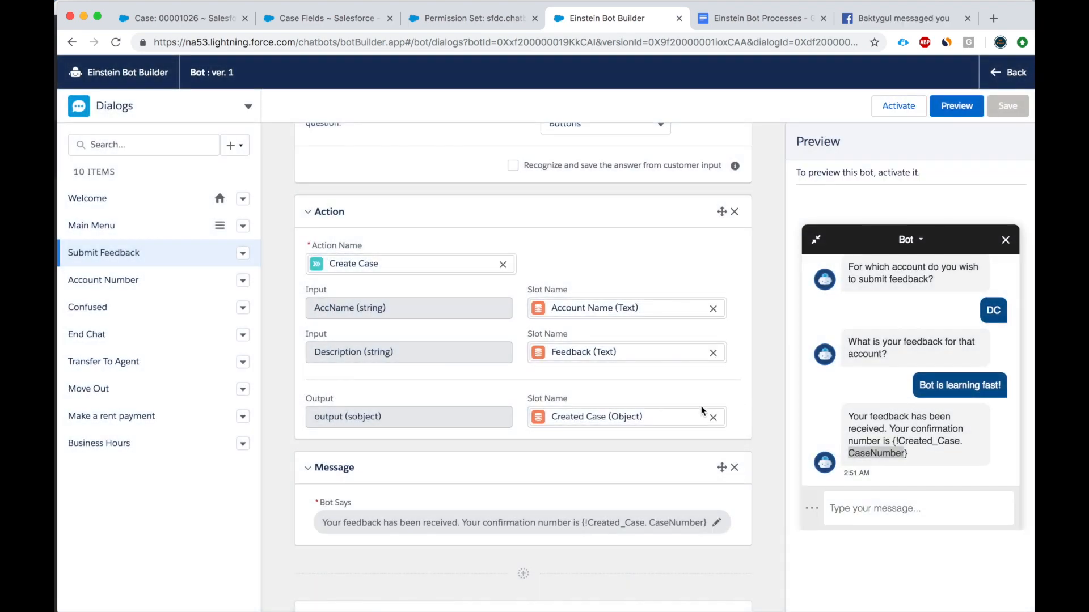
# Correct the reply to {!Created_Case.CaseNumber} without the space, save the dialog and reactivate the bot
pyautogui.click(514, 521)
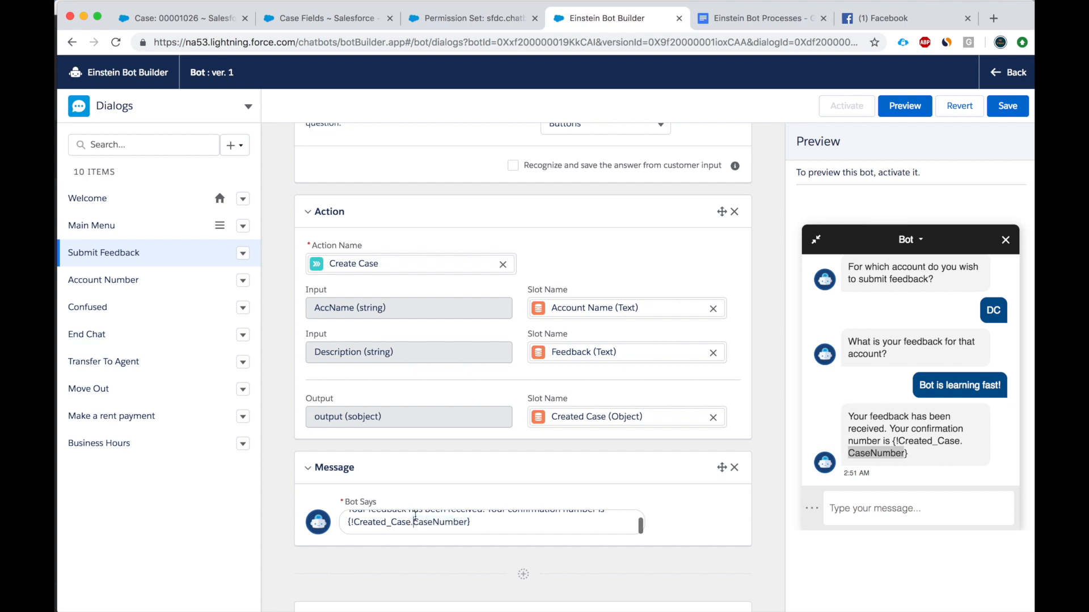
pyautogui.click(1007, 106)
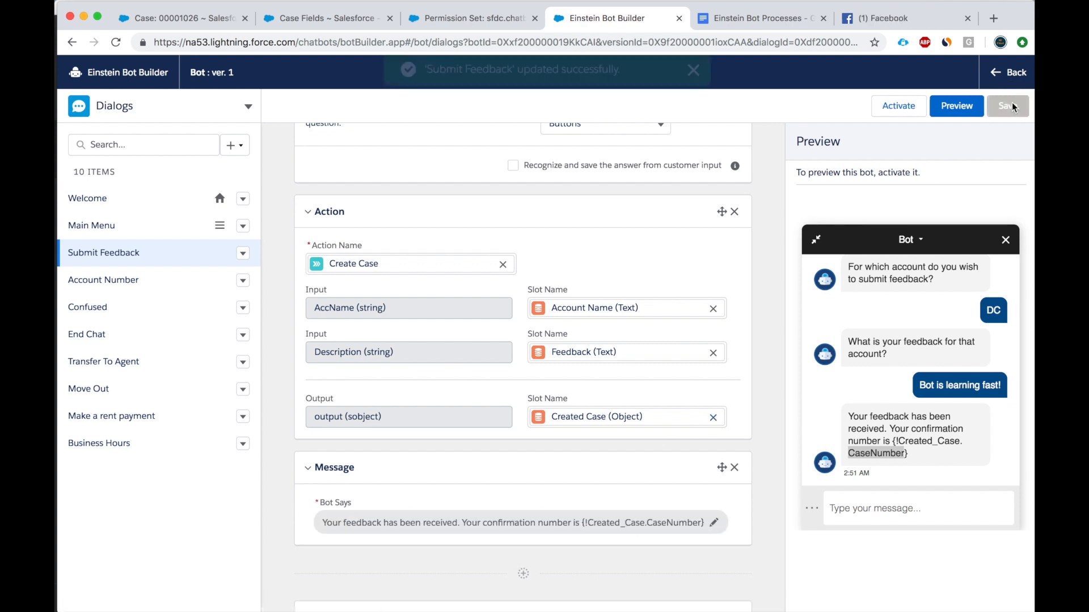
pyautogui.click(897, 106)
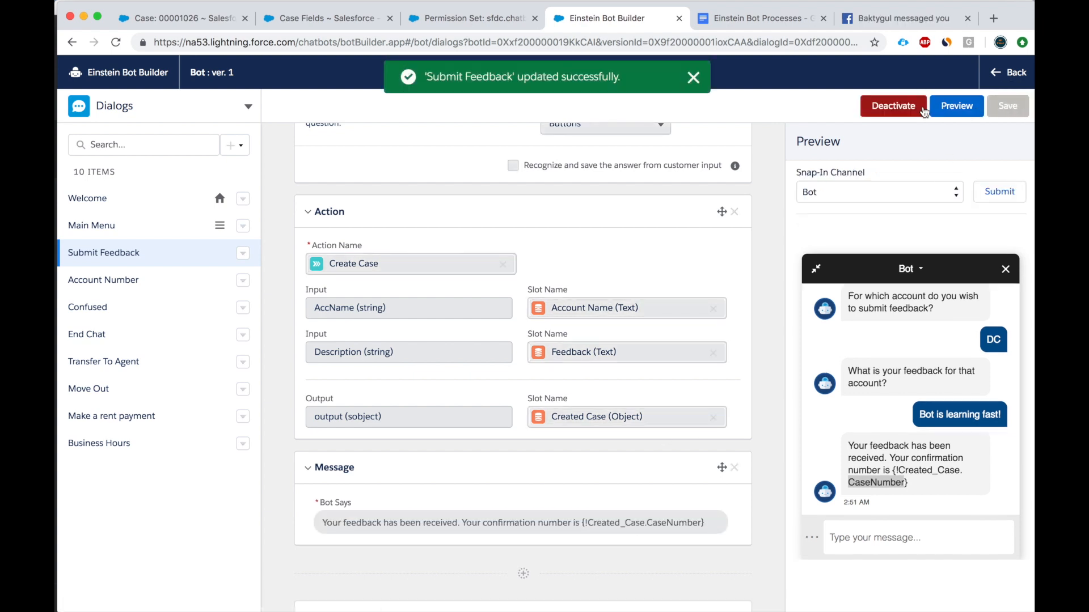
pyautogui.click(956, 105)
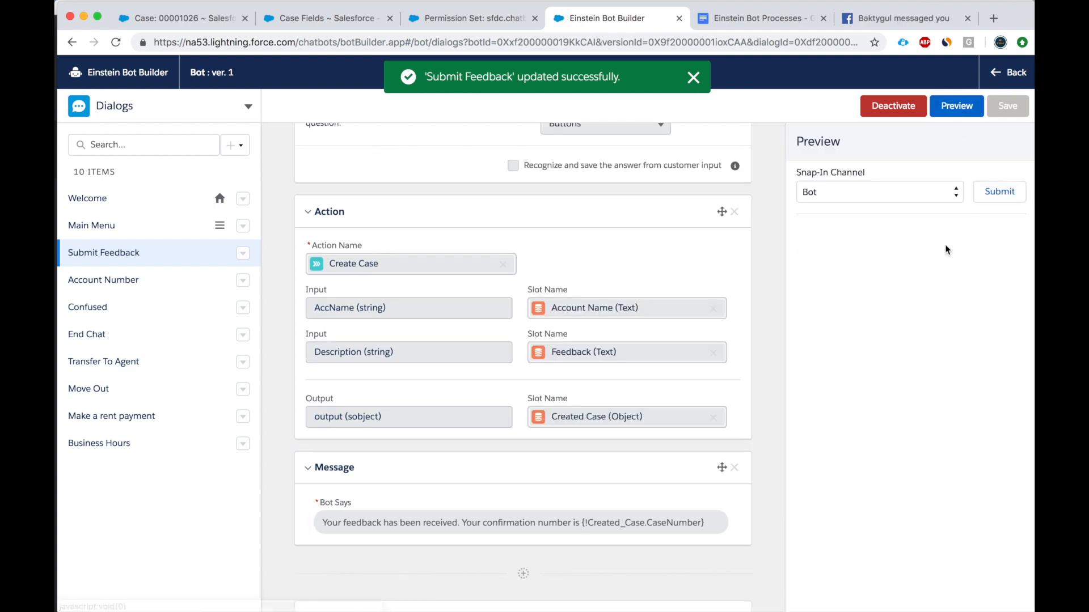
# Run a fresh preview Submit Feedback chat for account DC with feedback 'I hope Case'
pyautogui.click(998, 192)
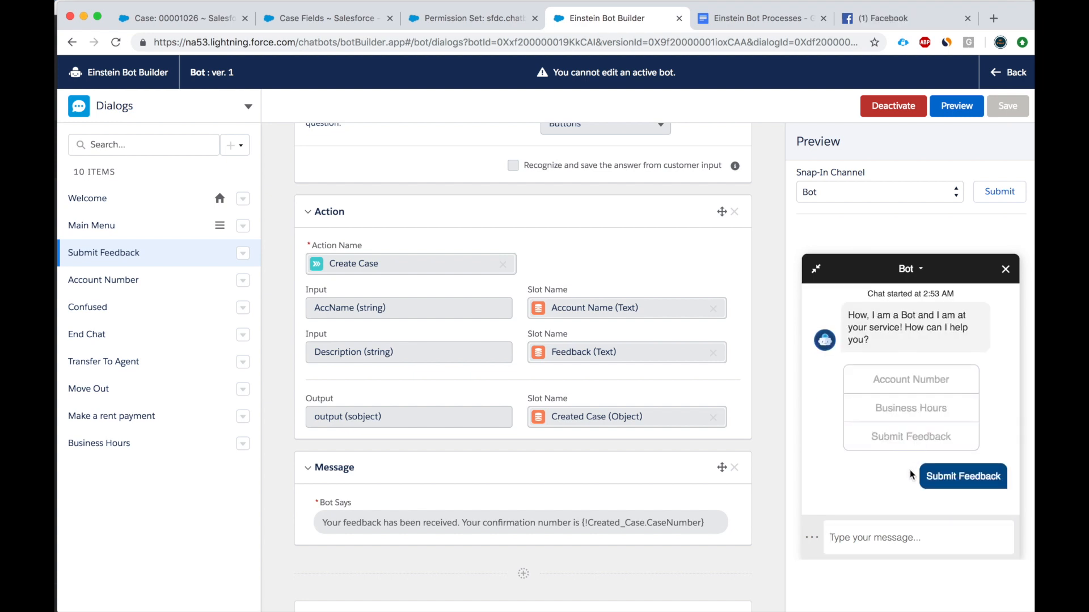
pyautogui.click(962, 476)
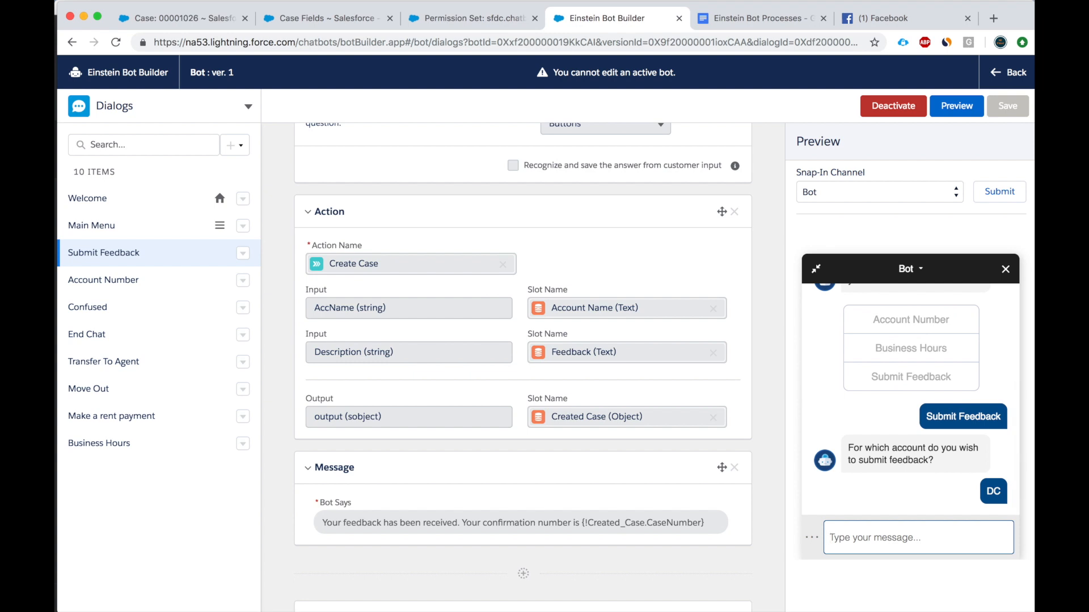
pyautogui.write('I hope Case')
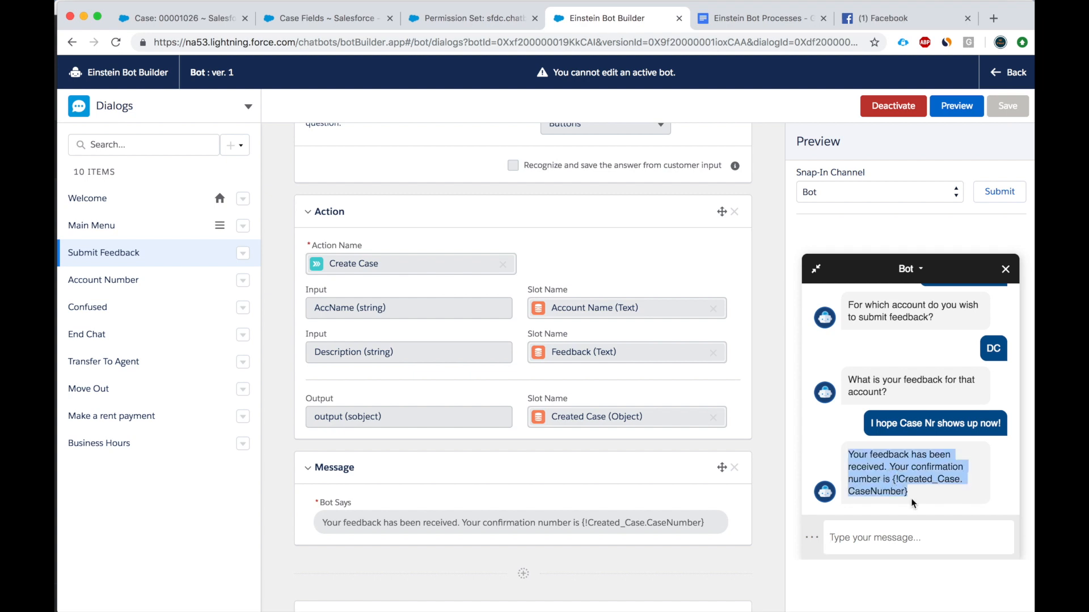
pyautogui.moveTo(917, 497)
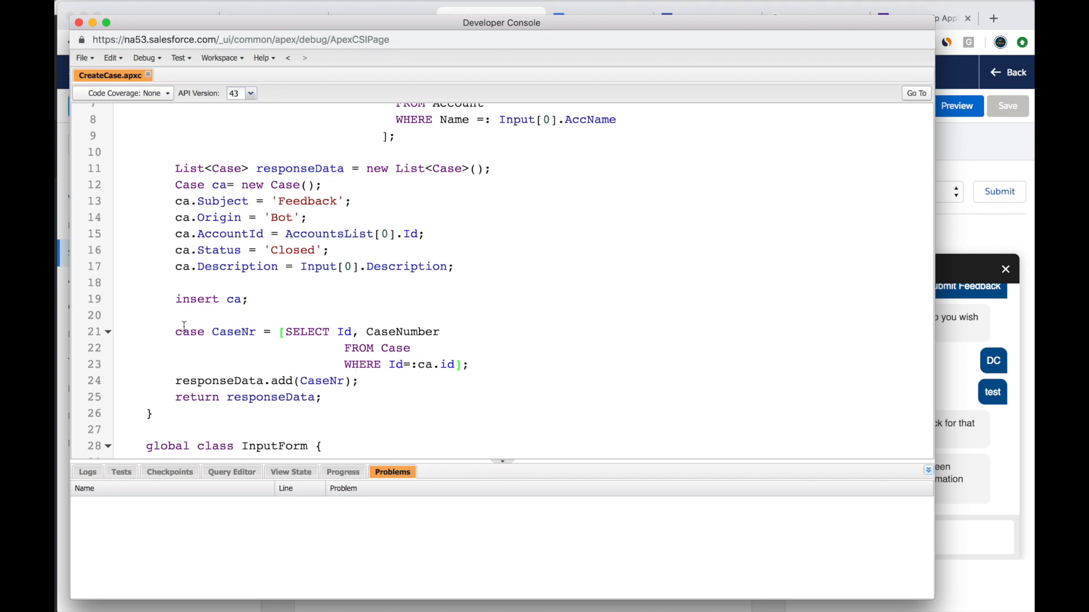
# Select the SOQL field list in CreateCase so it queries only Id and CaseNumber
pyautogui.moveTo(174, 331); pyautogui.dragTo(461, 364)
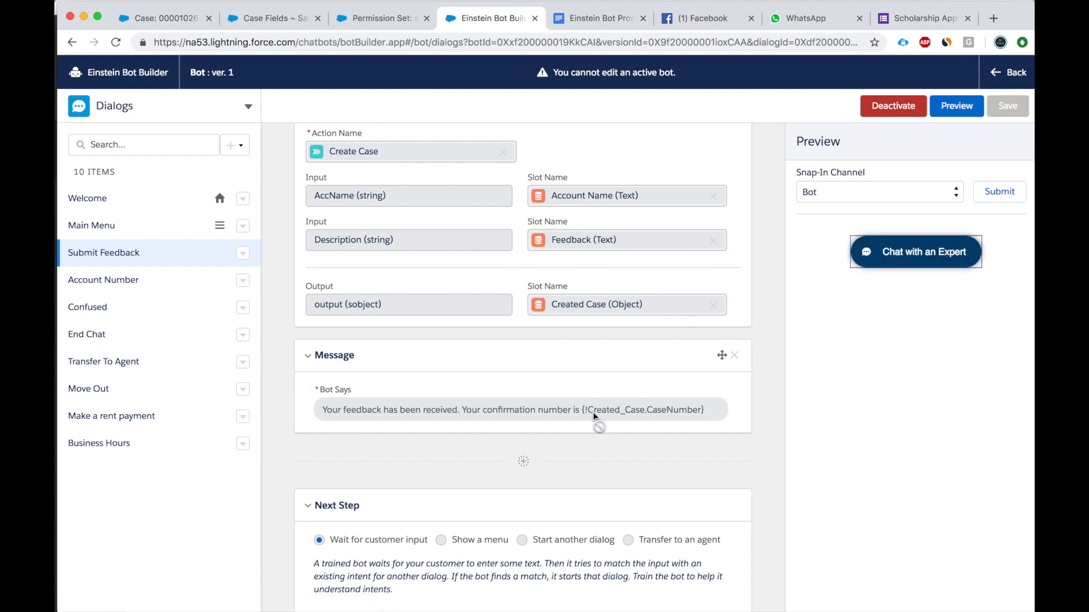
pyautogui.moveTo(880, 280)
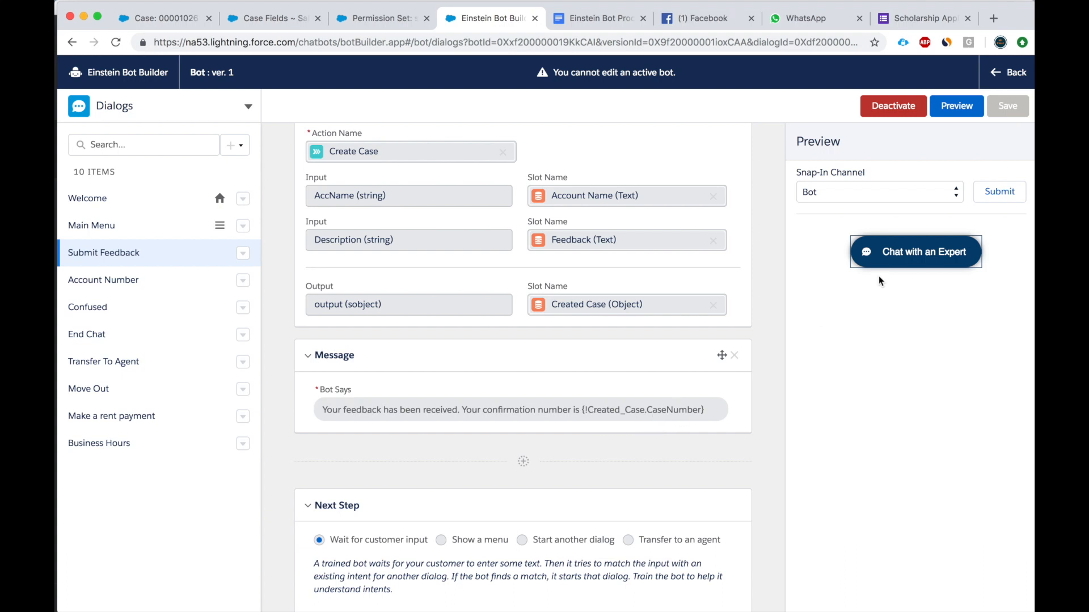
# Run a new preview feedback chat for DC and select the returned confirmation number 00001033
pyautogui.click(914, 251)
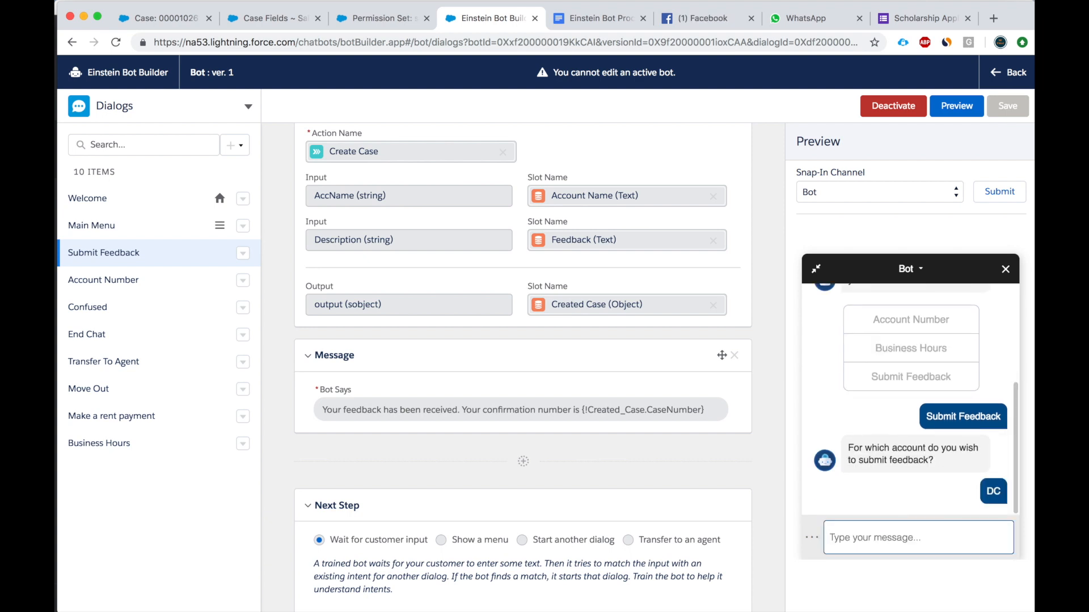
pyautogui.write('C')
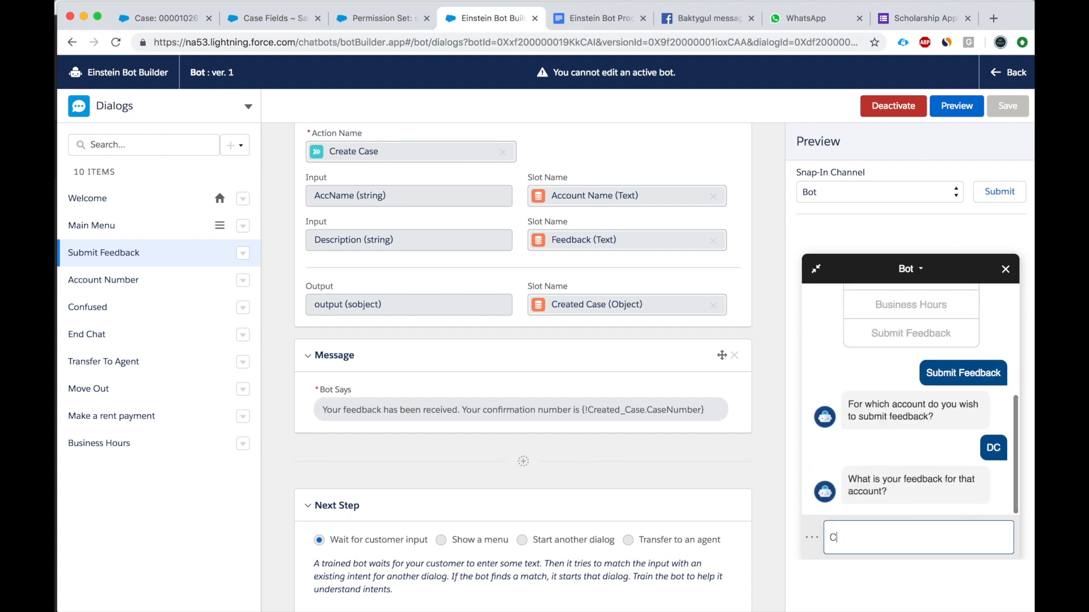
pyautogui.write('Case Number')
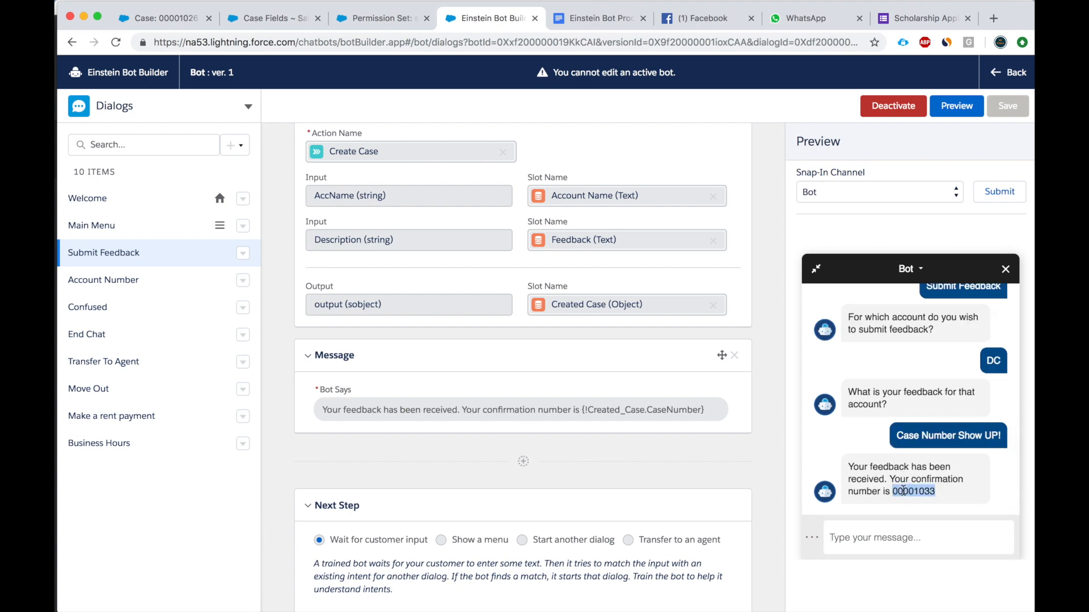
pyautogui.click(164, 18)
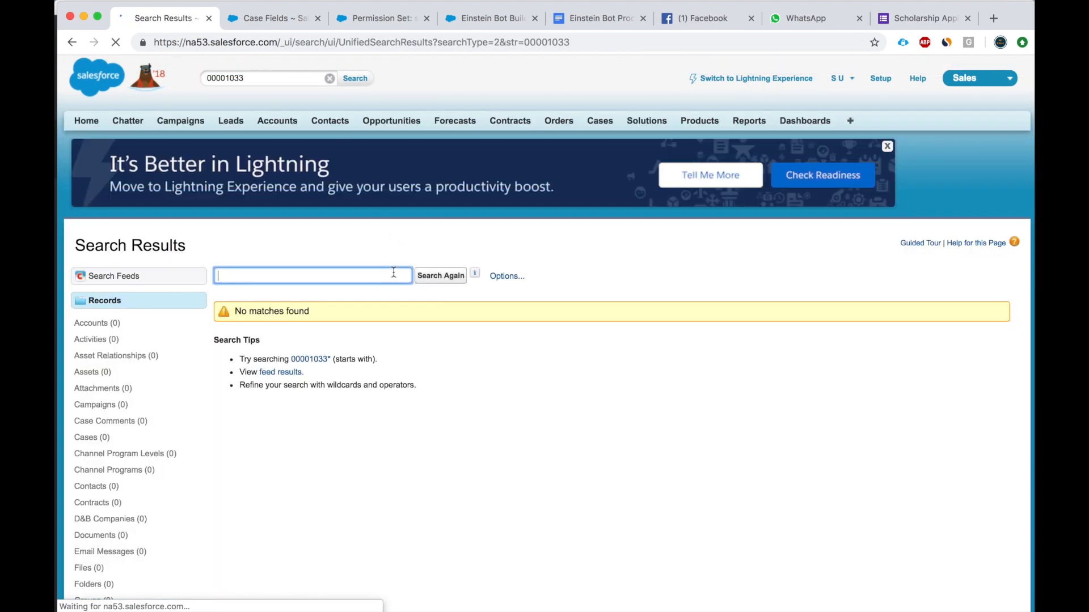
# Search Salesforce for 00001033, retrying Search Again until the case appears
pyautogui.click(440, 276)
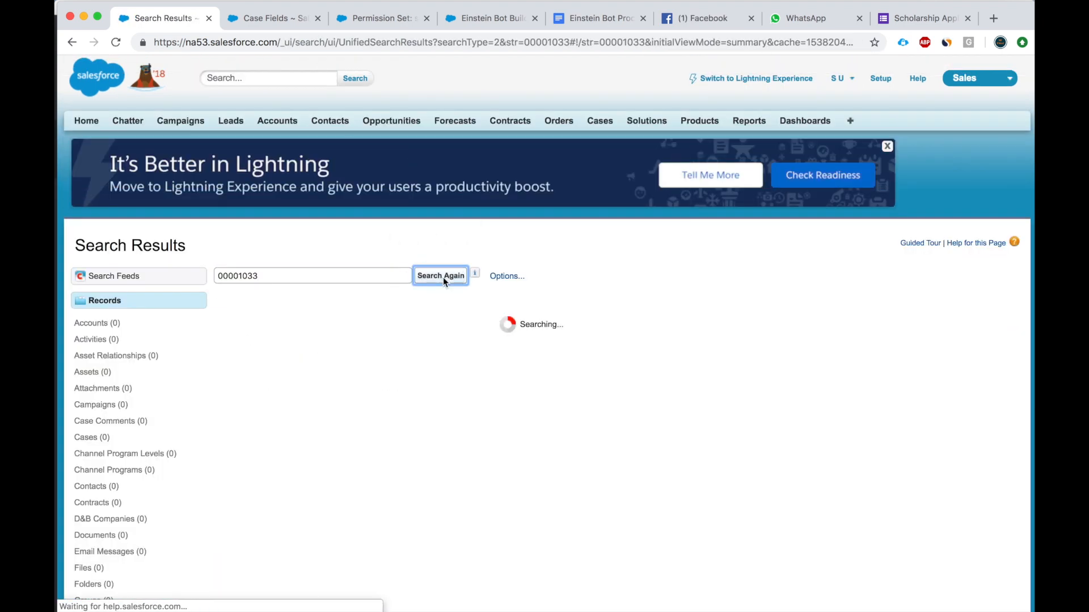
pyautogui.click(440, 276)
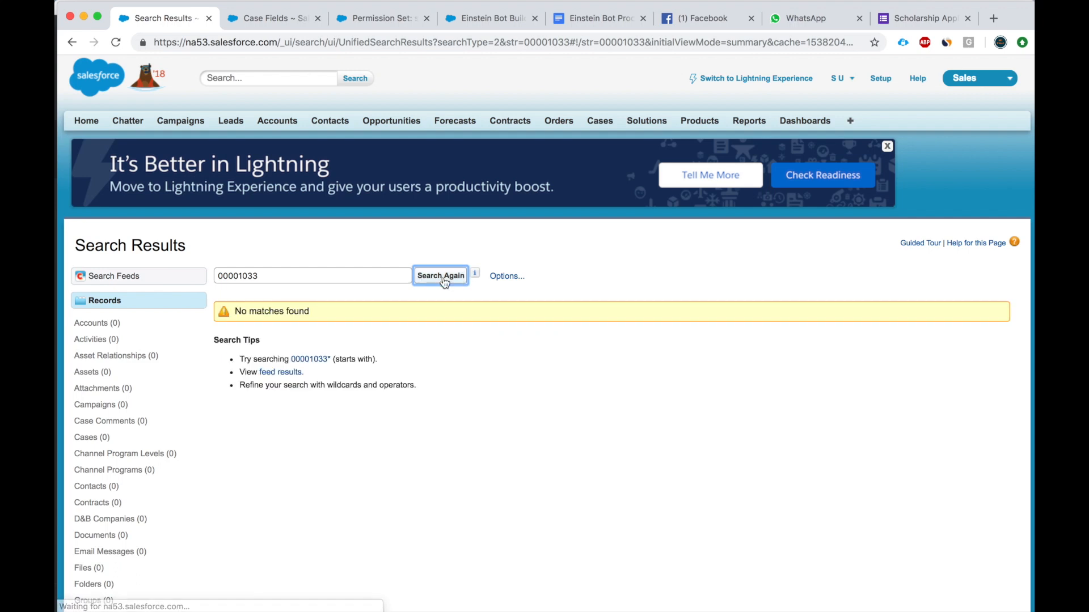
pyautogui.click(440, 276)
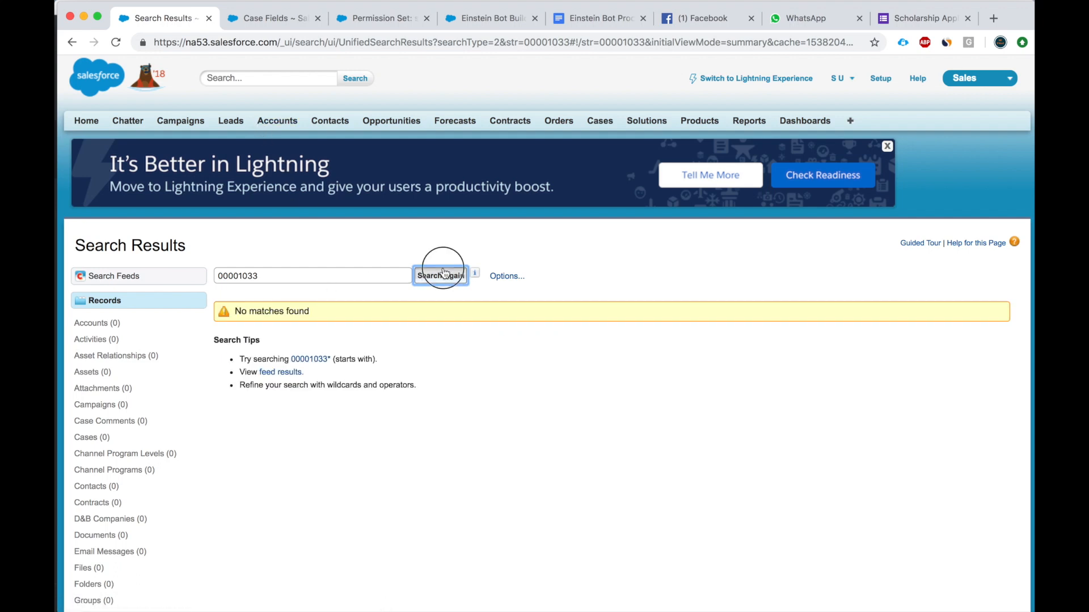
pyautogui.click(440, 276)
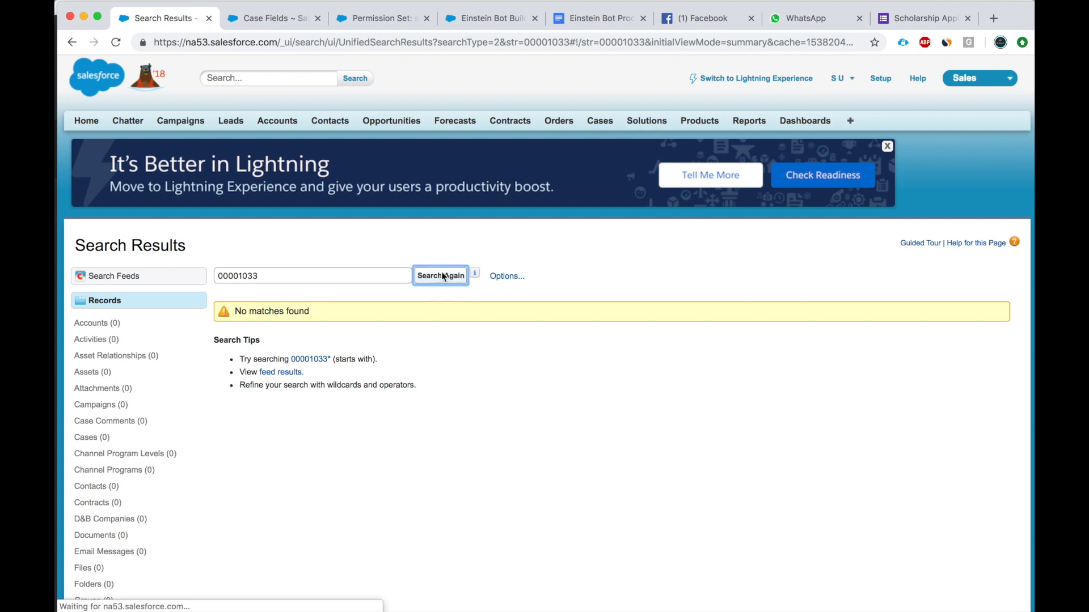
pyautogui.click(440, 276)
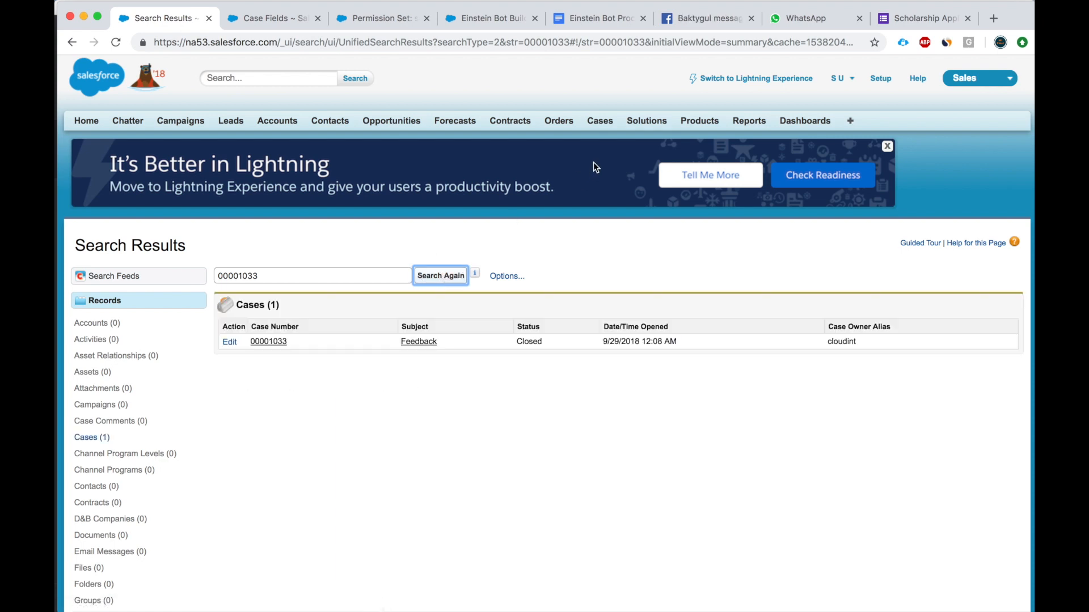
# Open case 00001033: Feedback for account DC, origin Bot, status Closed
pyautogui.click(268, 342)
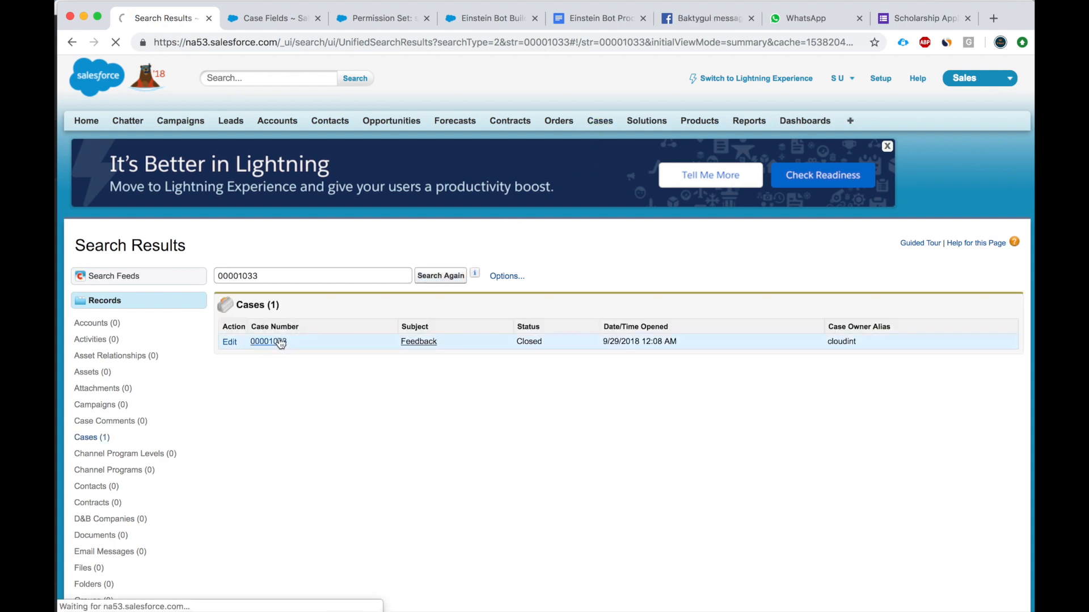
pyautogui.click(262, 341)
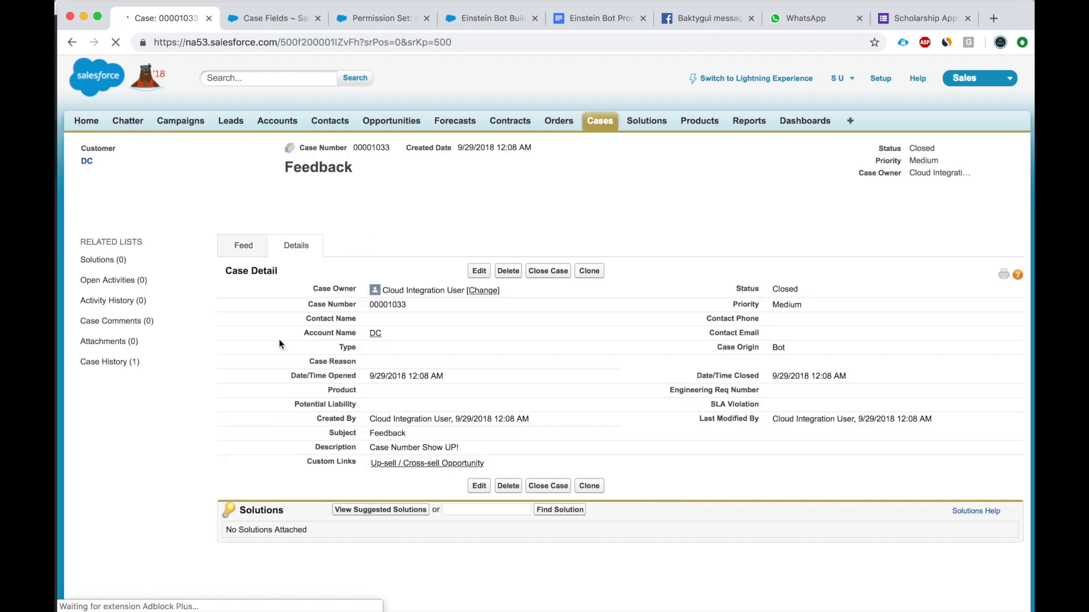